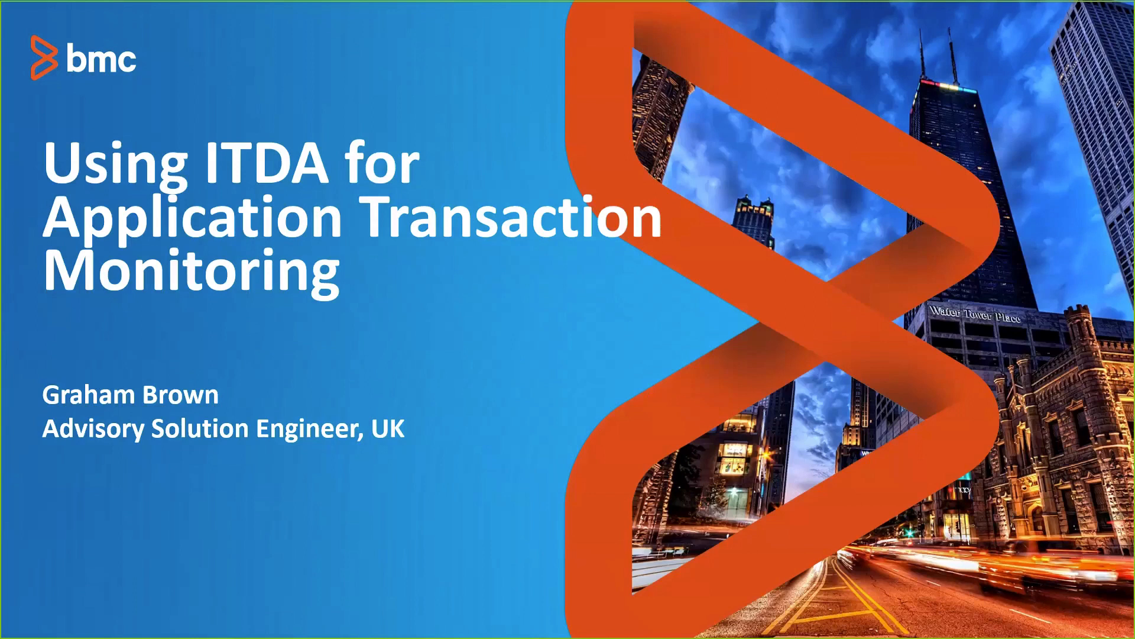
mouse_move(954, 21)
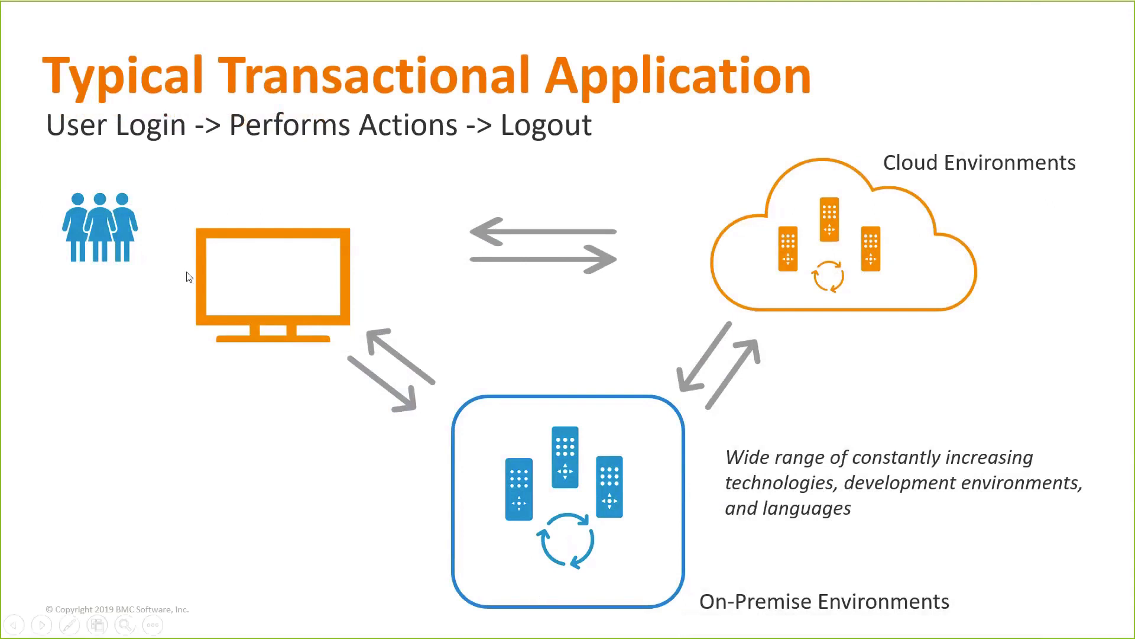
mouse_move(360, 276)
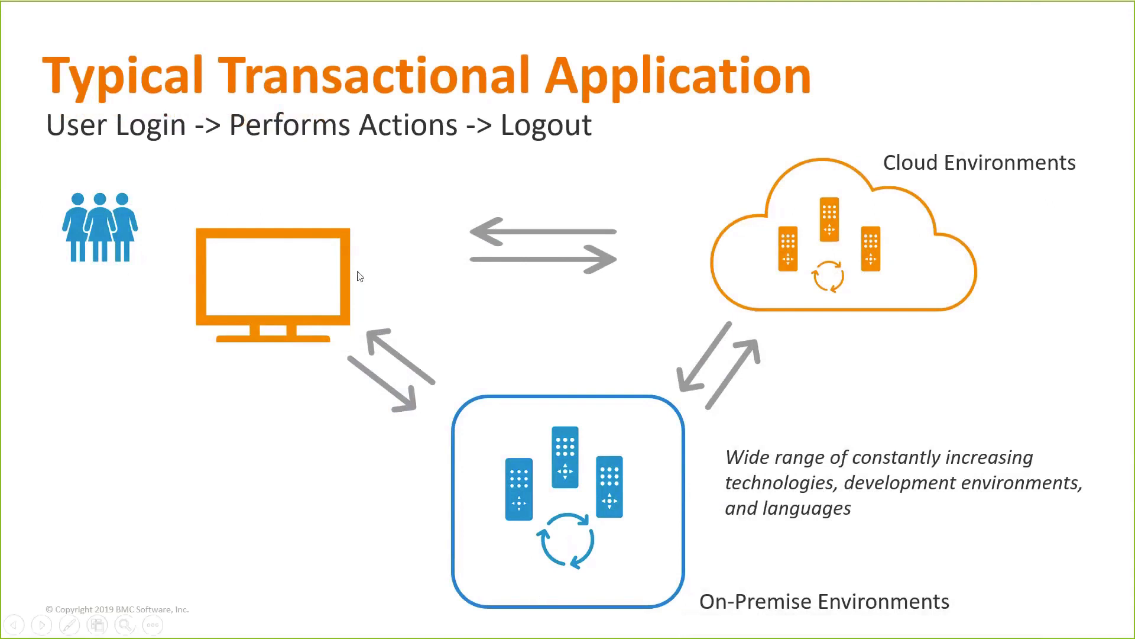
mouse_move(373, 268)
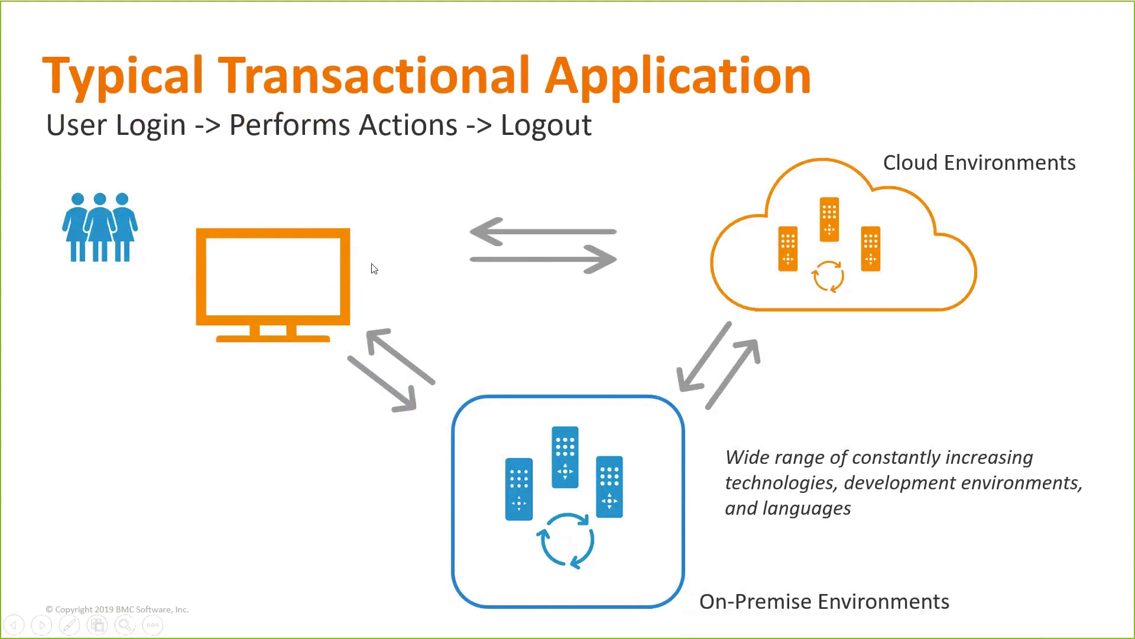
mouse_move(362, 299)
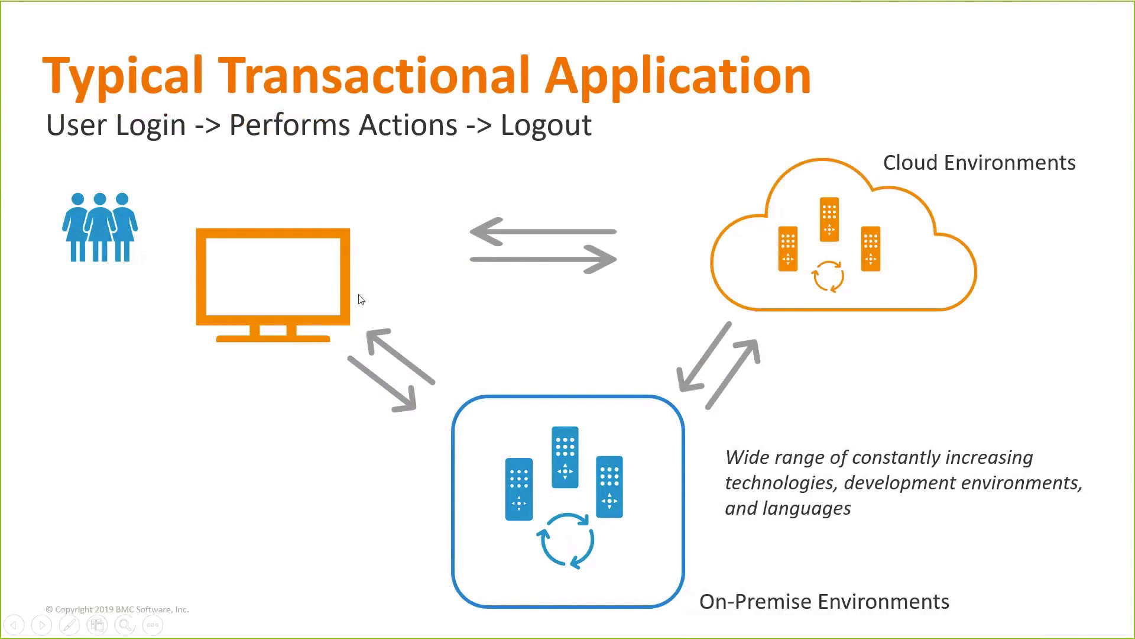
mouse_move(395, 295)
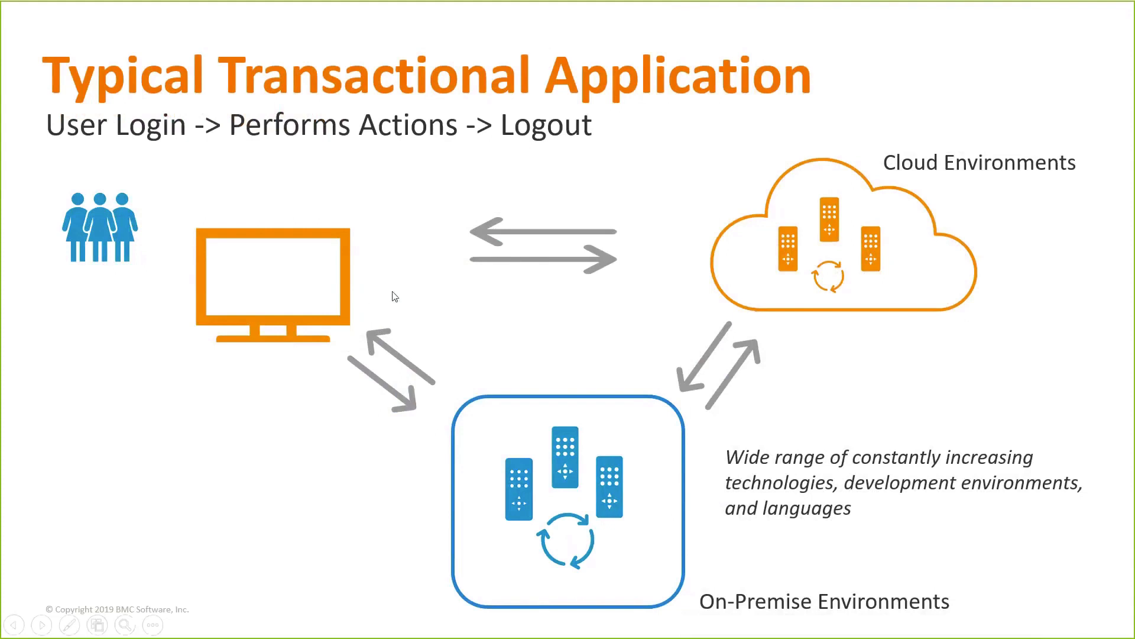
mouse_move(518, 431)
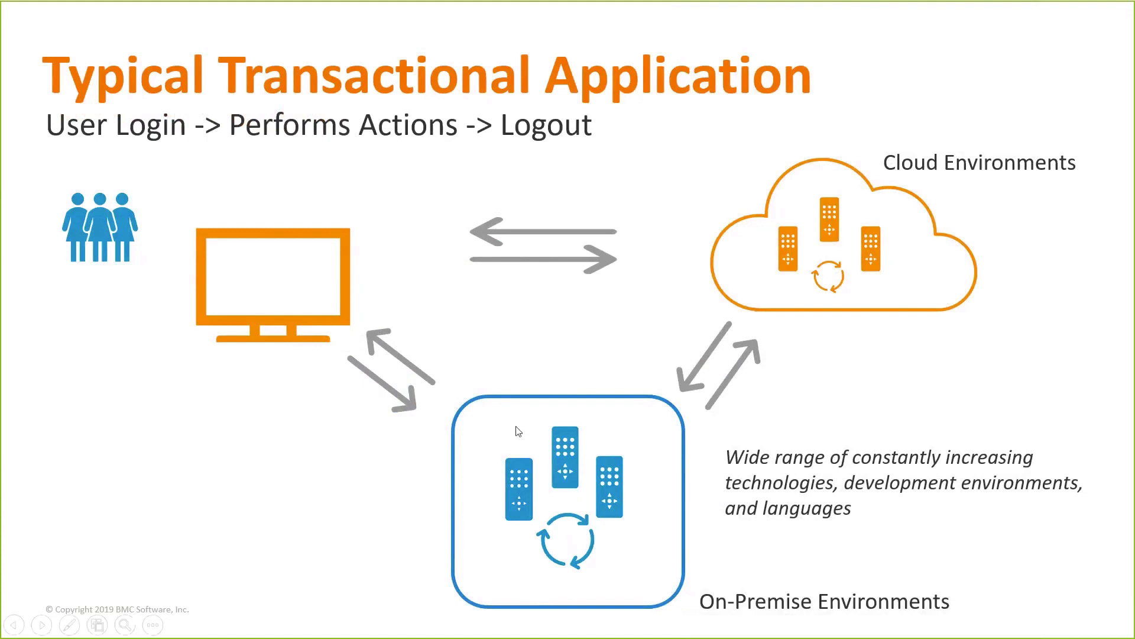
mouse_move(752, 290)
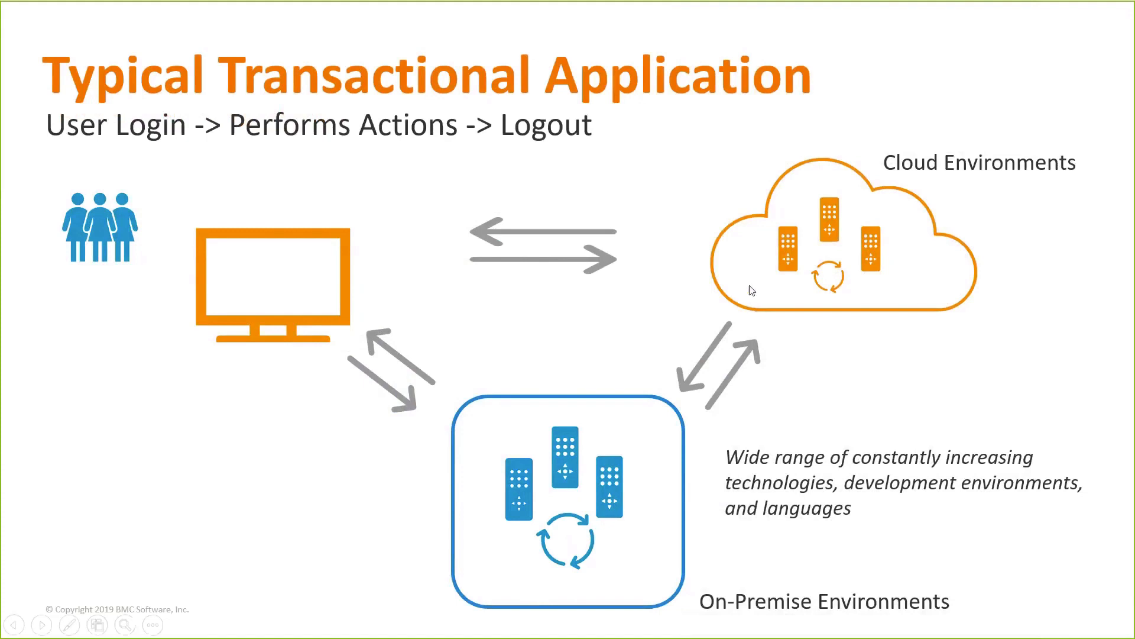
mouse_move(663, 338)
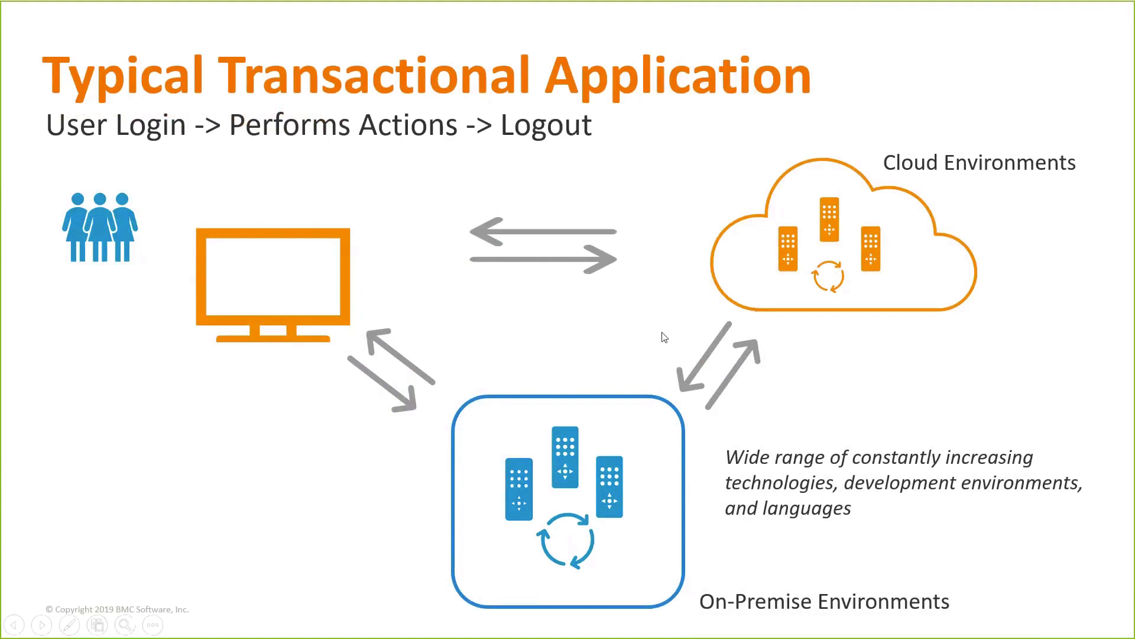
mouse_move(648, 337)
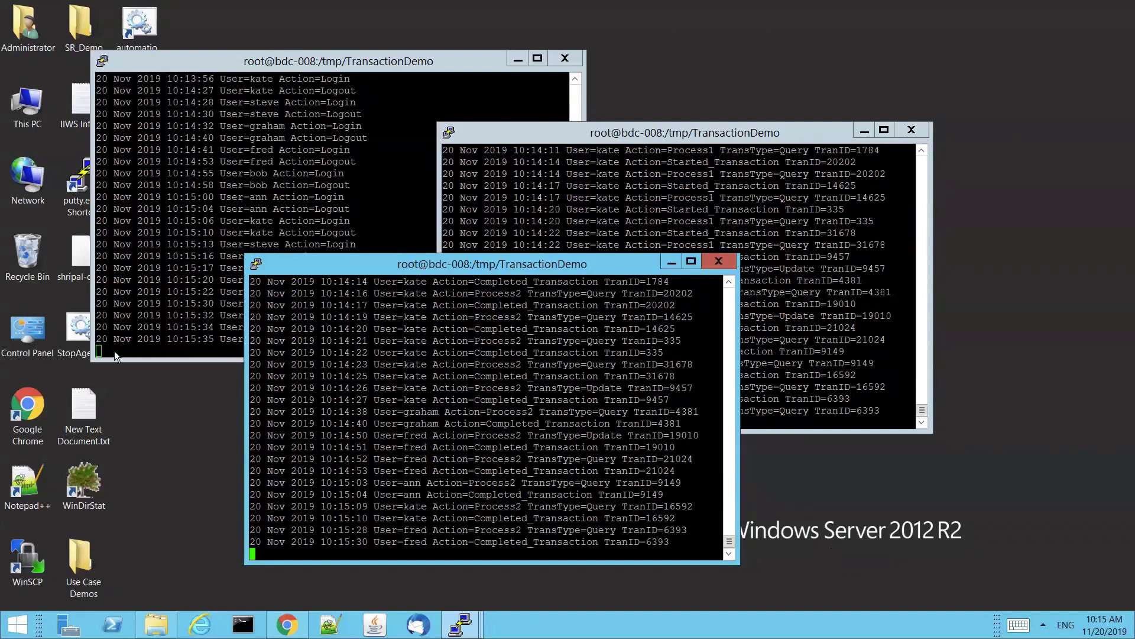
mouse_move(116, 556)
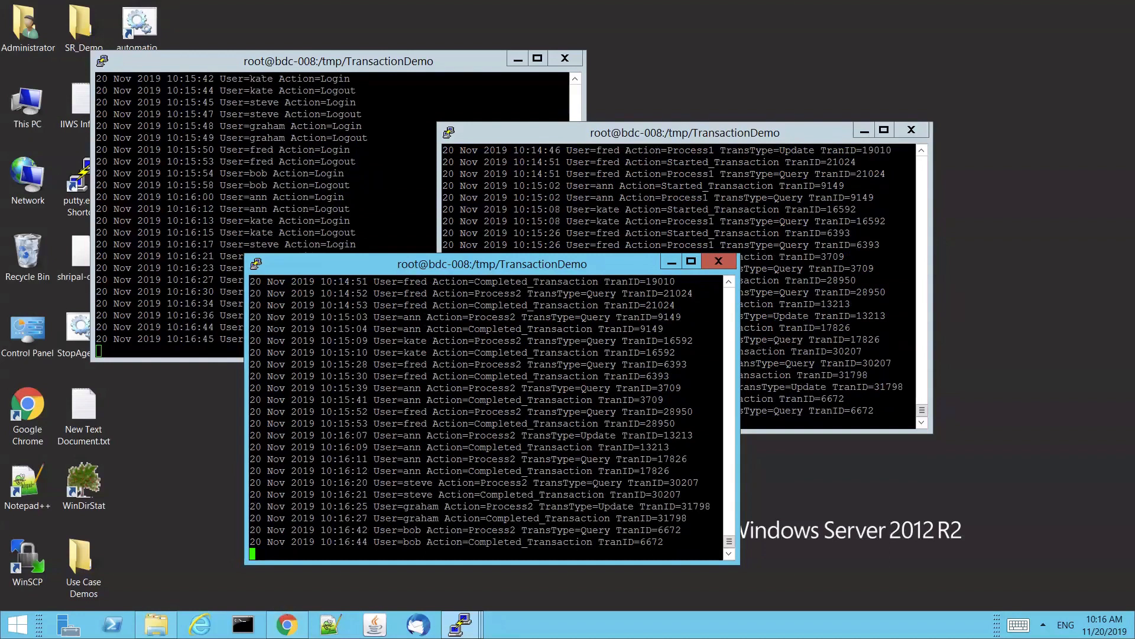
mouse_move(978, 295)
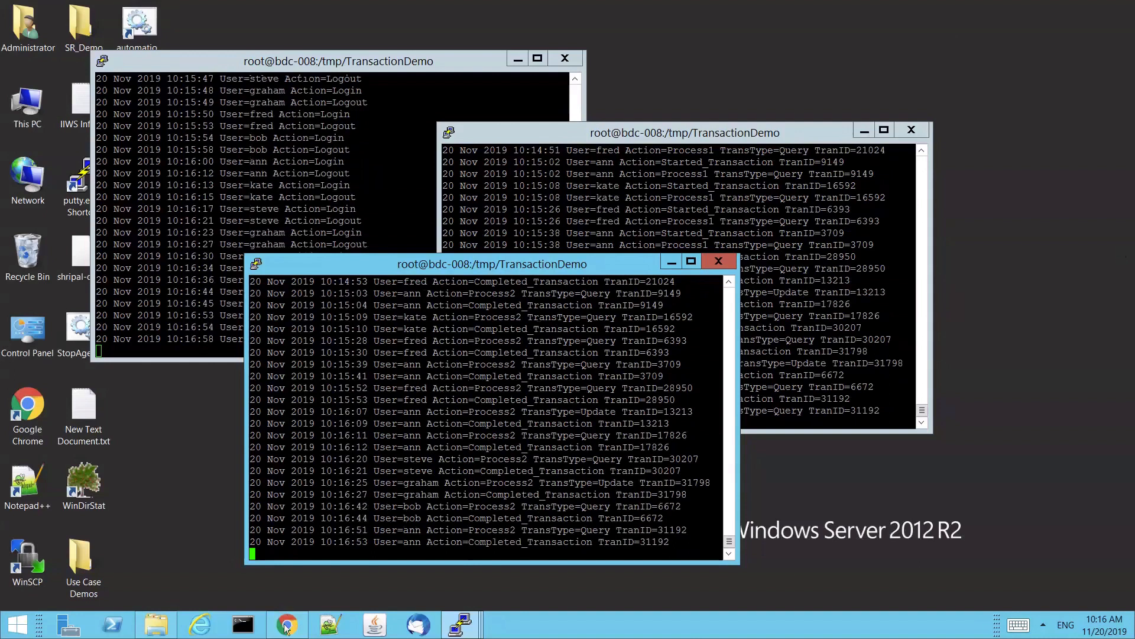
mouse_move(286, 623)
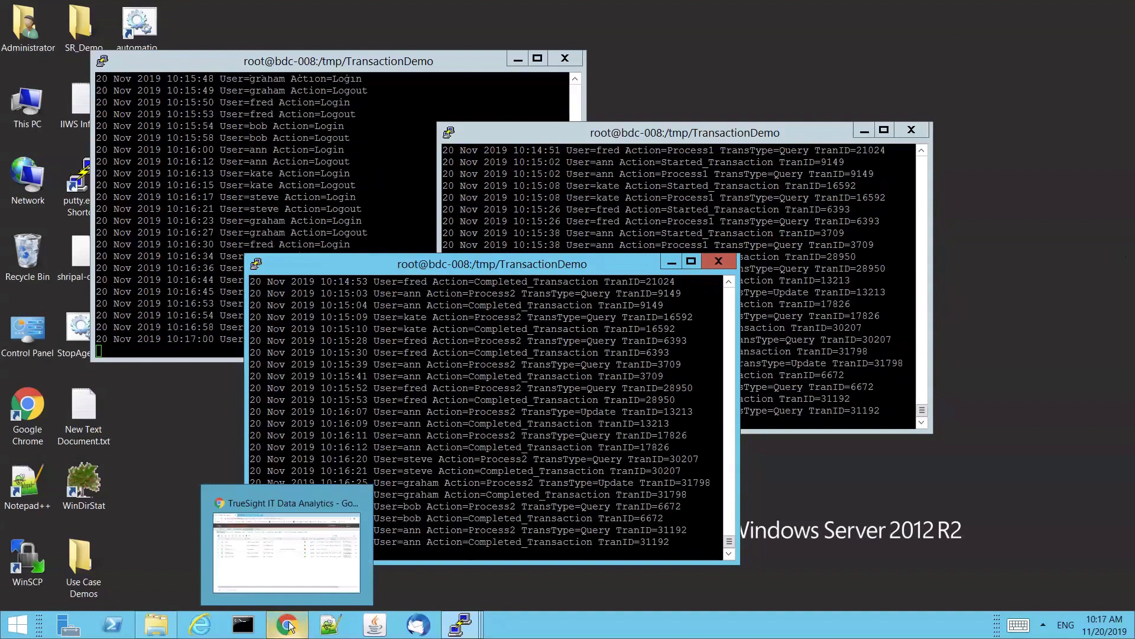
- Bring the ITDA console forward showing the Data Collectors list filtered on bdc-008
left_click(286, 624)
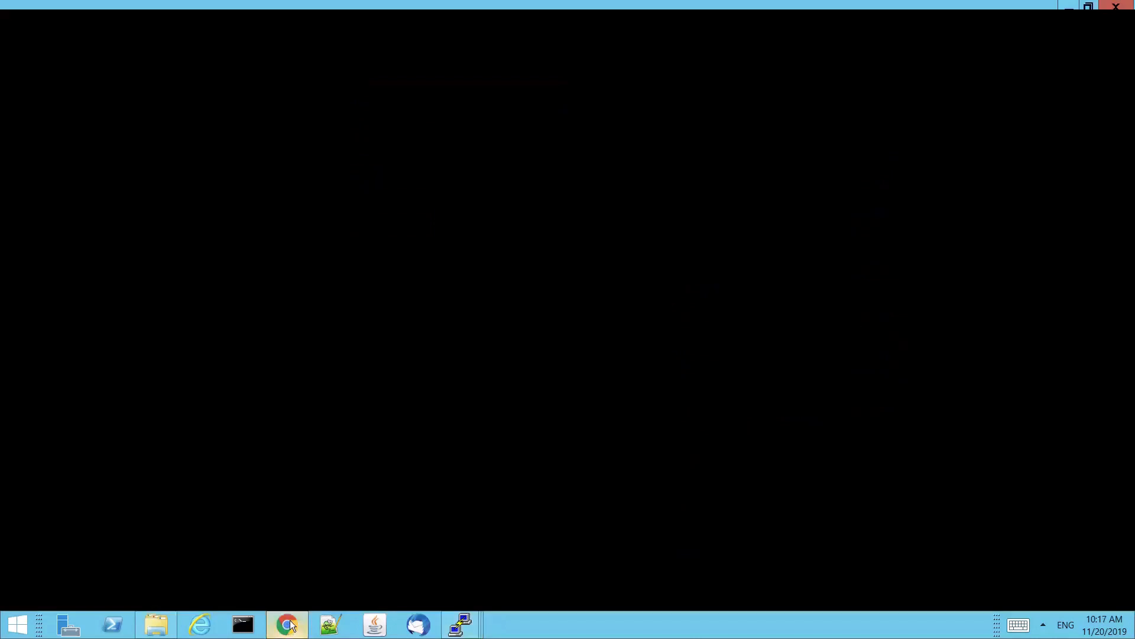
left_click(287, 625)
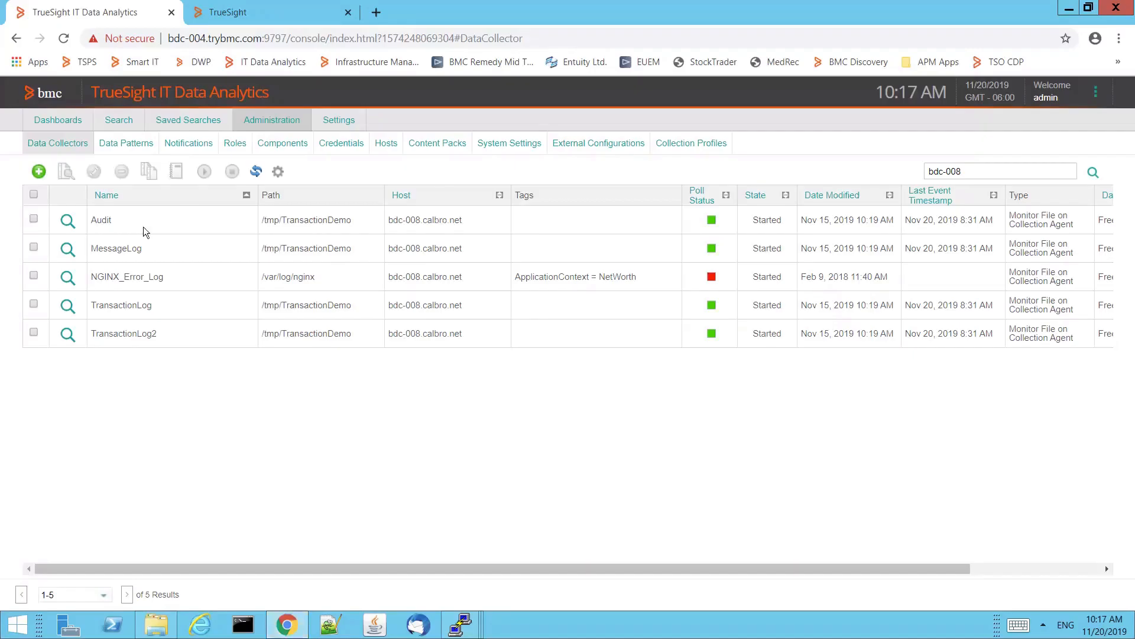
mouse_move(137, 334)
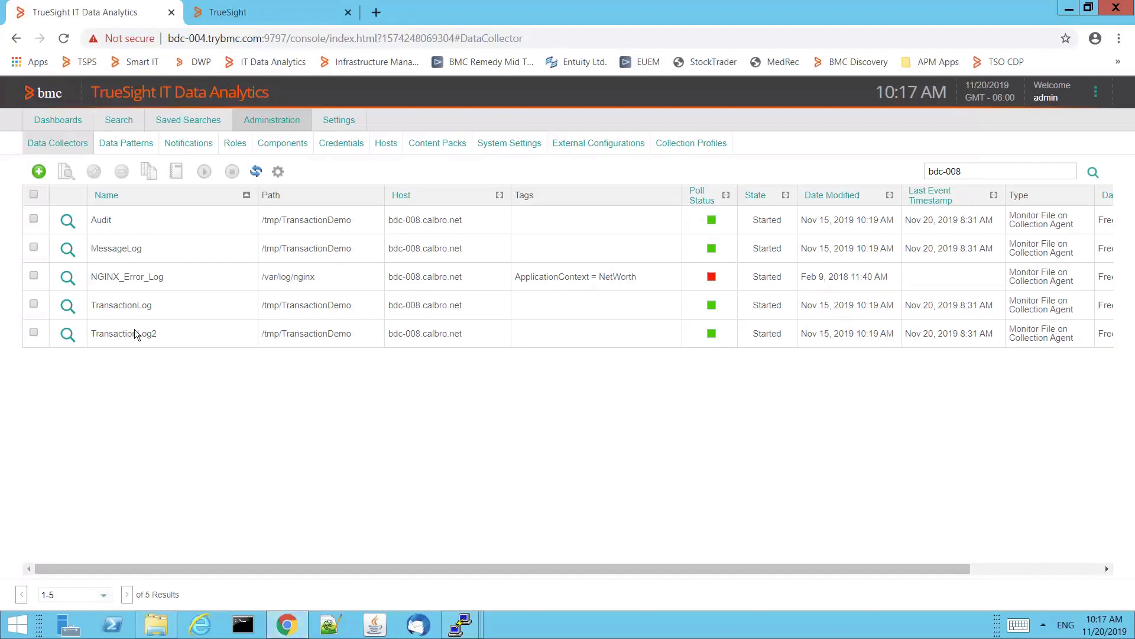
mouse_move(225, 322)
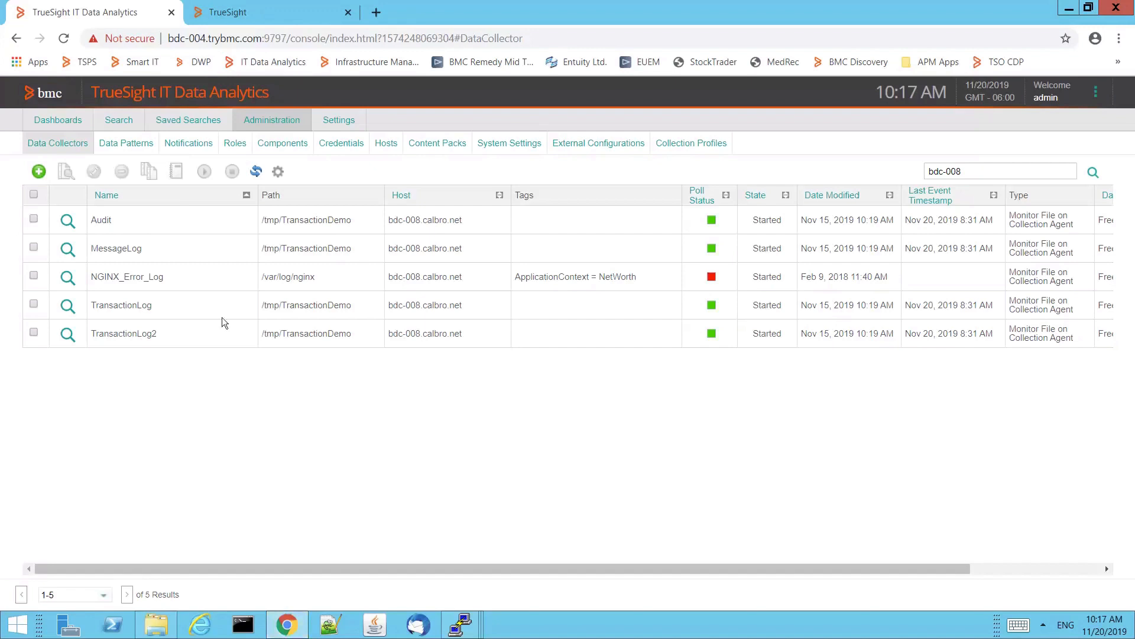
left_click(68, 305)
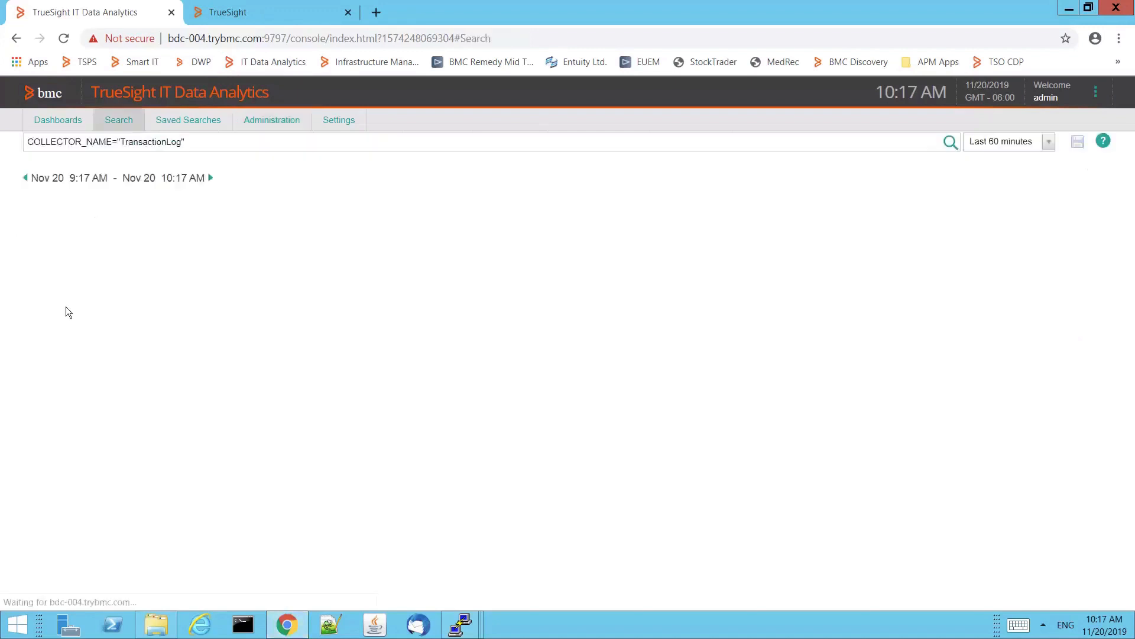
left_click(949, 141)
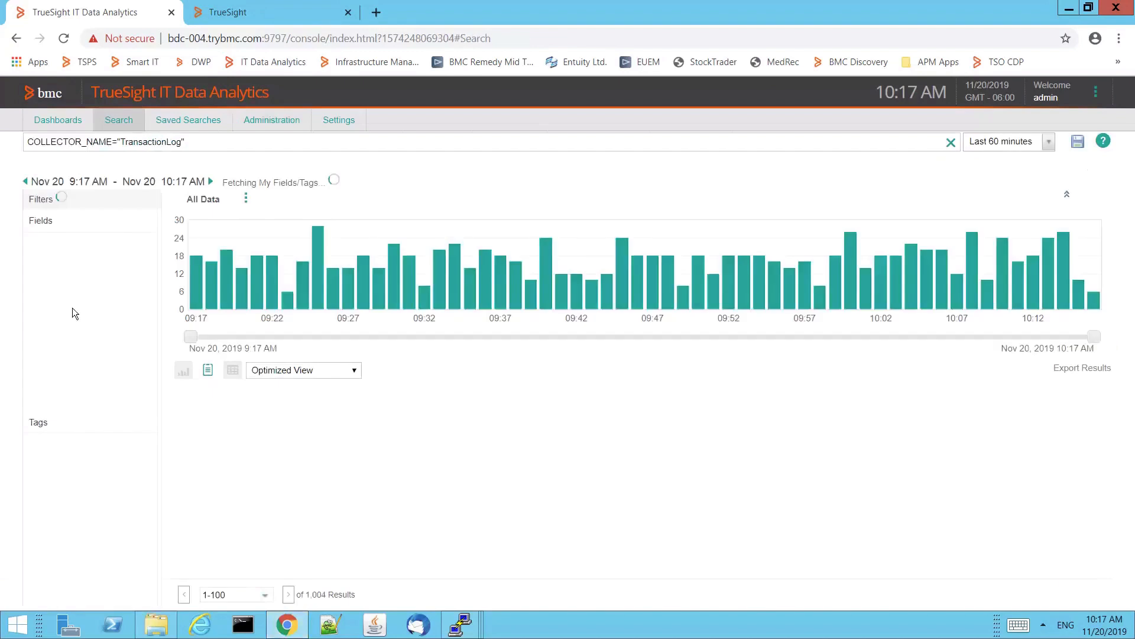
left_click(207, 370)
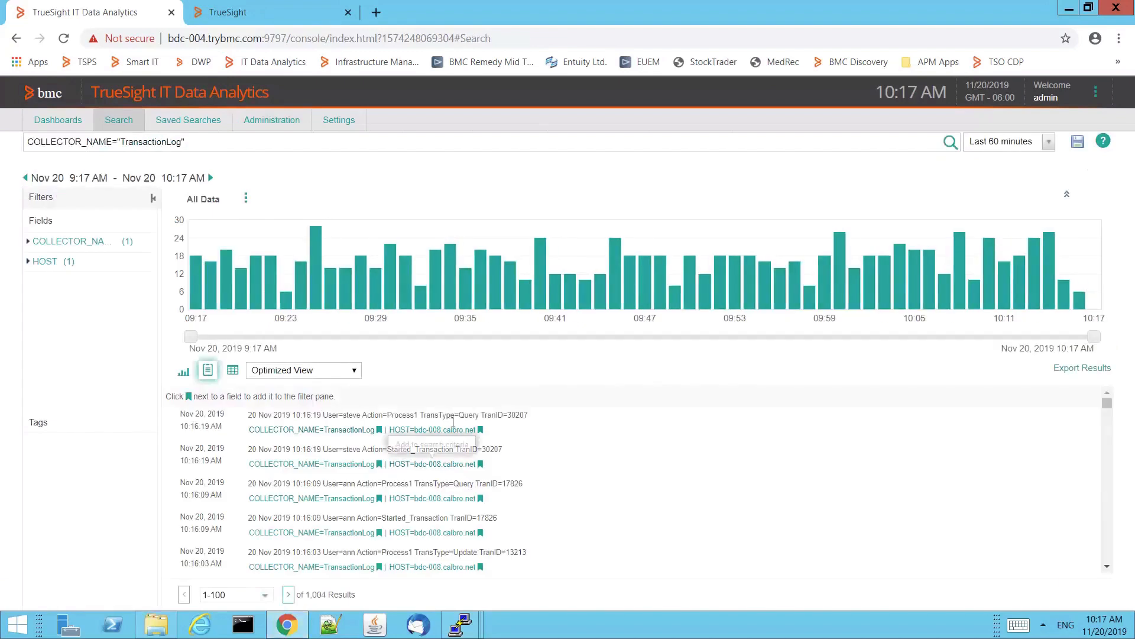
mouse_move(423, 549)
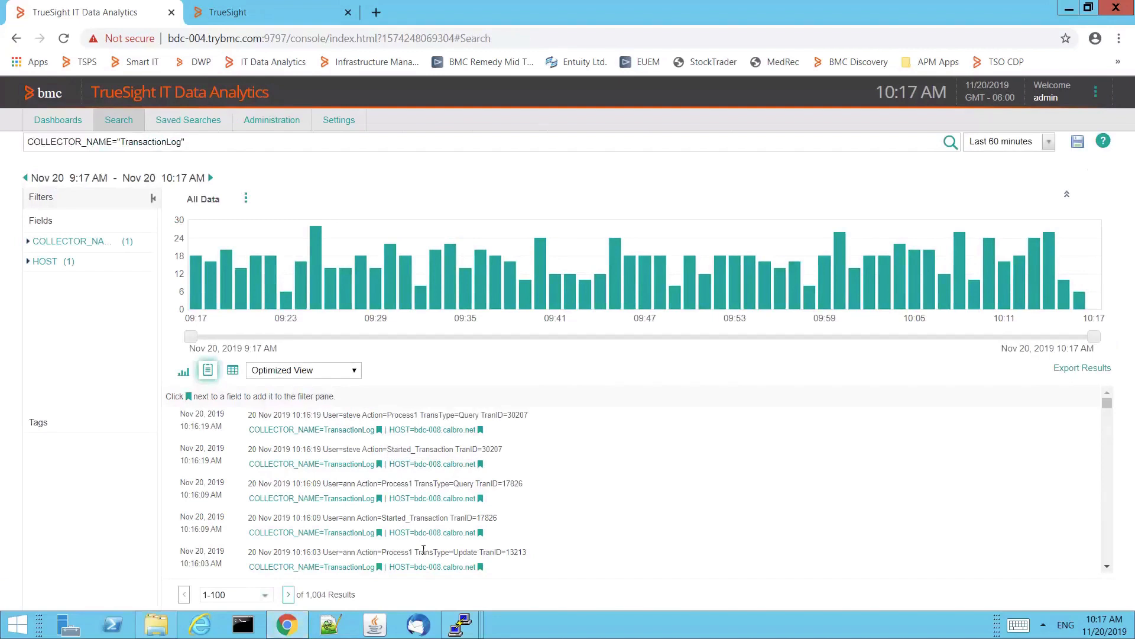
mouse_move(479, 498)
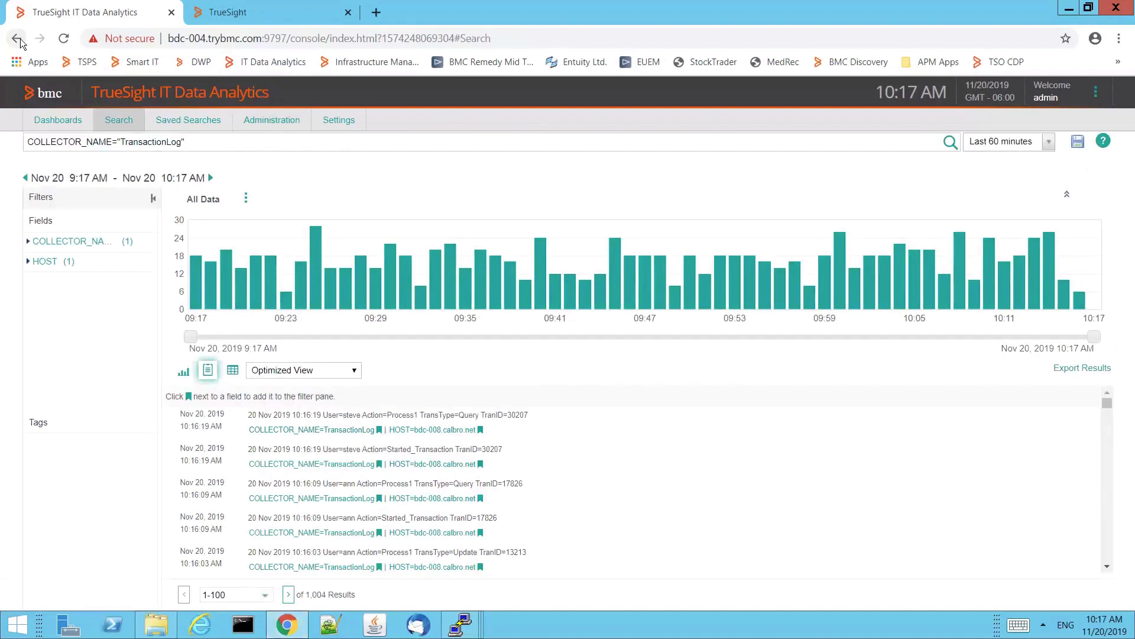
mouse_move(16, 38)
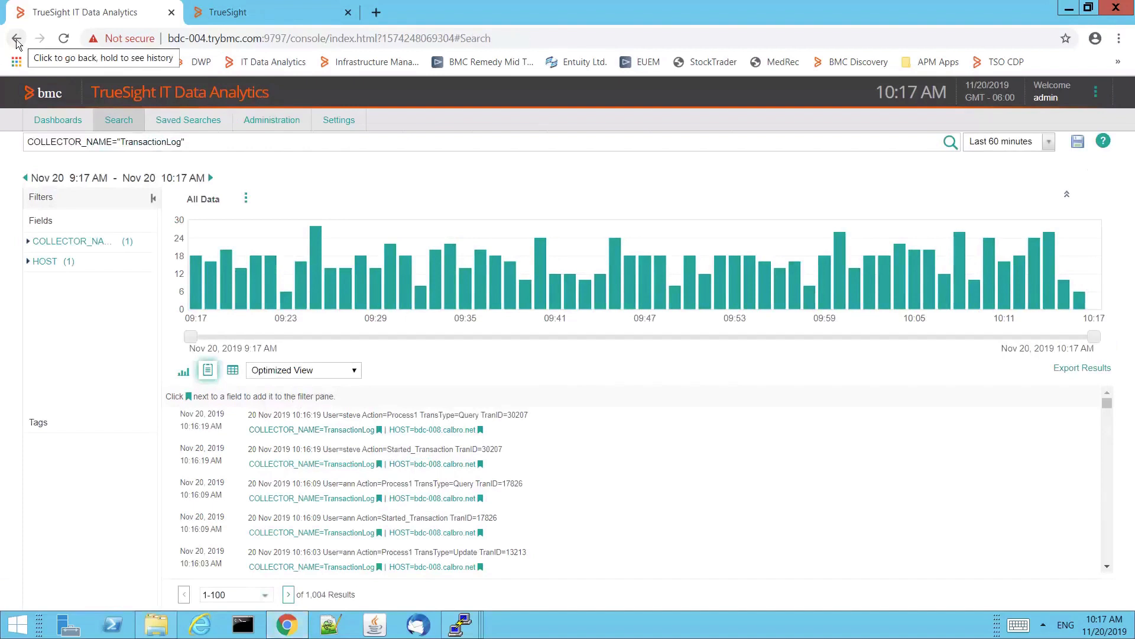
left_click(16, 38)
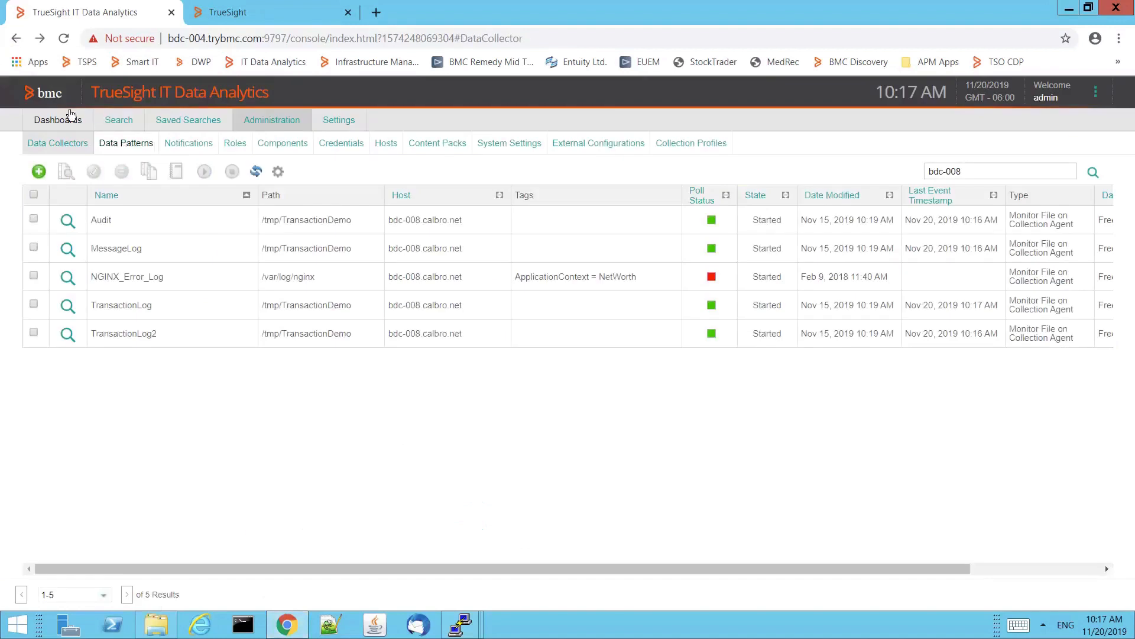
- Review the Transaction Log dashboard and enable Show Legend on the Activity Per User dashlet
left_click(57, 120)
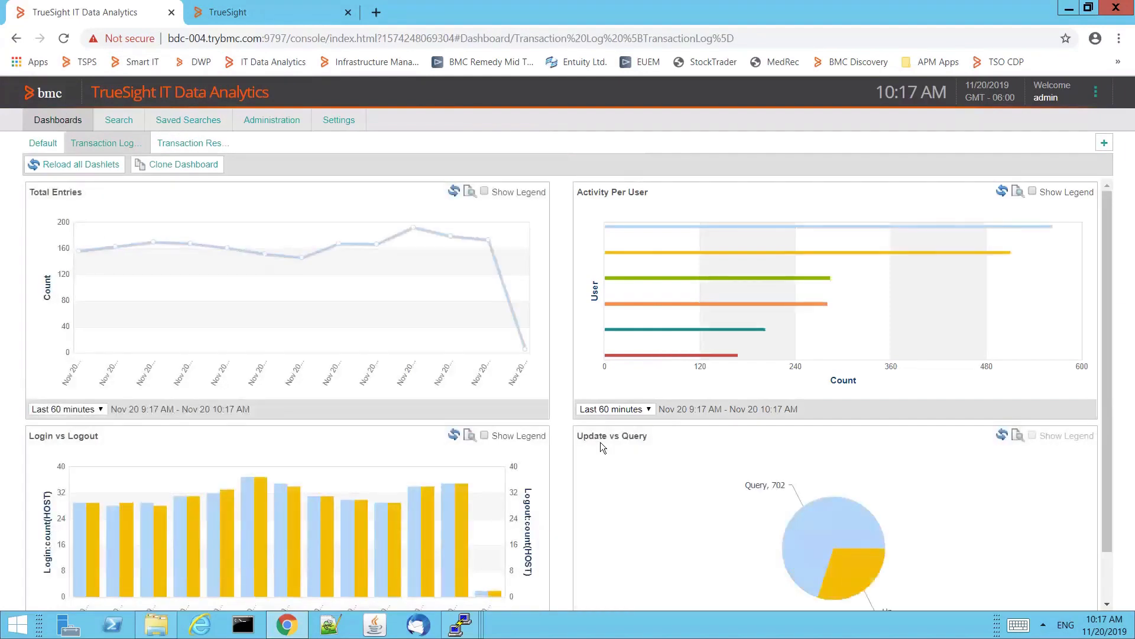
mouse_move(521, 420)
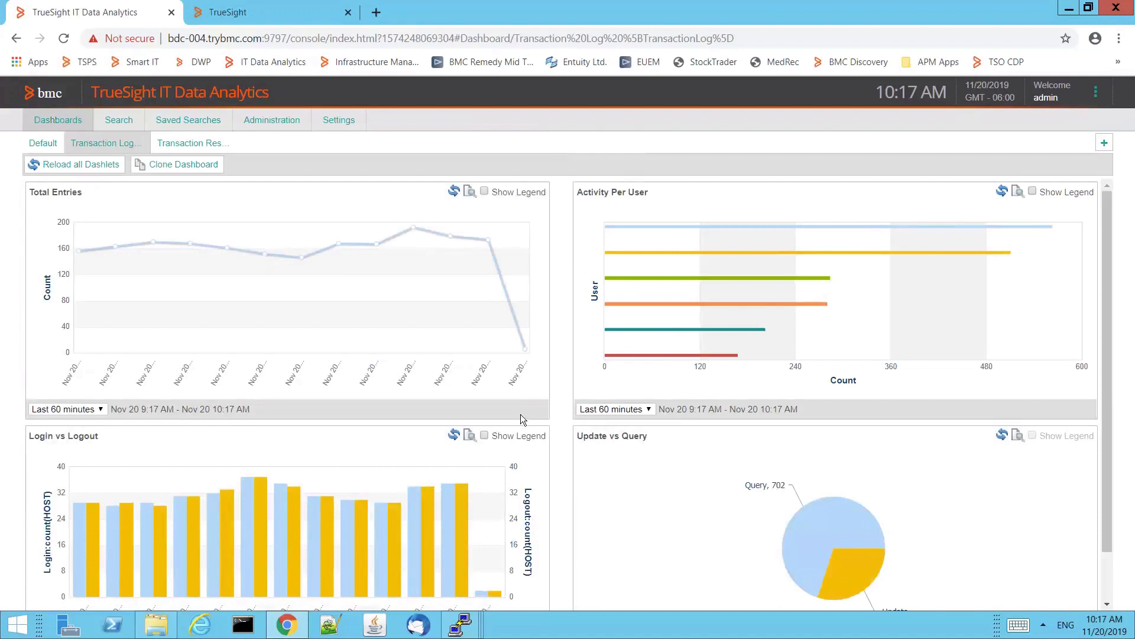
mouse_move(699, 356)
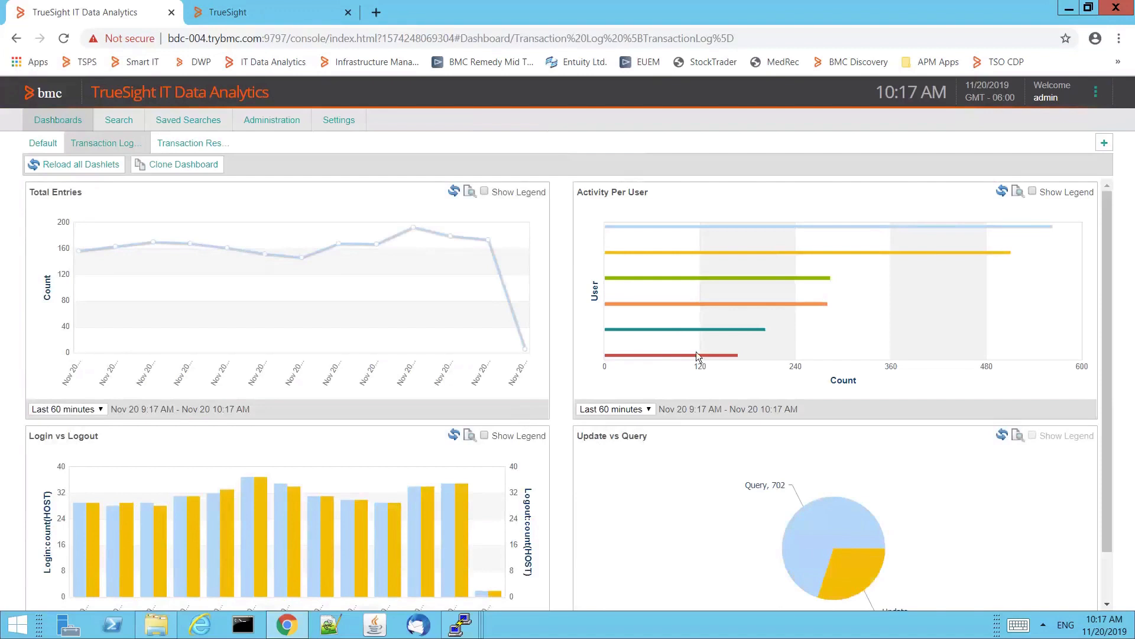
mouse_move(123, 192)
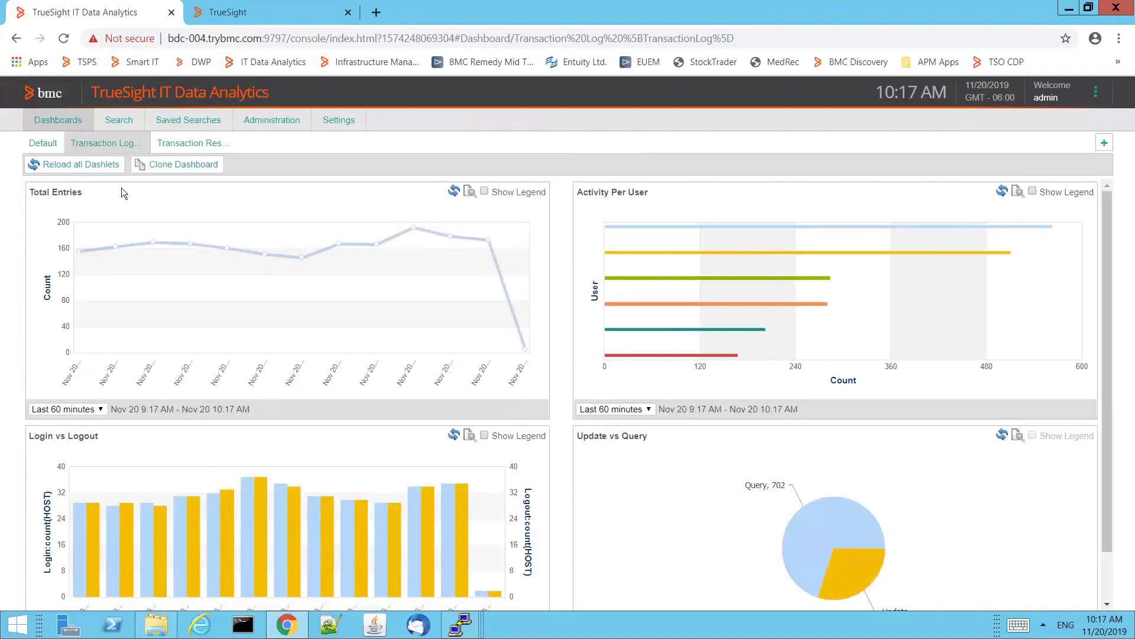
mouse_move(330, 267)
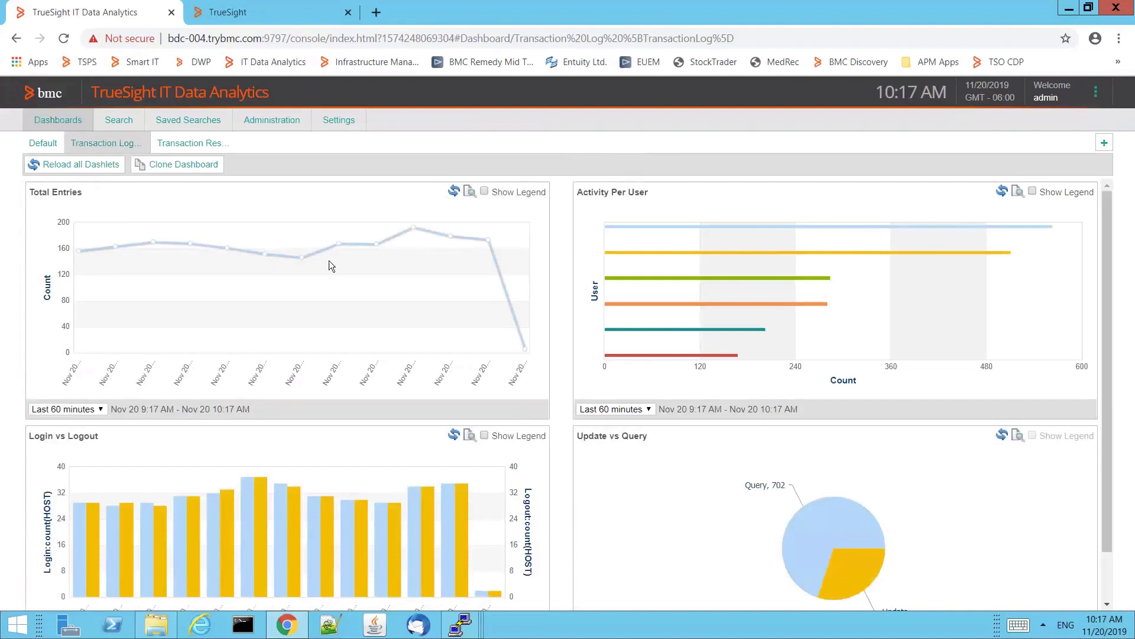
mouse_move(462, 251)
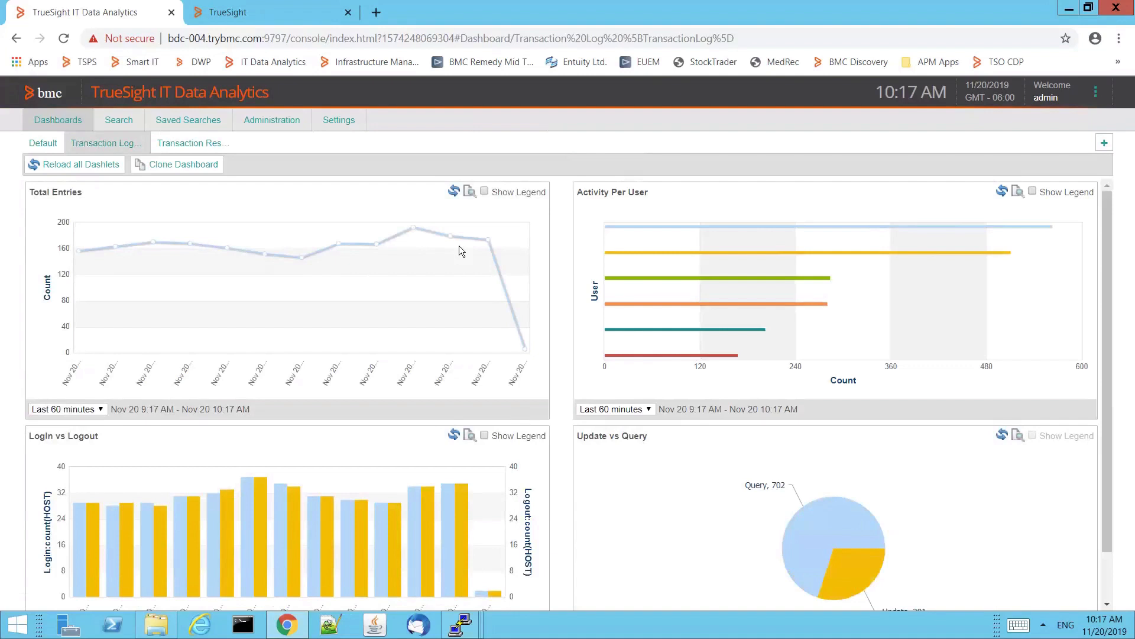
mouse_move(332, 259)
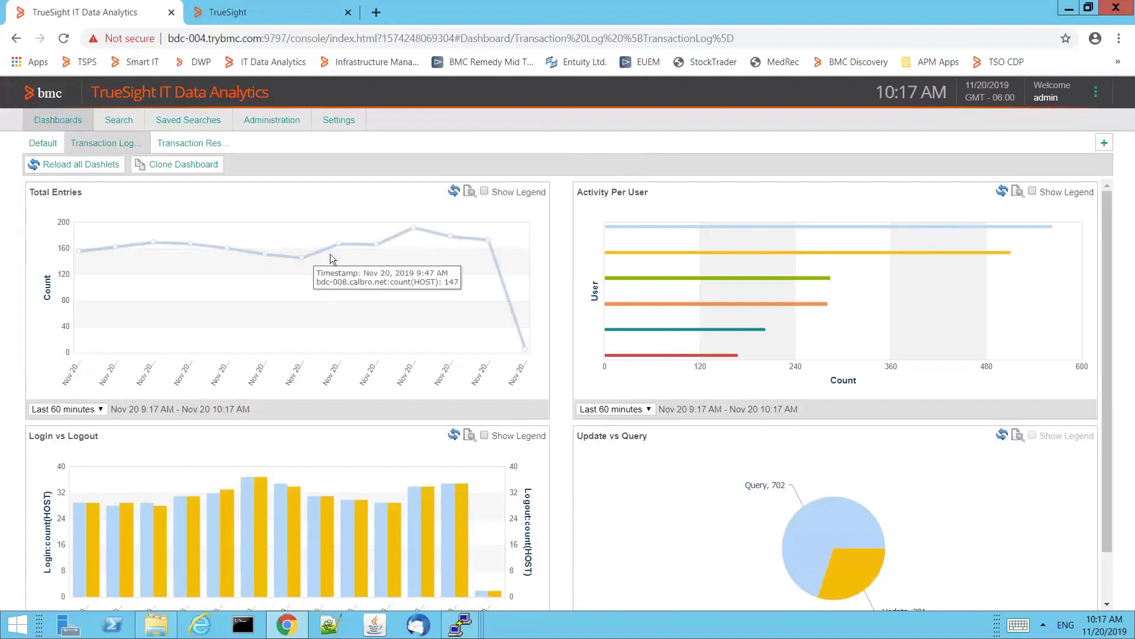
mouse_move(485, 251)
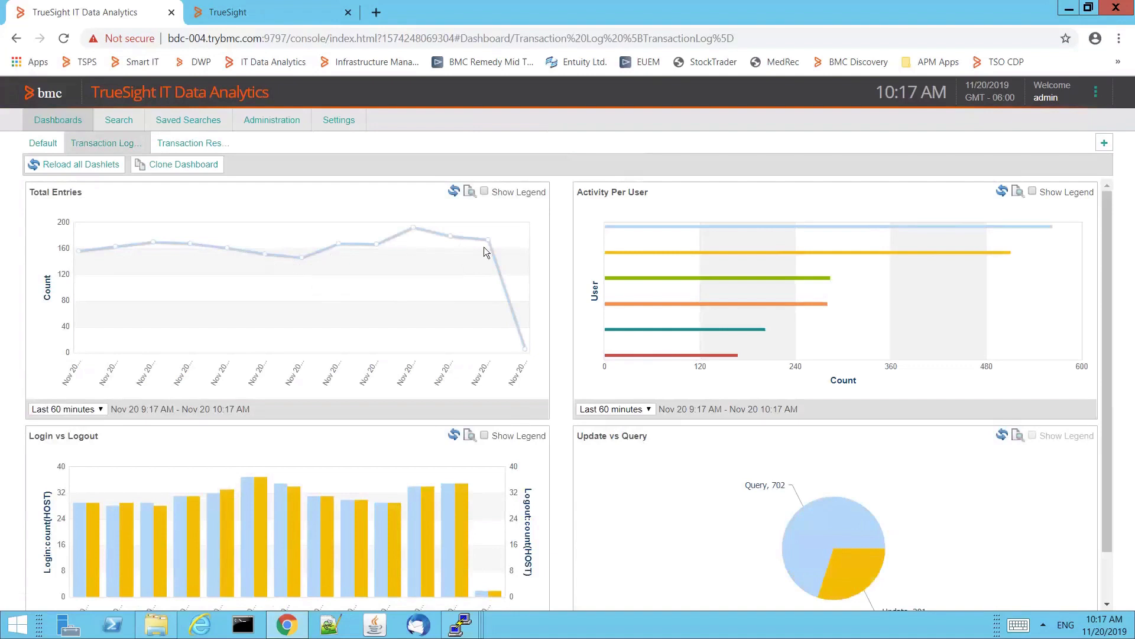
mouse_move(342, 319)
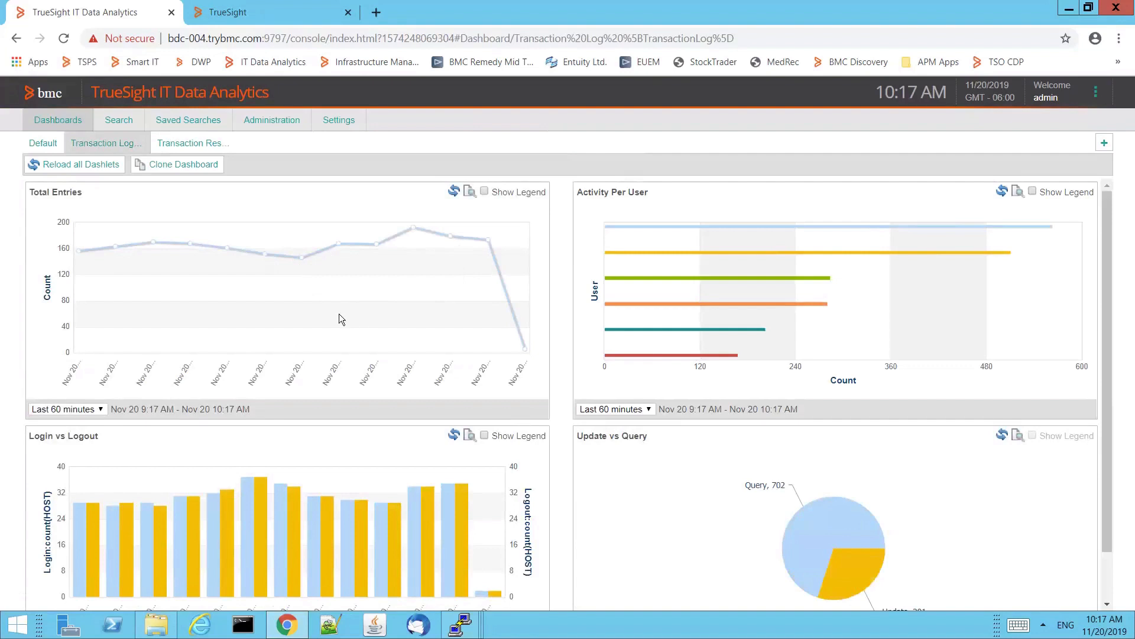
mouse_move(365, 273)
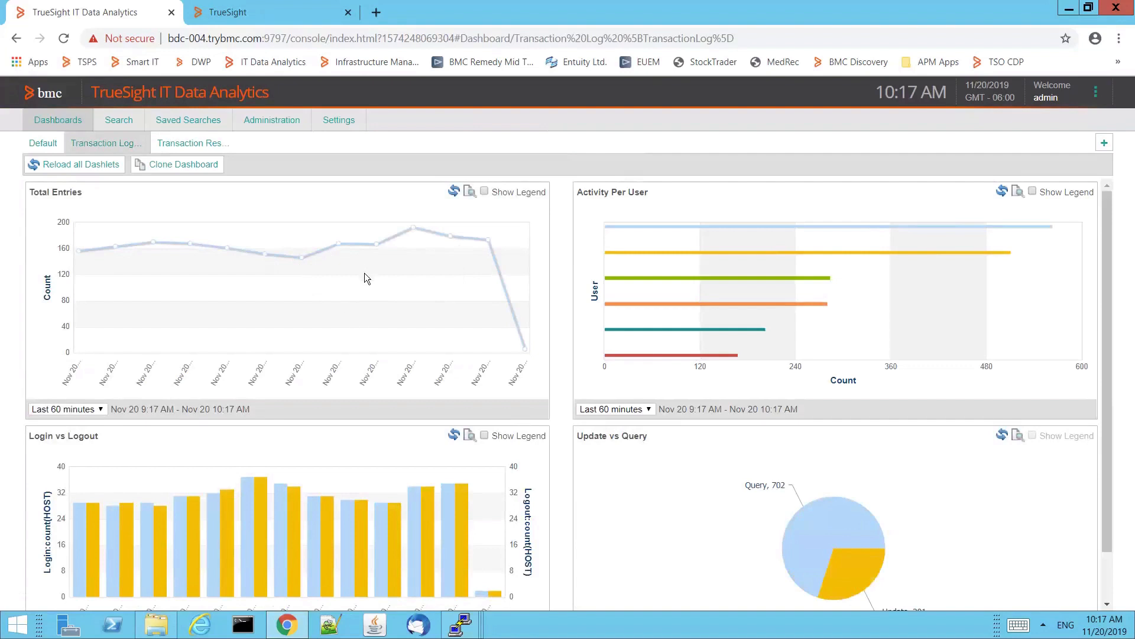
scroll("down", 3)
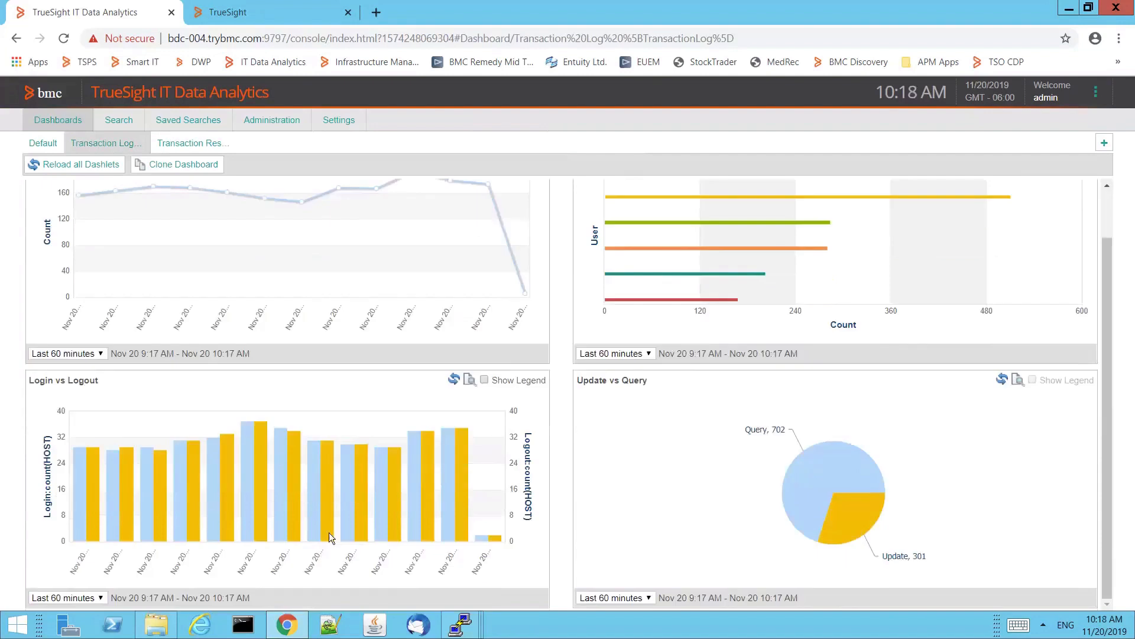
mouse_move(408, 498)
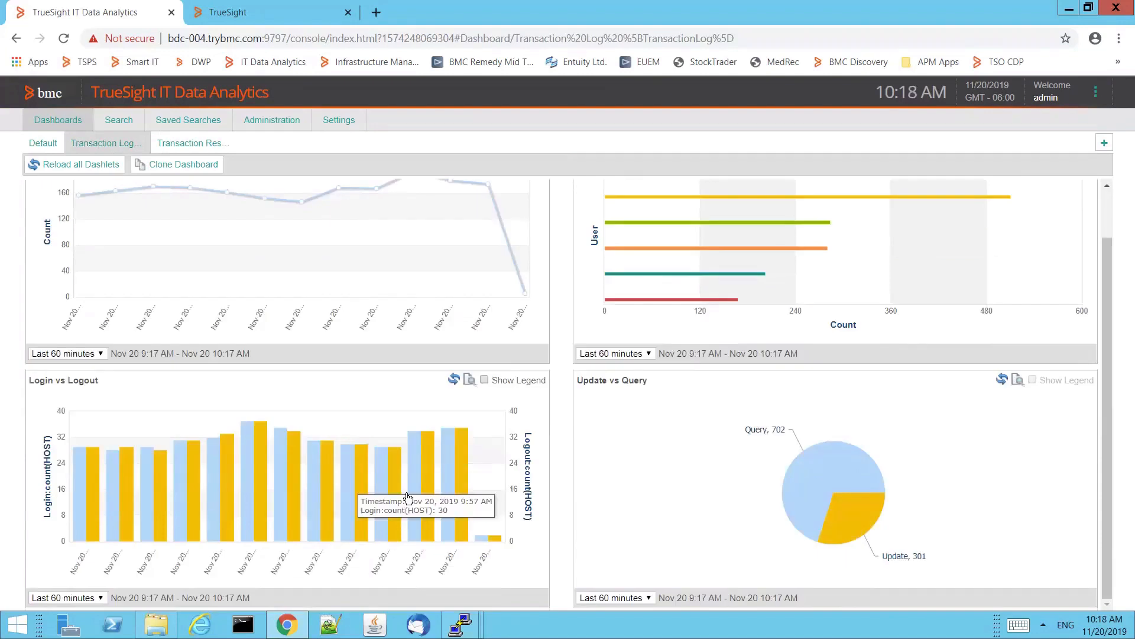
mouse_move(452, 561)
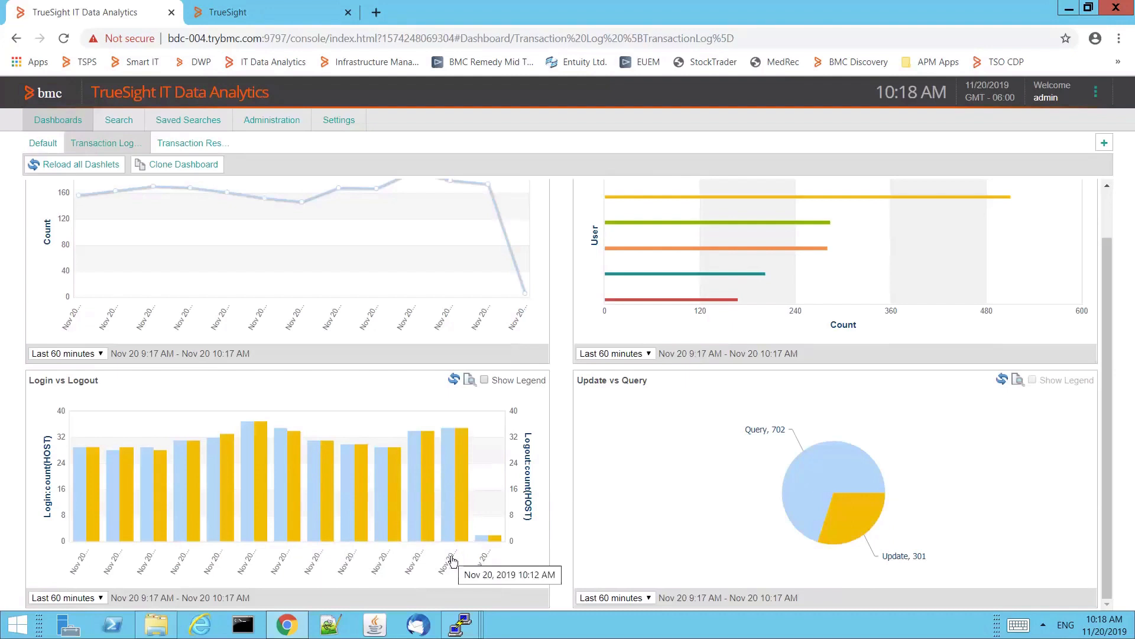
mouse_move(299, 441)
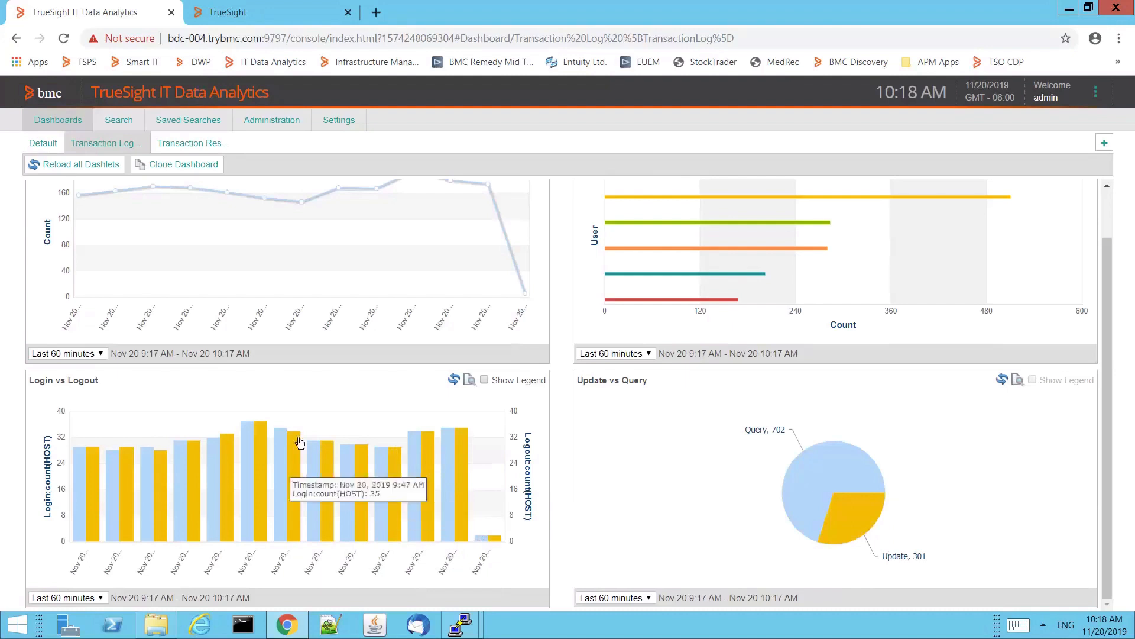
mouse_move(482, 463)
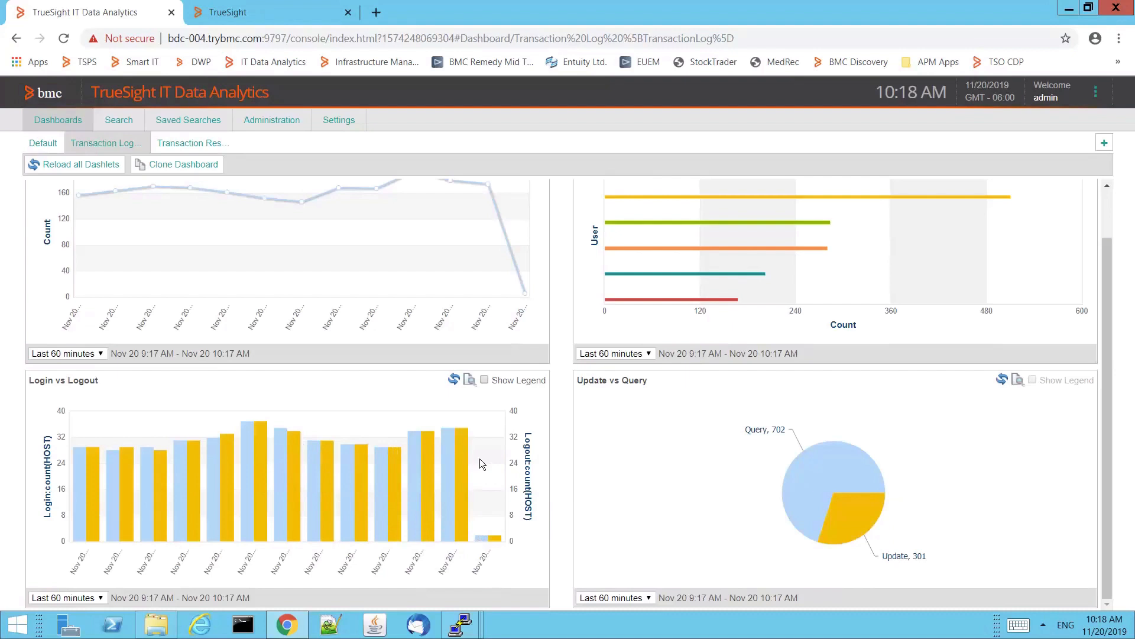
mouse_move(628, 389)
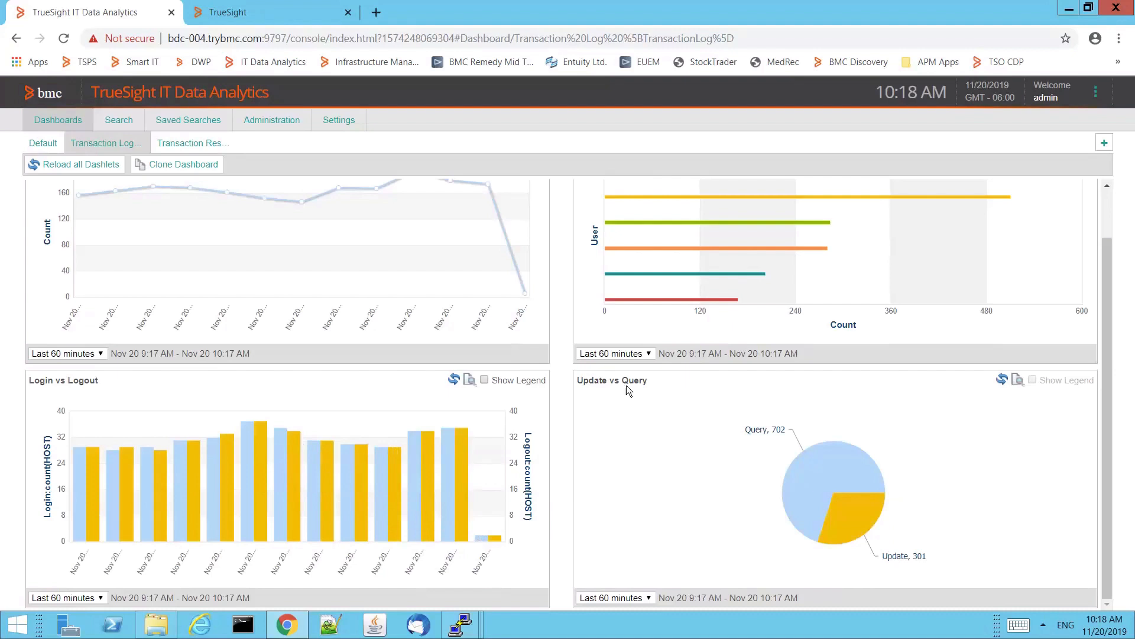
scroll("up", 3)
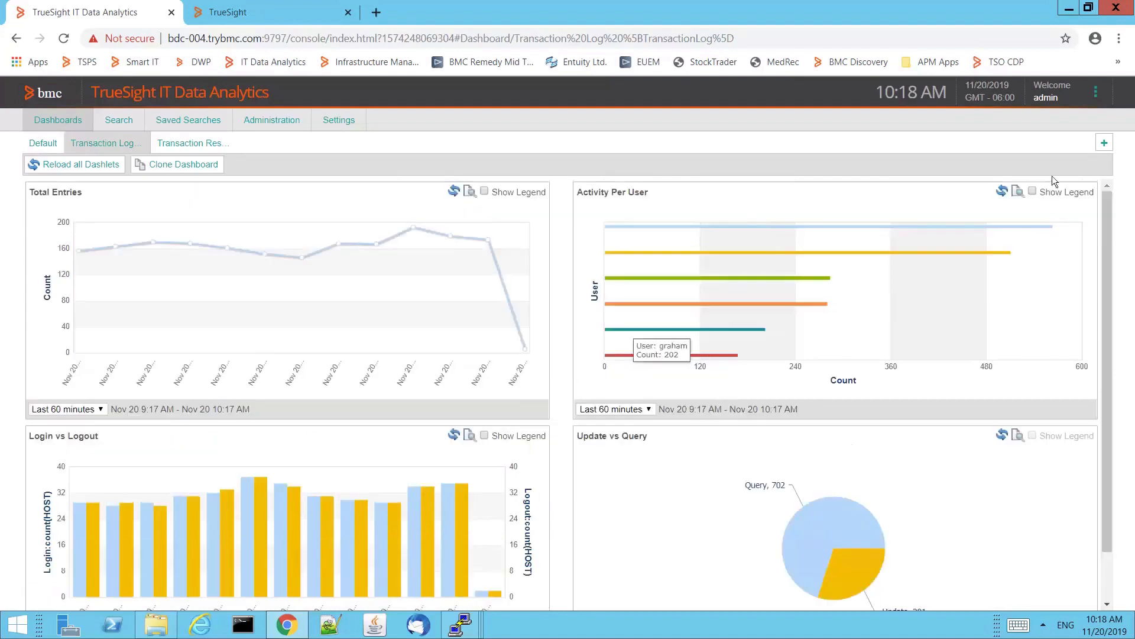
left_click(1032, 192)
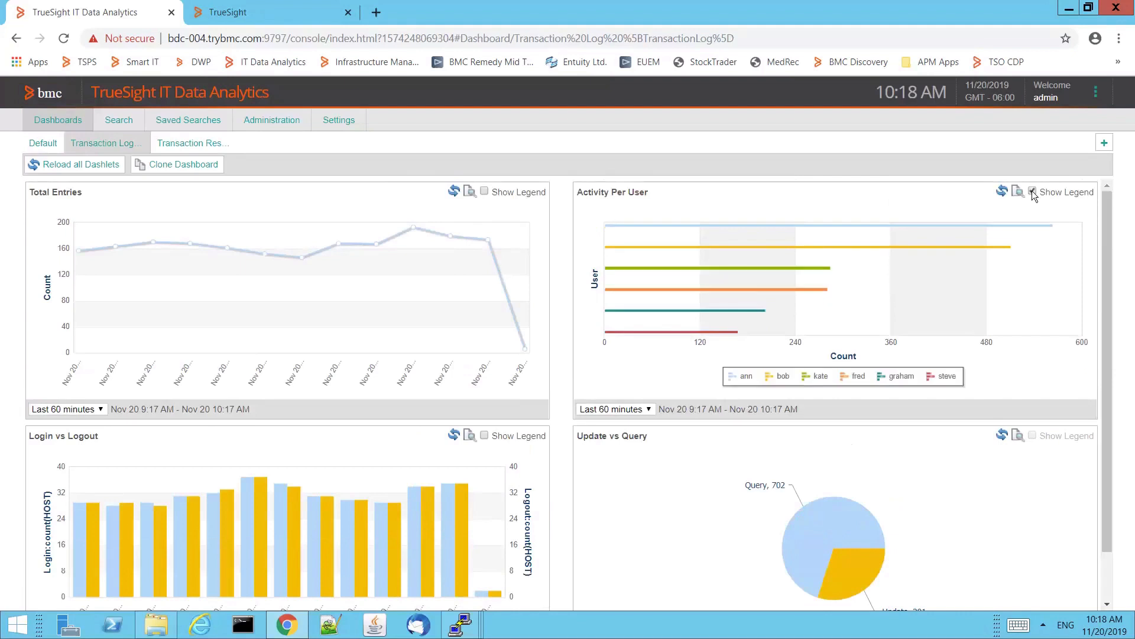
left_click(1034, 191)
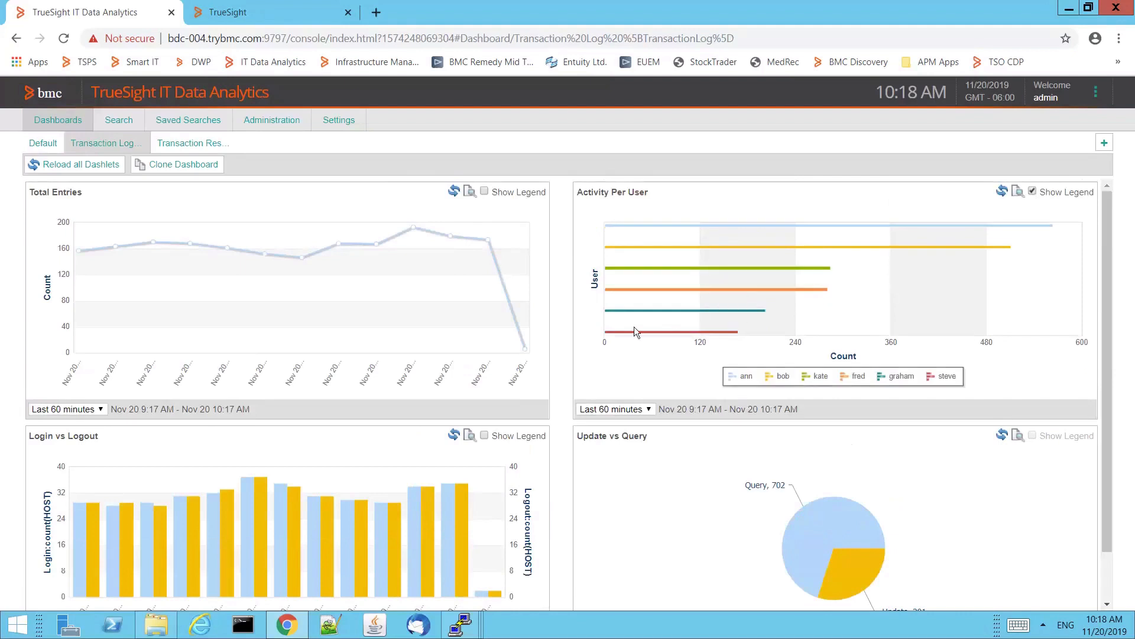
mouse_move(709, 310)
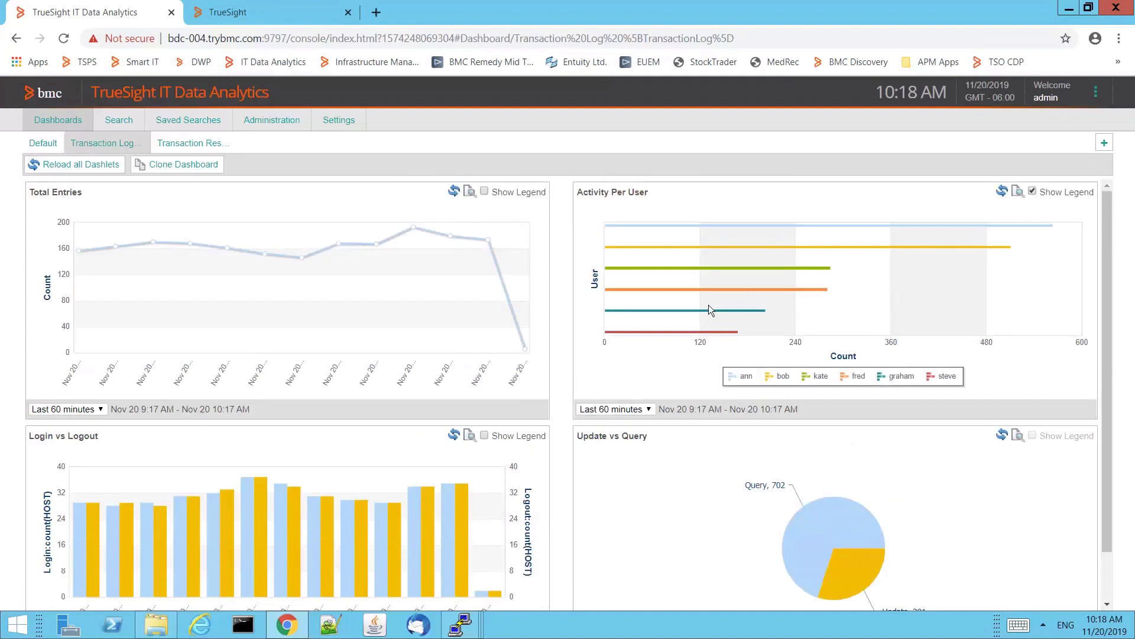
mouse_move(750, 341)
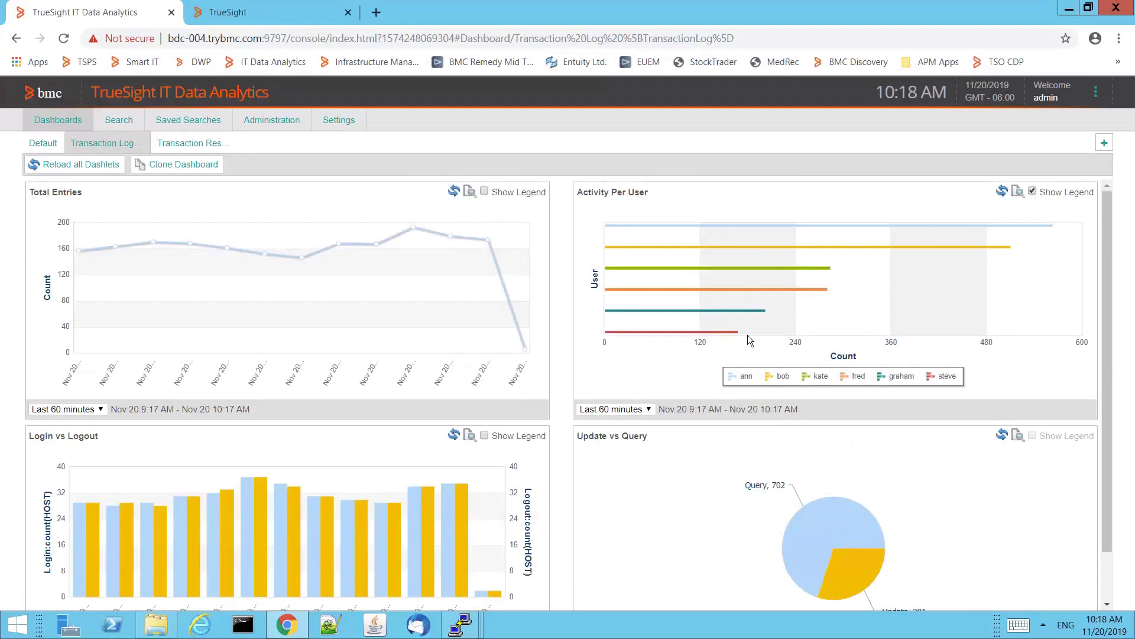
mouse_move(744, 526)
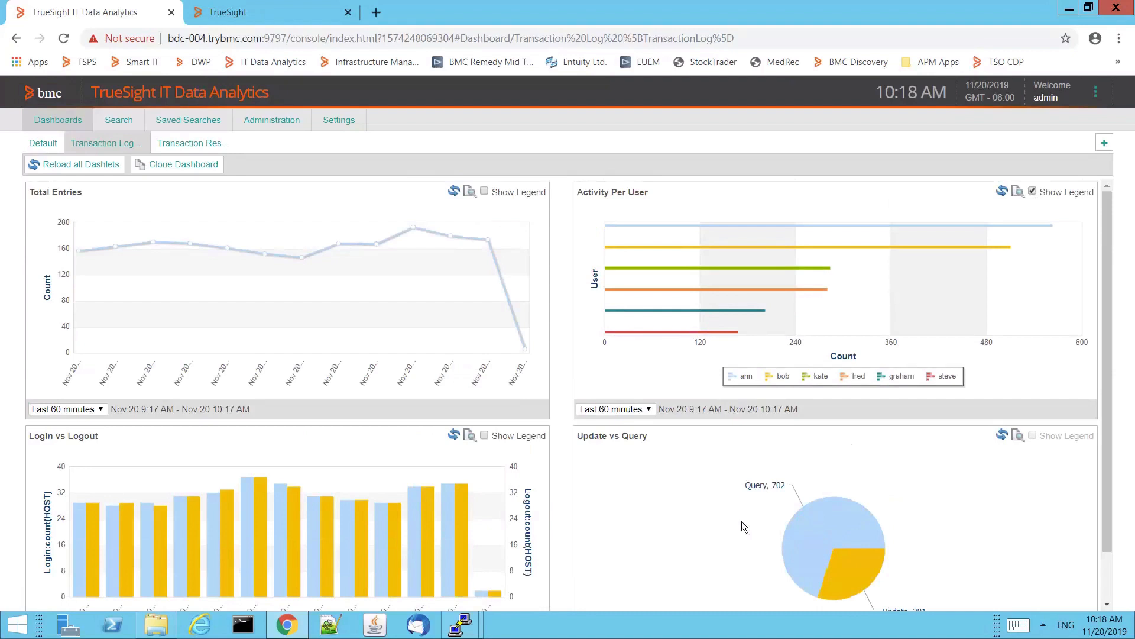
mouse_move(763, 486)
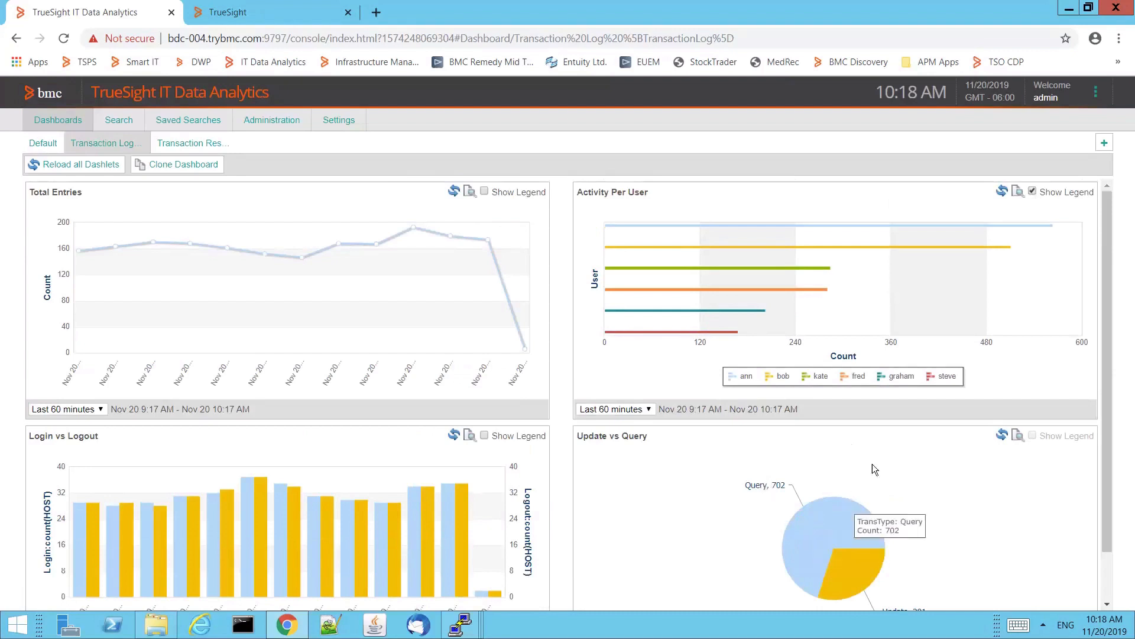
mouse_move(872, 470)
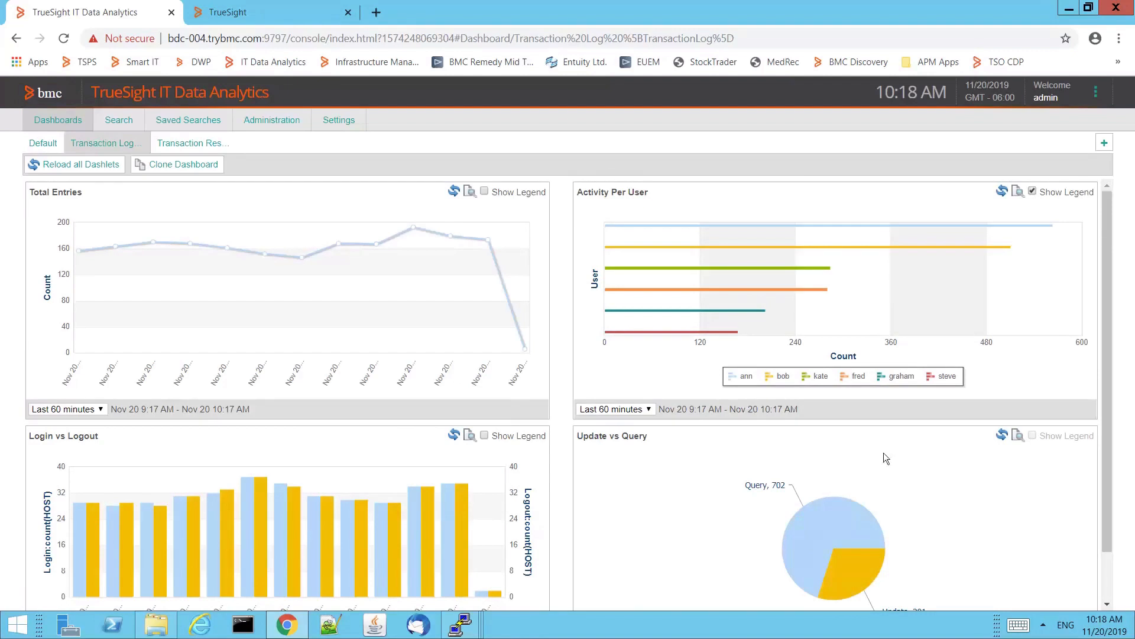
mouse_move(640, 523)
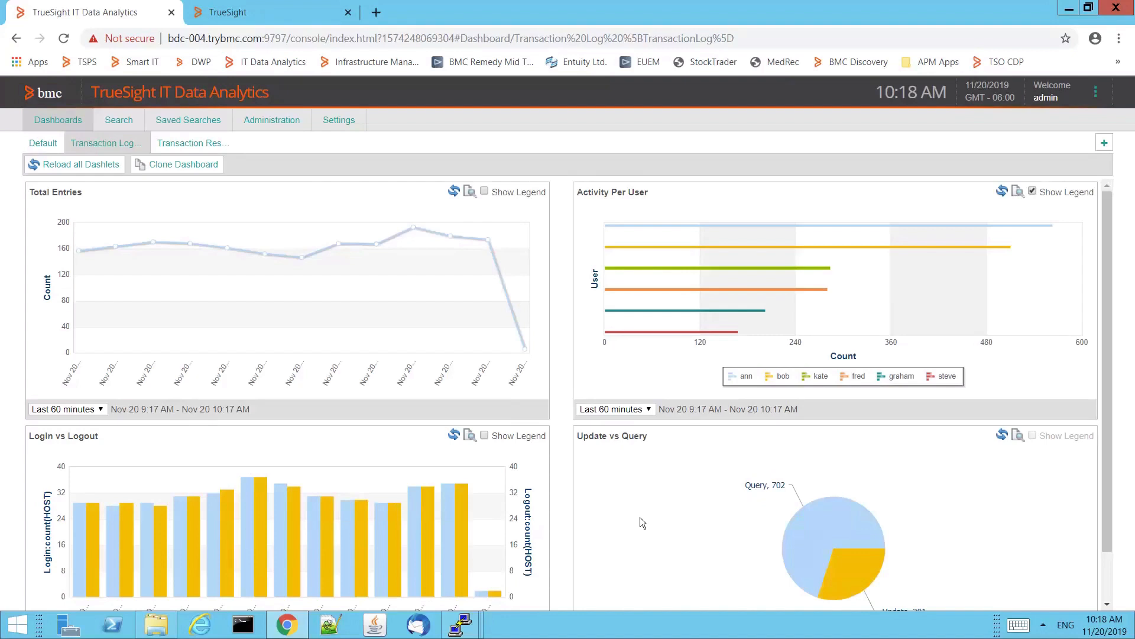
mouse_move(789, 294)
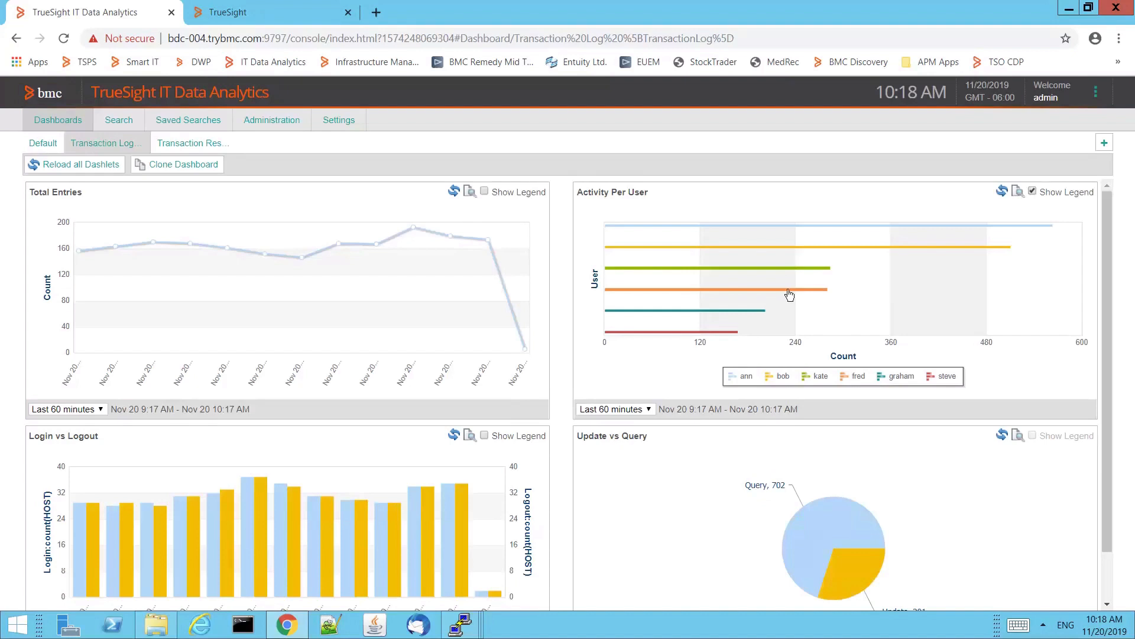
mouse_move(785, 290)
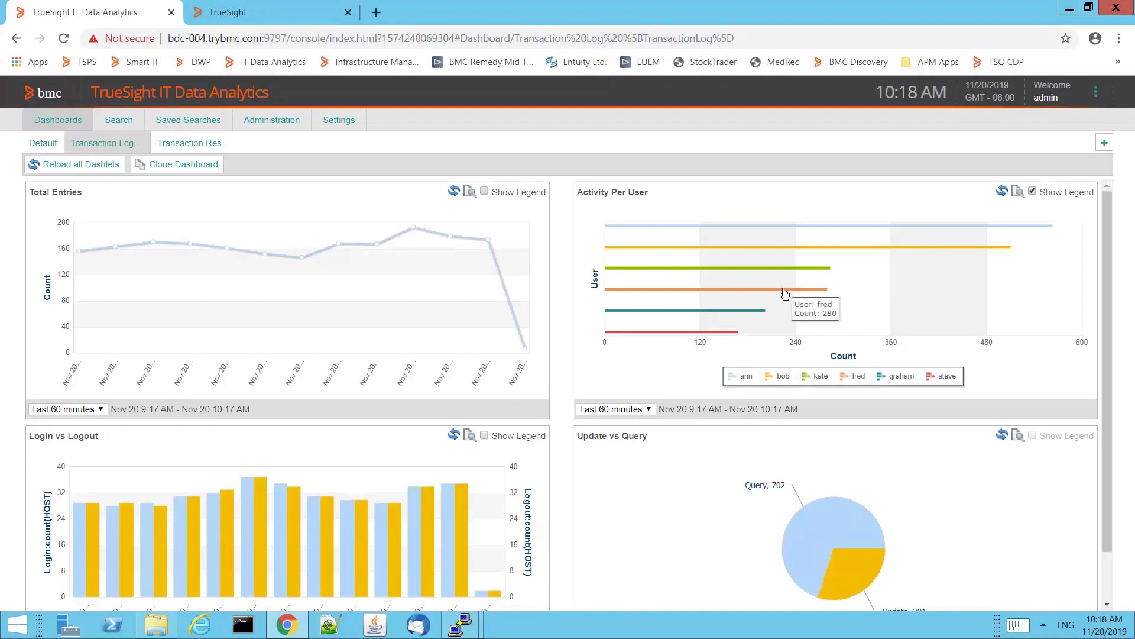
- Drill into fred's activity (268 TransactionLog events), then return to the Transaction Log dashboard
left_click(118, 120)
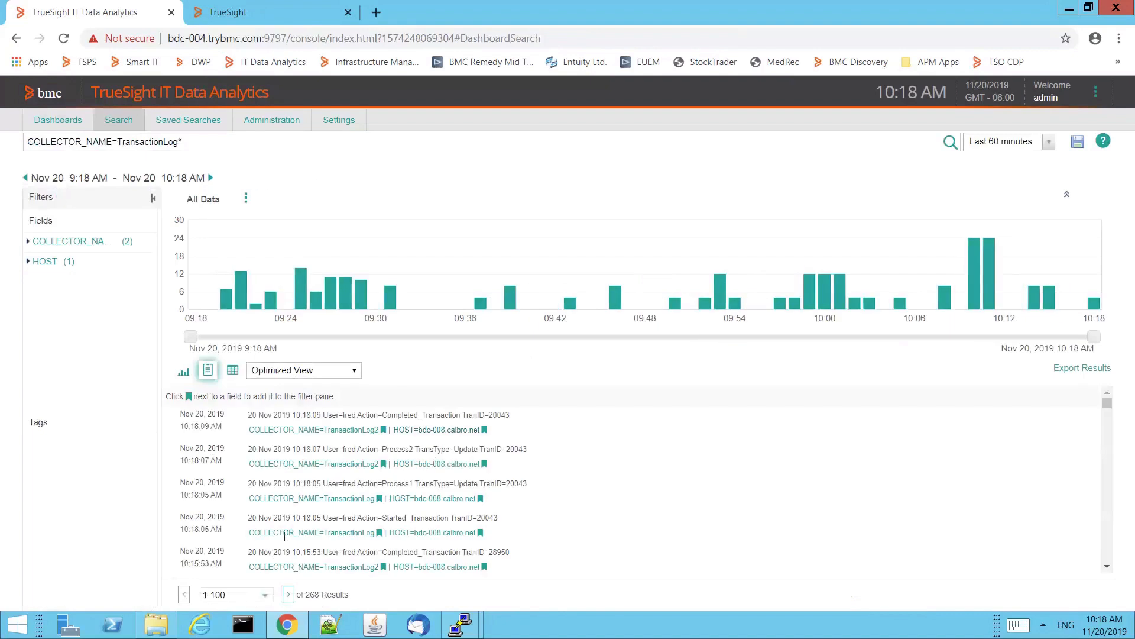
mouse_move(344, 449)
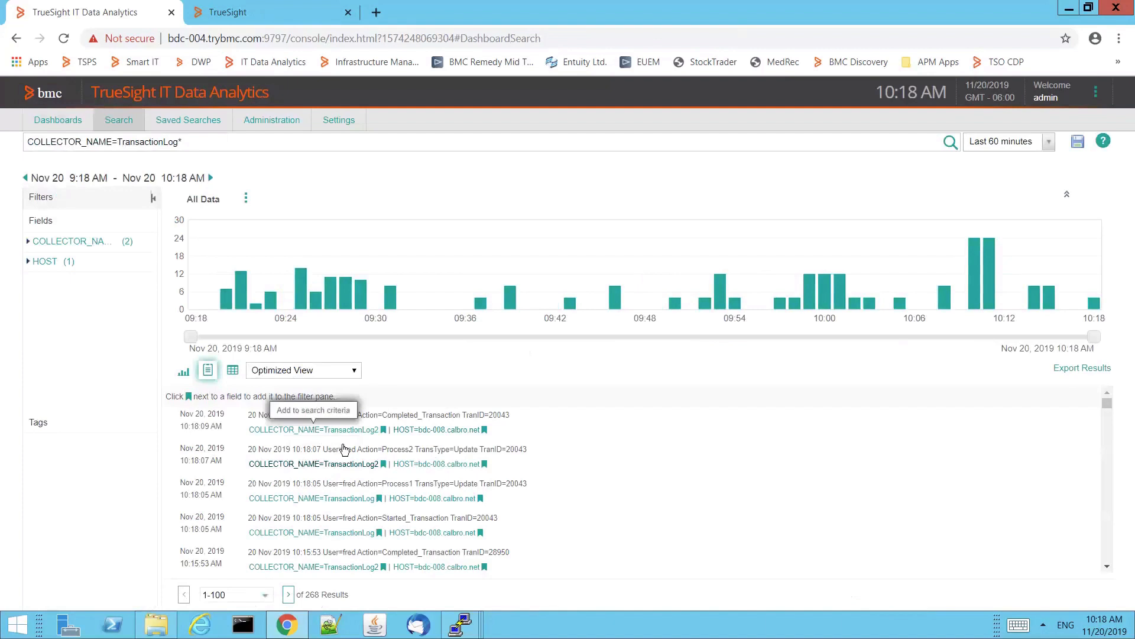
mouse_move(362, 584)
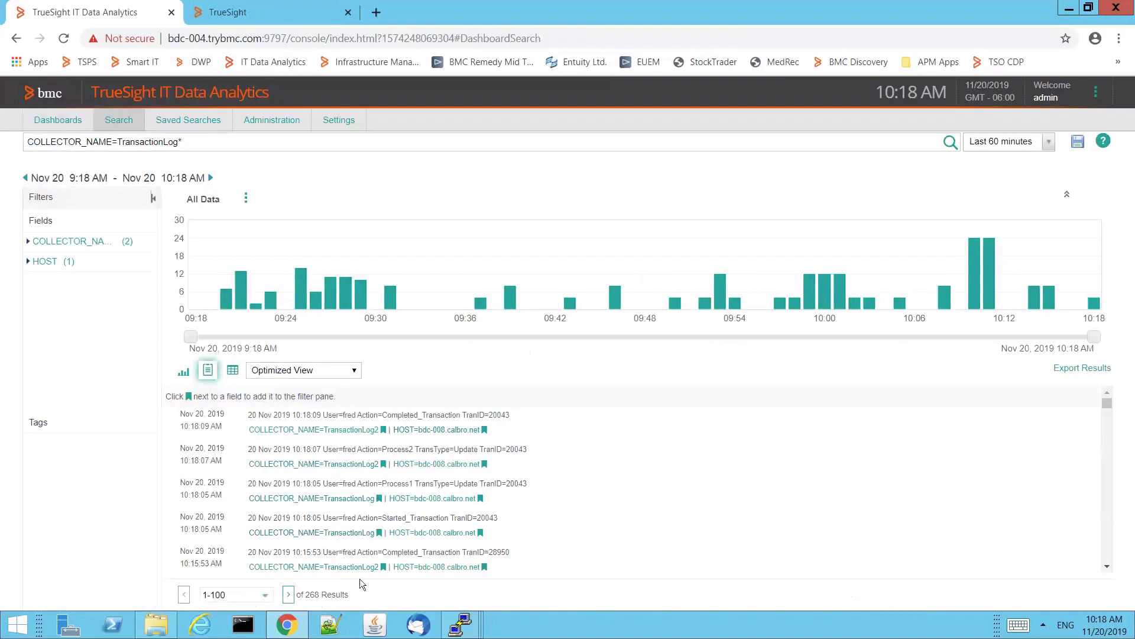
mouse_move(17, 38)
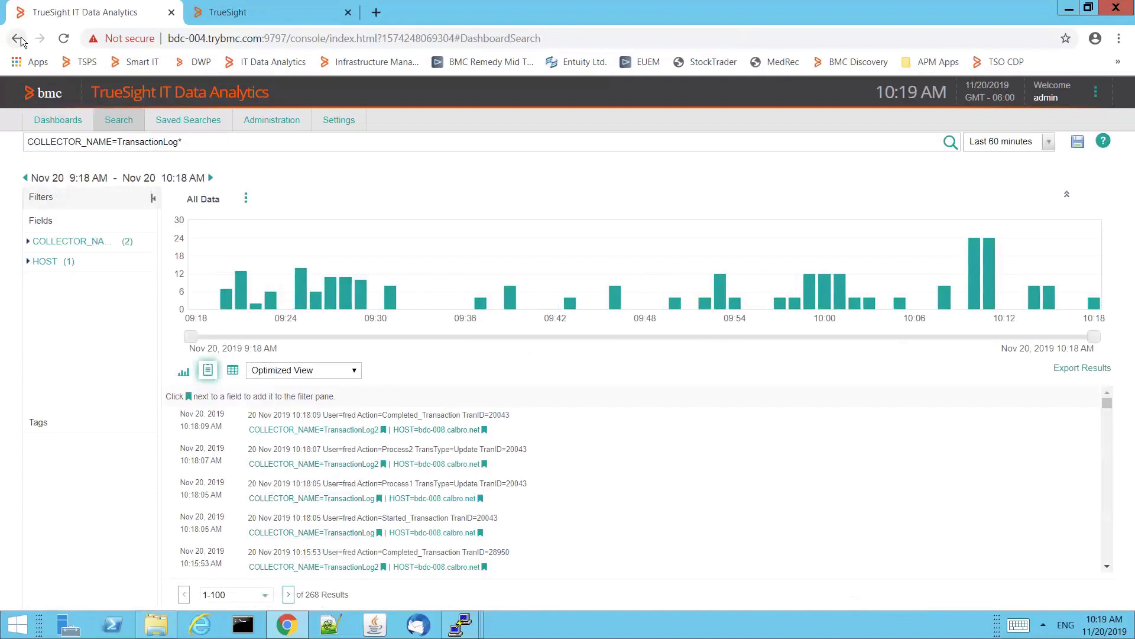
left_click(57, 119)
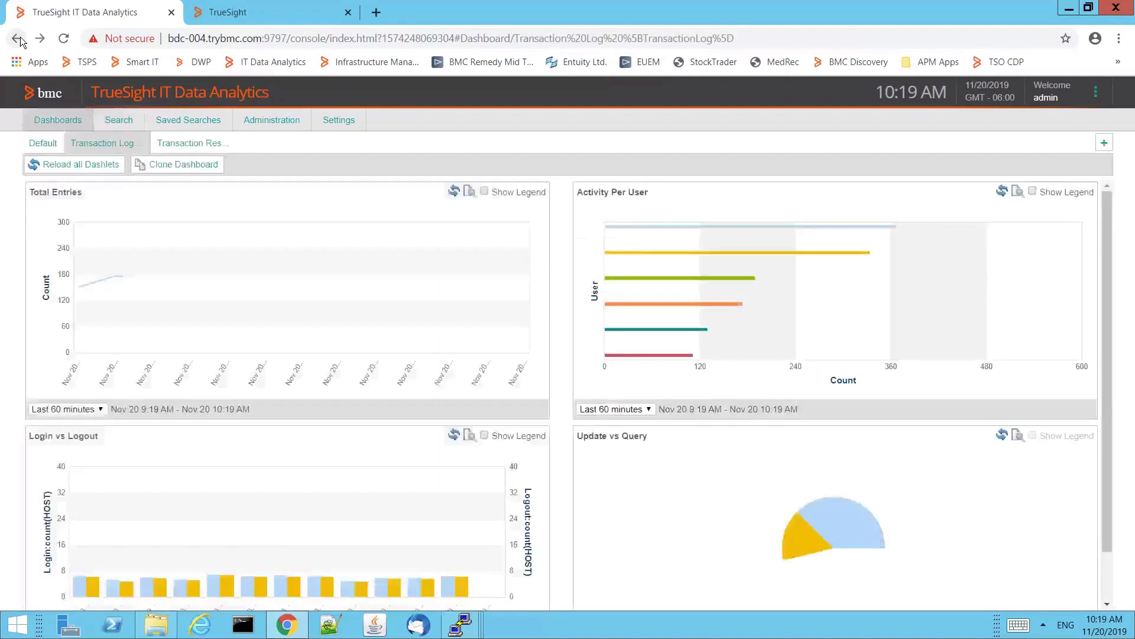
mouse_move(193, 144)
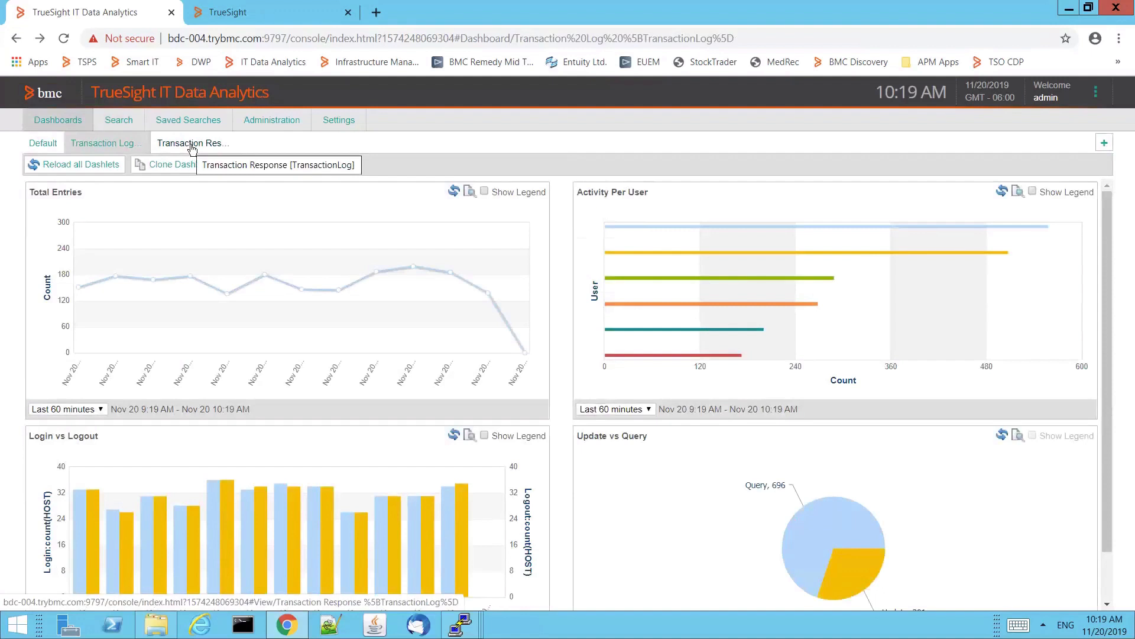
- Switch to the Transaction Response dashboard, run UserFailure.bat, and return to the browser dashboard
left_click(189, 143)
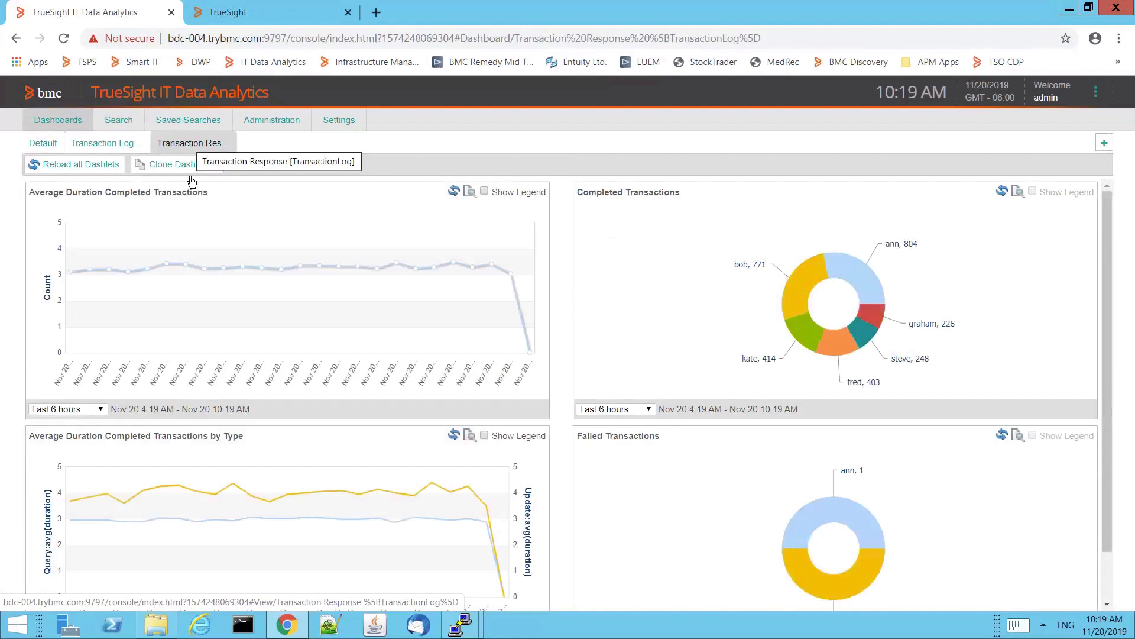
mouse_move(1029, 72)
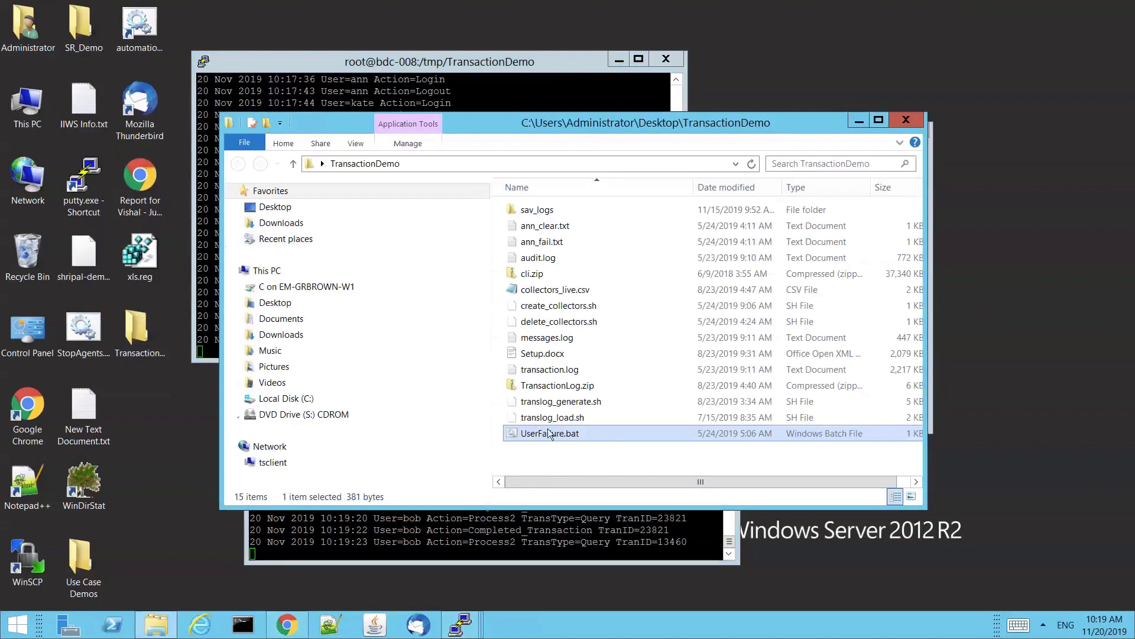
double_click(550, 432)
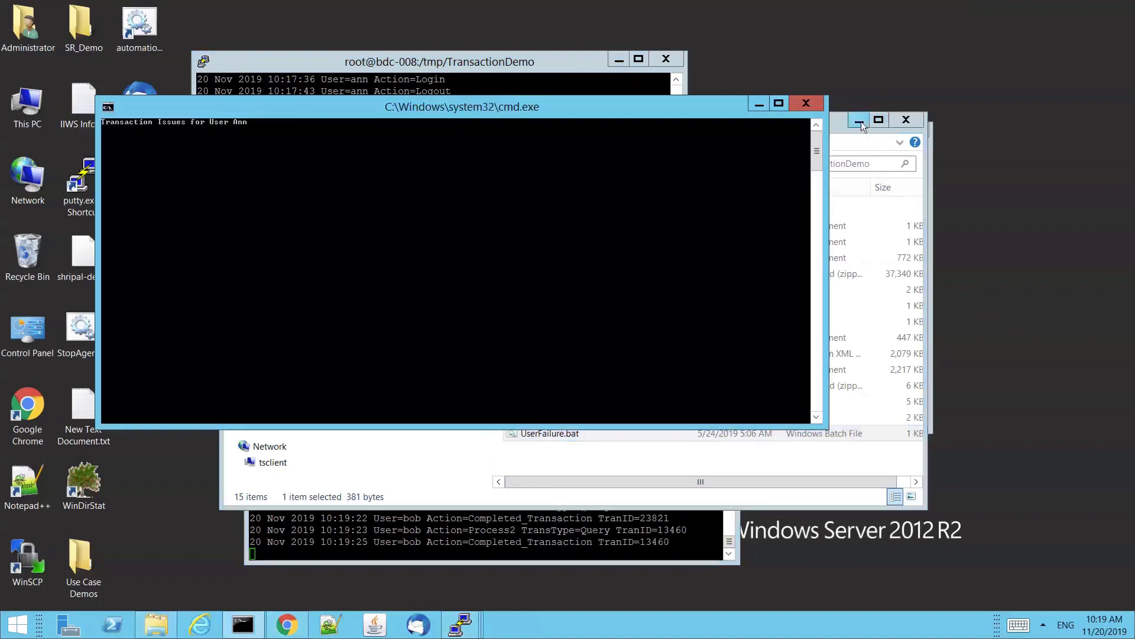
left_click(287, 623)
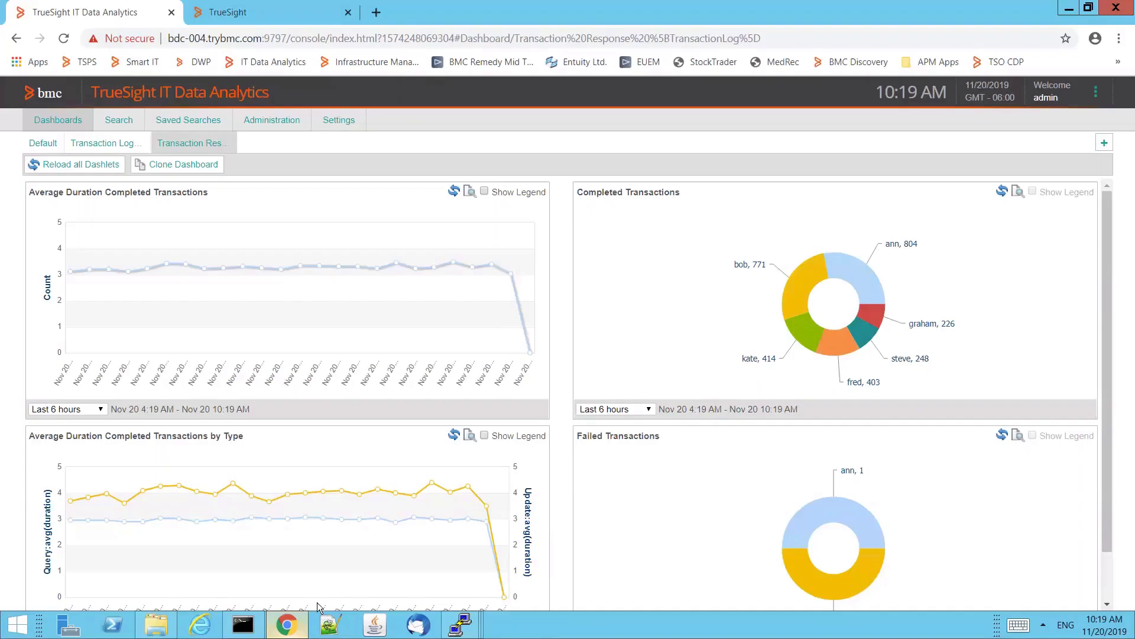
mouse_move(72, 274)
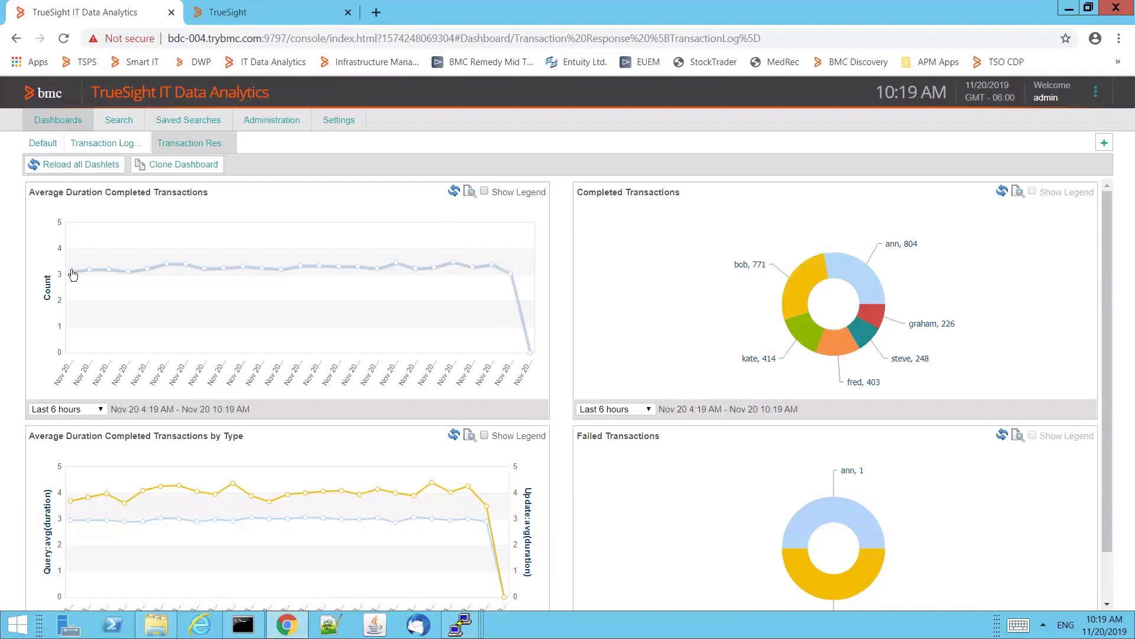
mouse_move(163, 273)
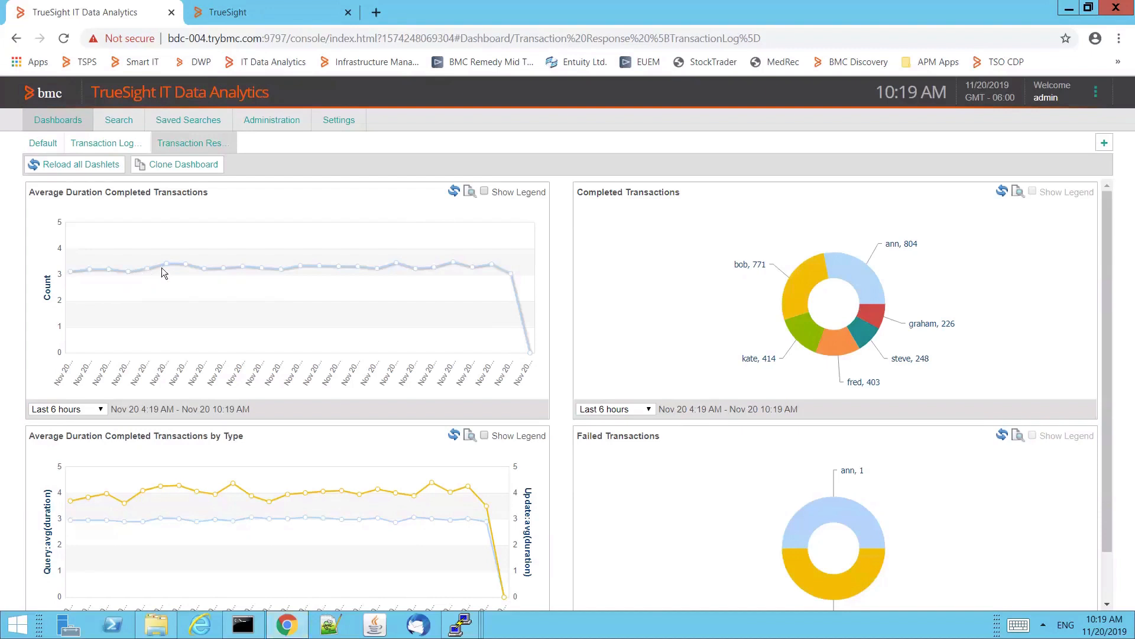
mouse_move(214, 272)
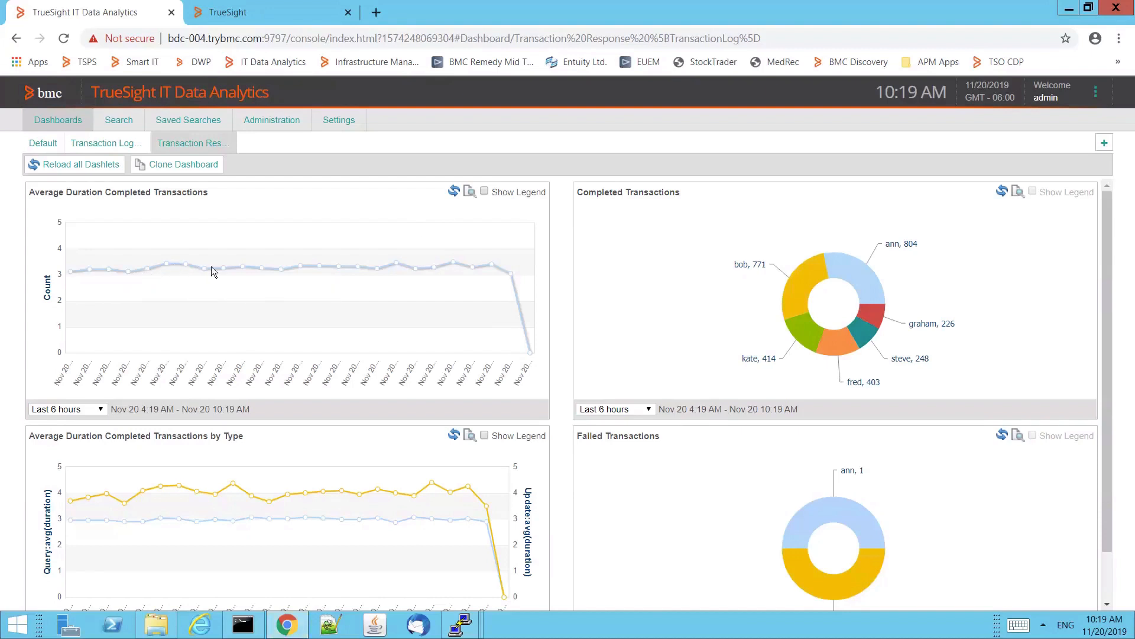
mouse_move(341, 282)
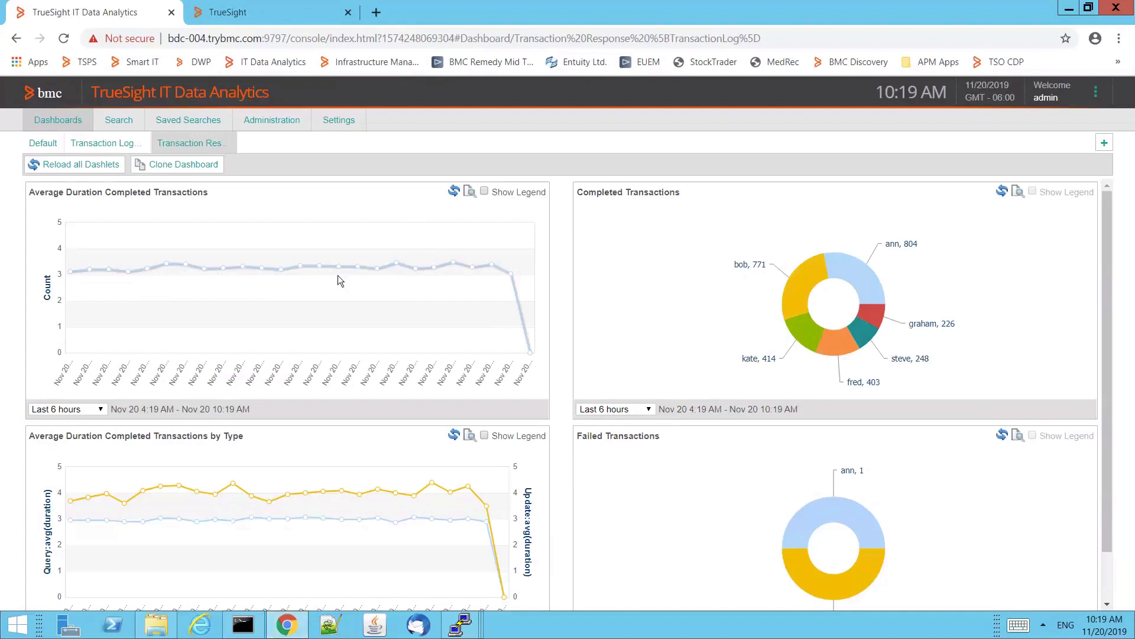
mouse_move(386, 309)
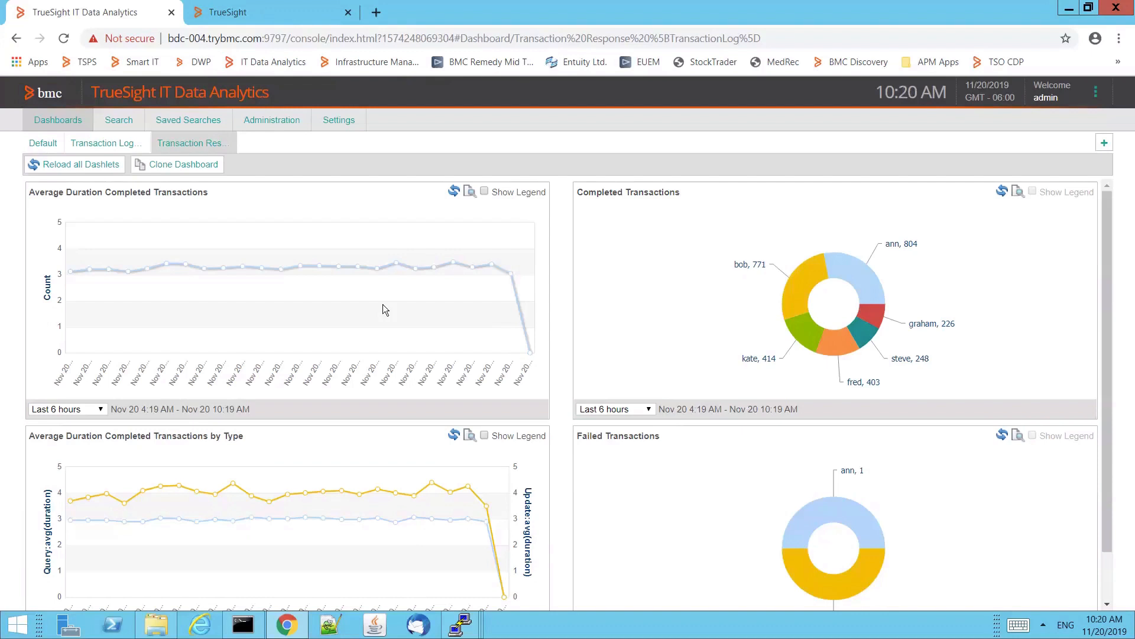
mouse_move(366, 326)
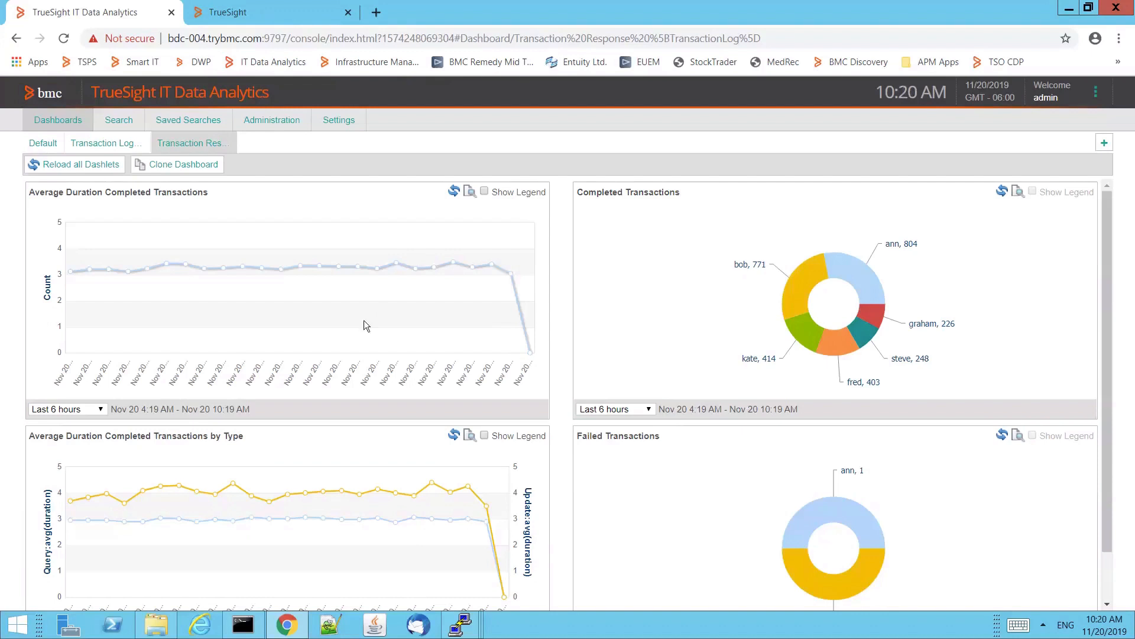
mouse_move(191, 281)
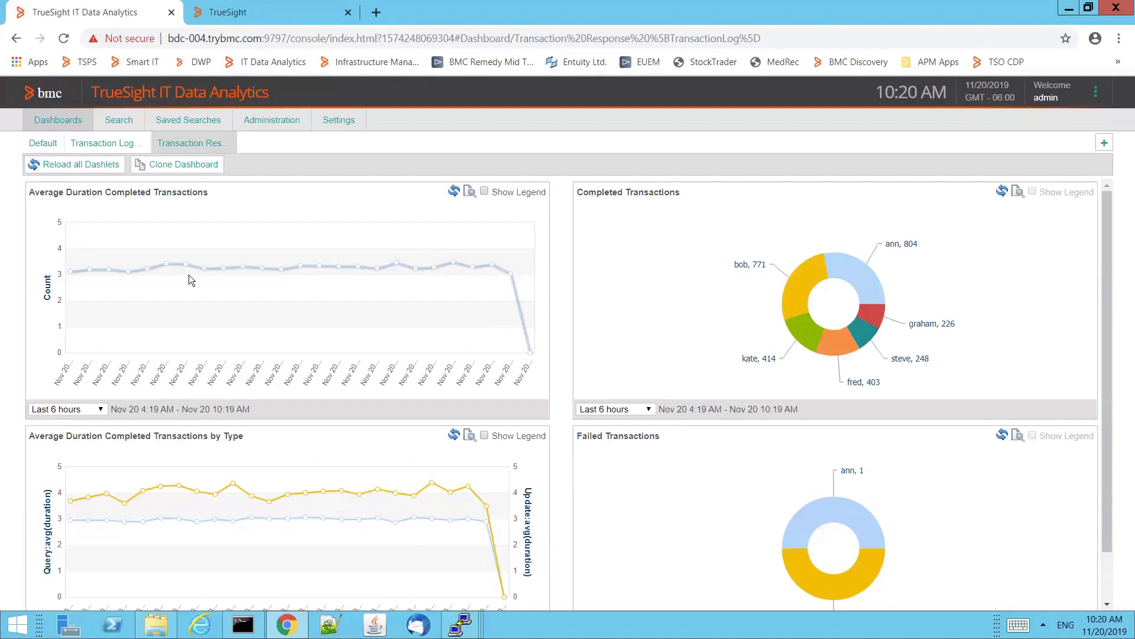
mouse_move(262, 284)
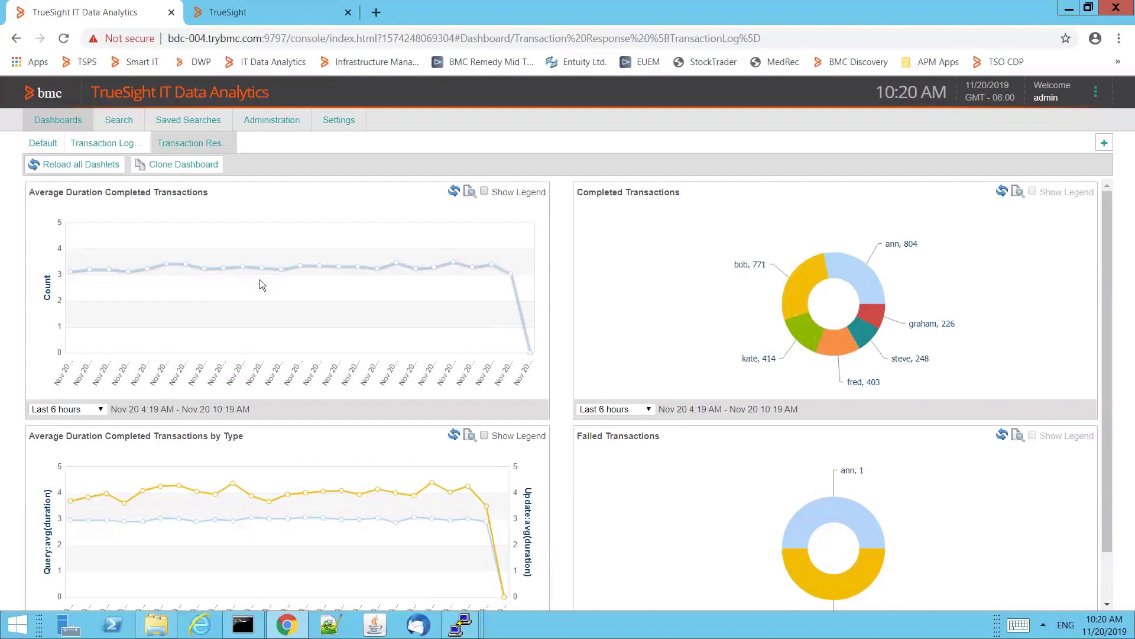
mouse_move(283, 286)
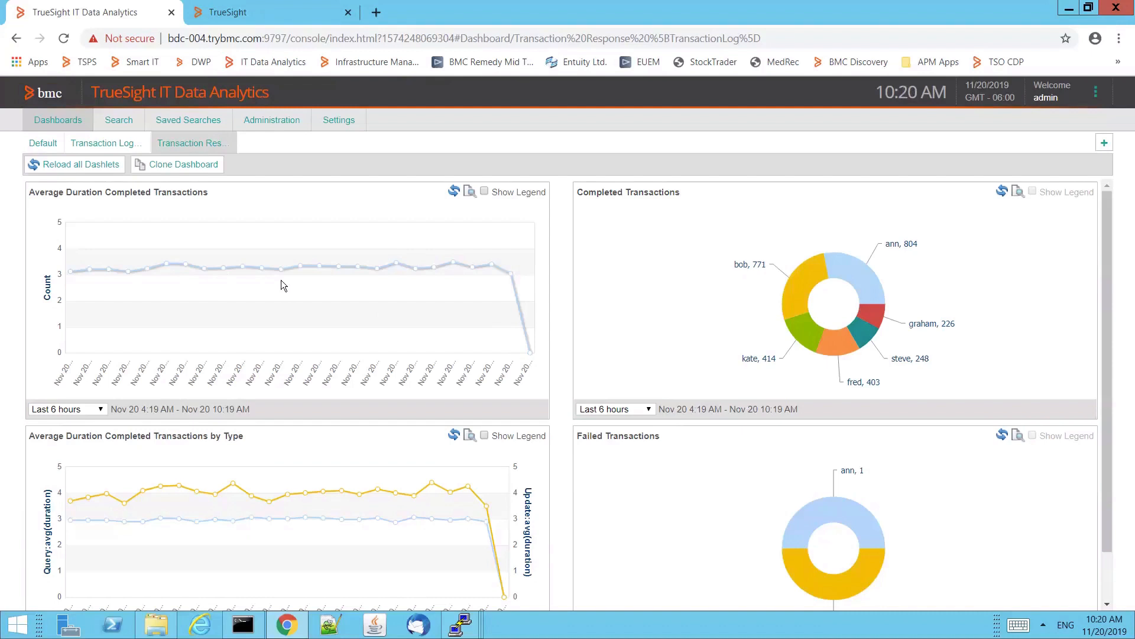
mouse_move(381, 281)
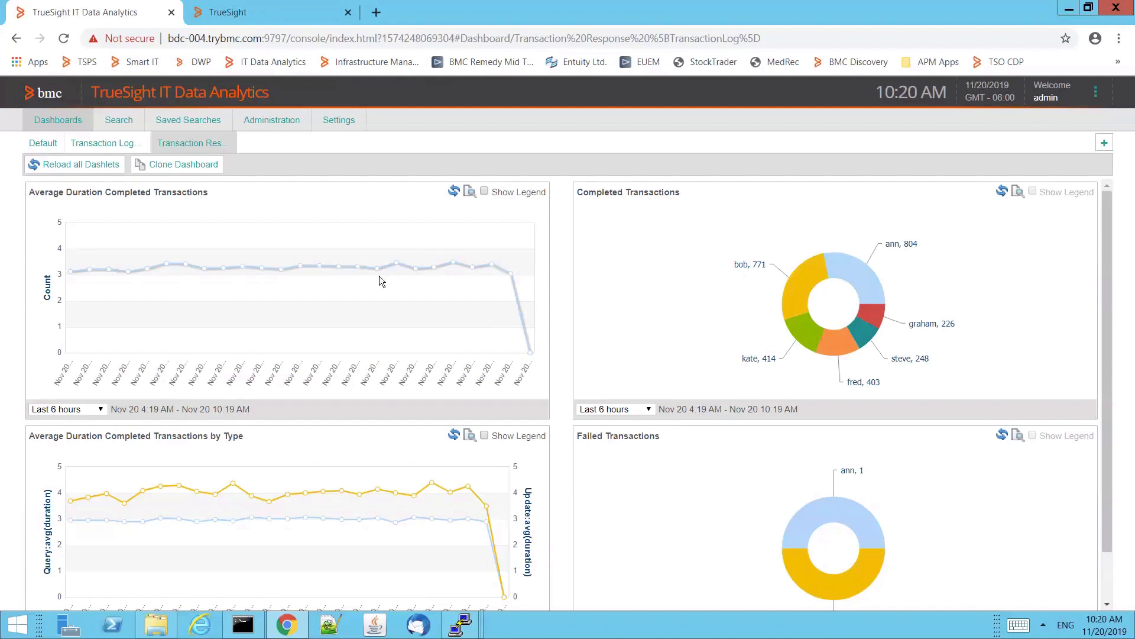
mouse_move(331, 269)
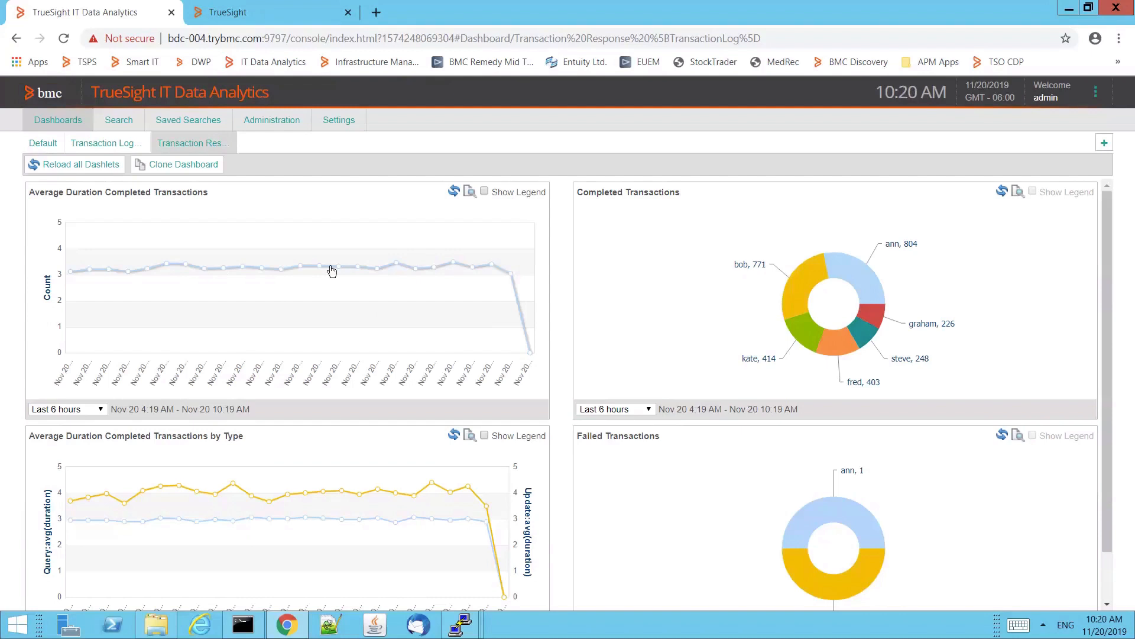
mouse_move(471, 273)
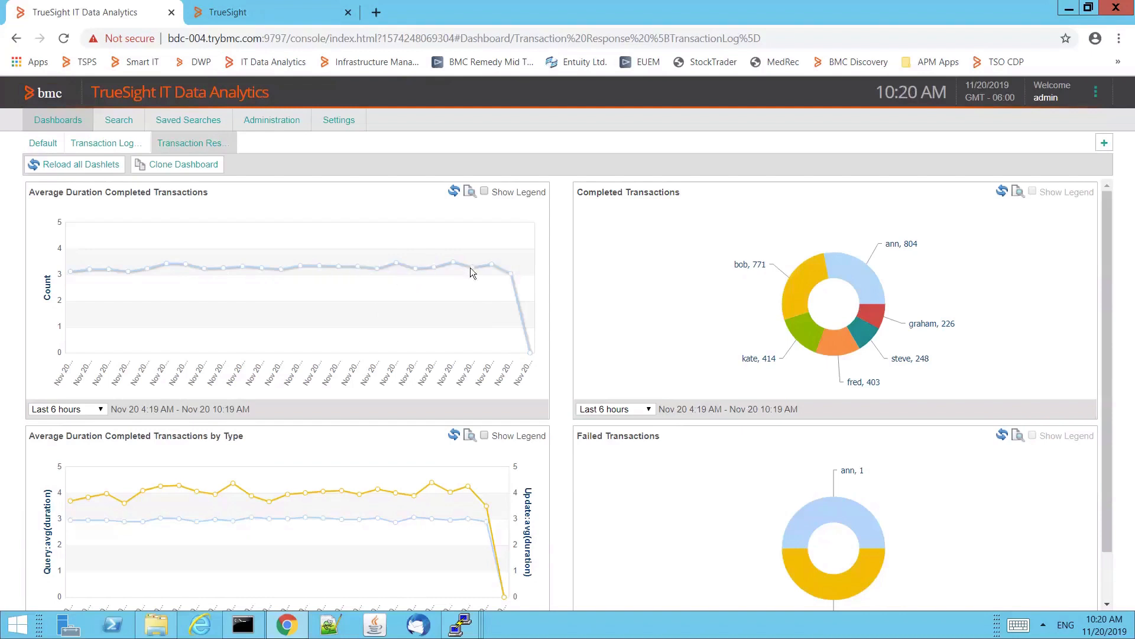
- Drill into completed transactions and reveal the query grouping TranID from Started to Completed_Transaction
left_click(118, 120)
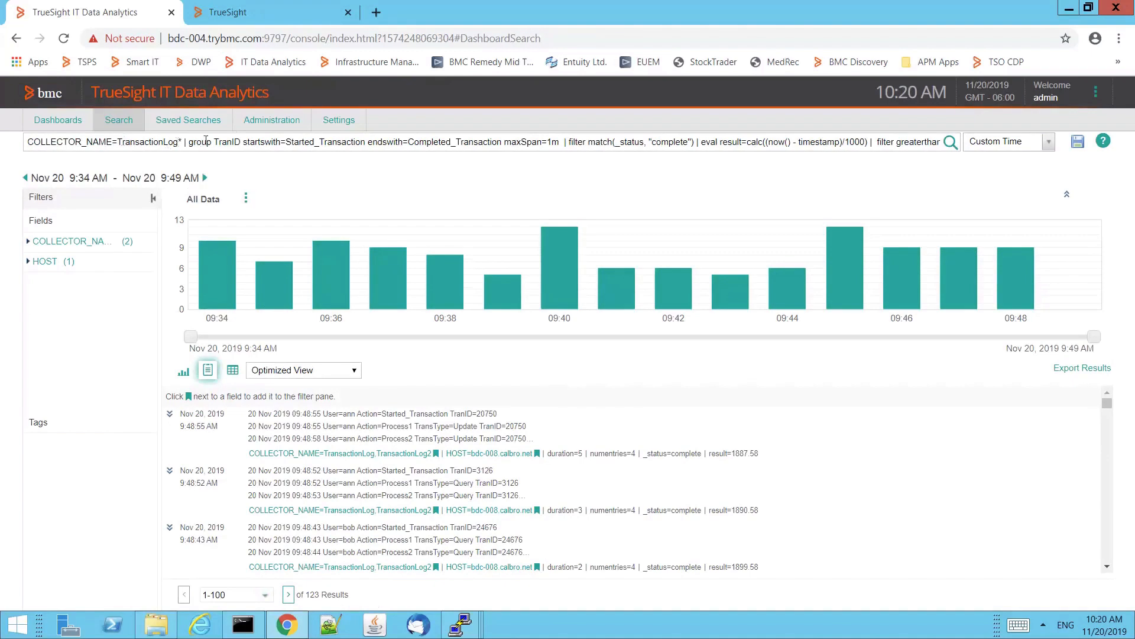
double_click(225, 141)
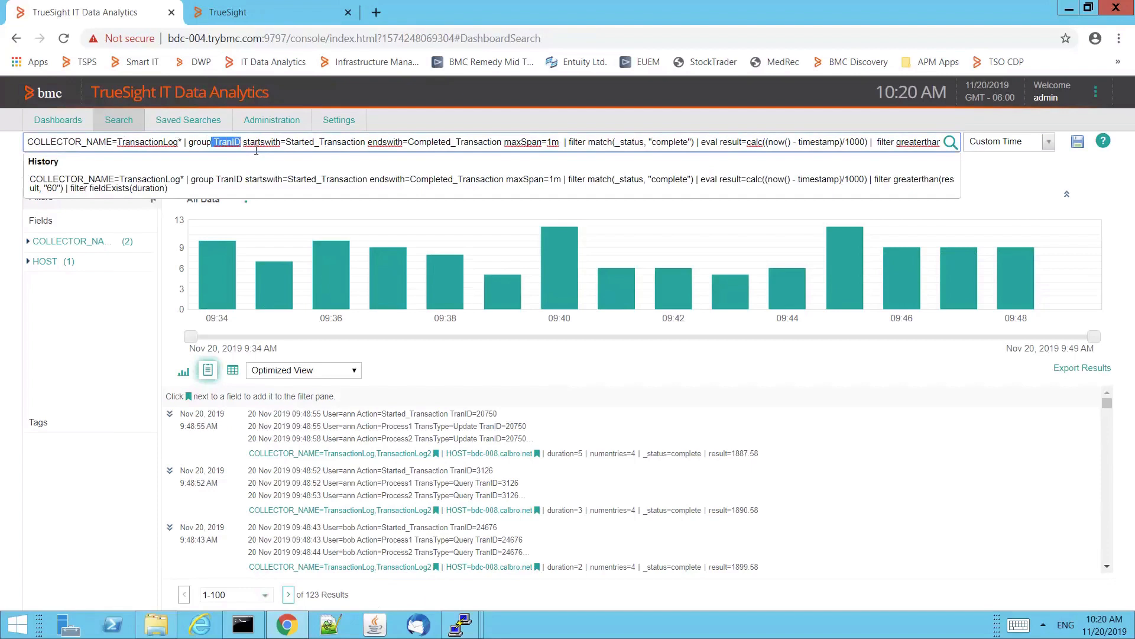
left_click(242, 142)
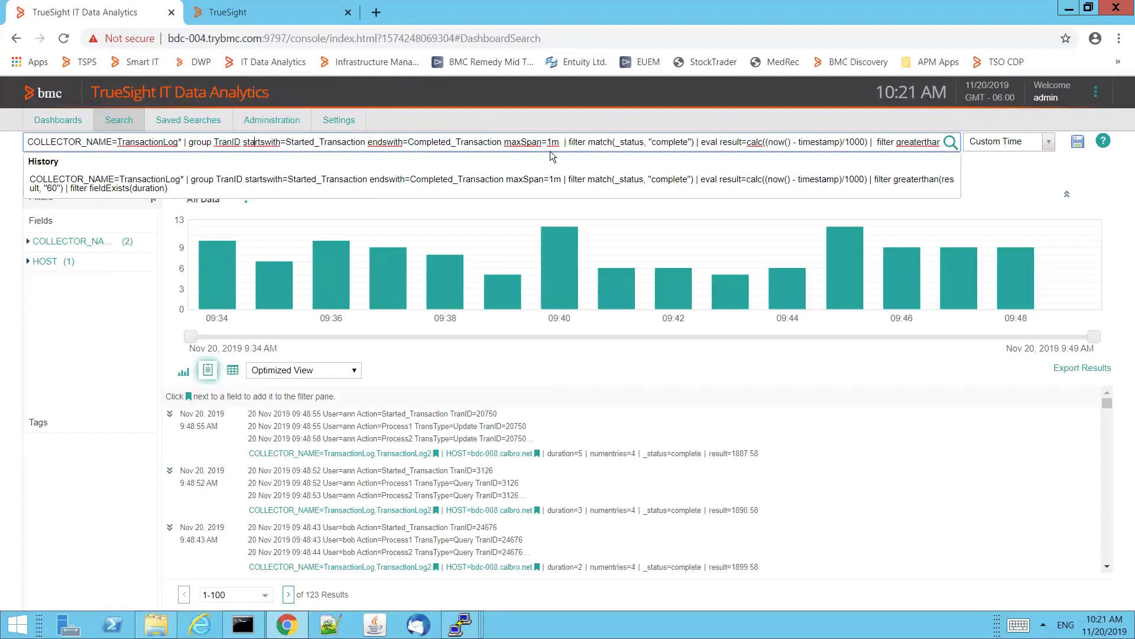
mouse_move(557, 167)
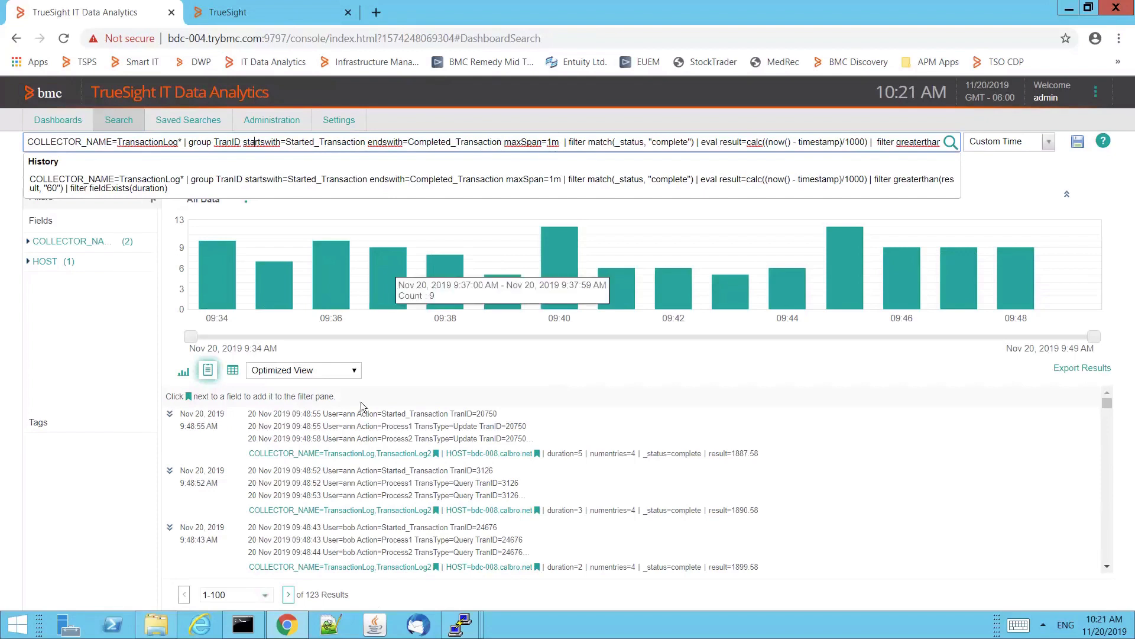
mouse_move(170, 418)
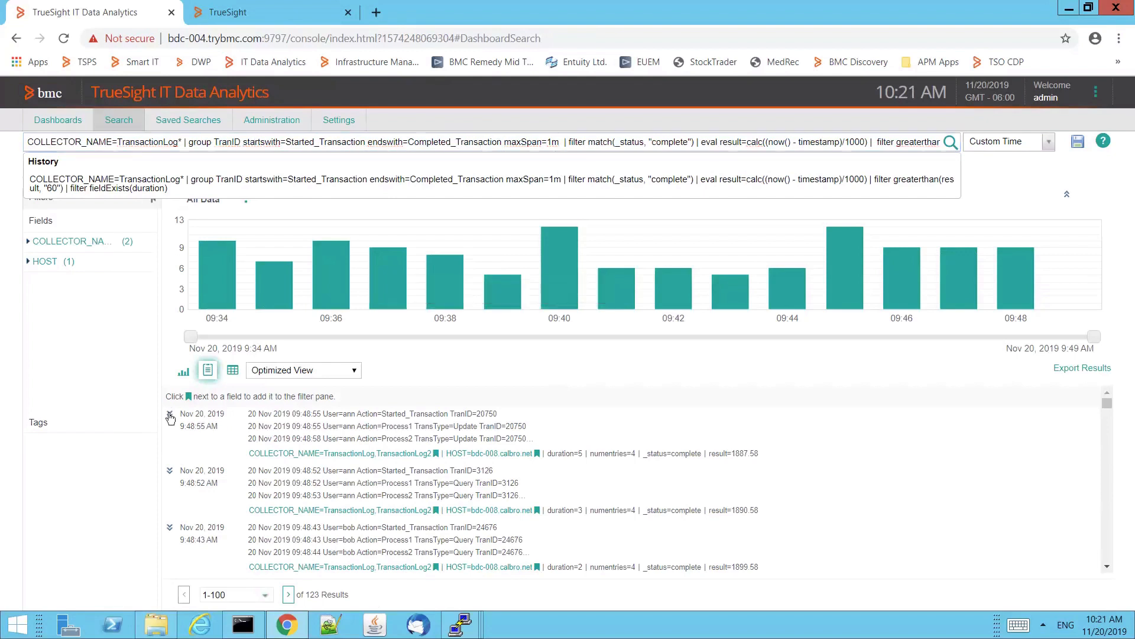
left_click(169, 417)
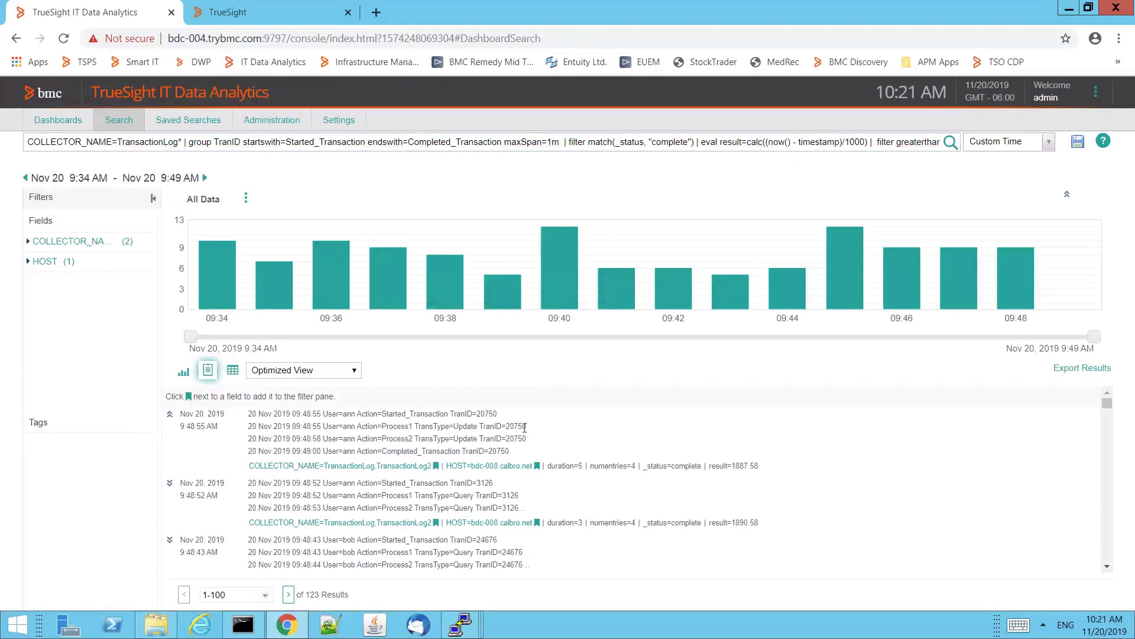
mouse_move(470, 456)
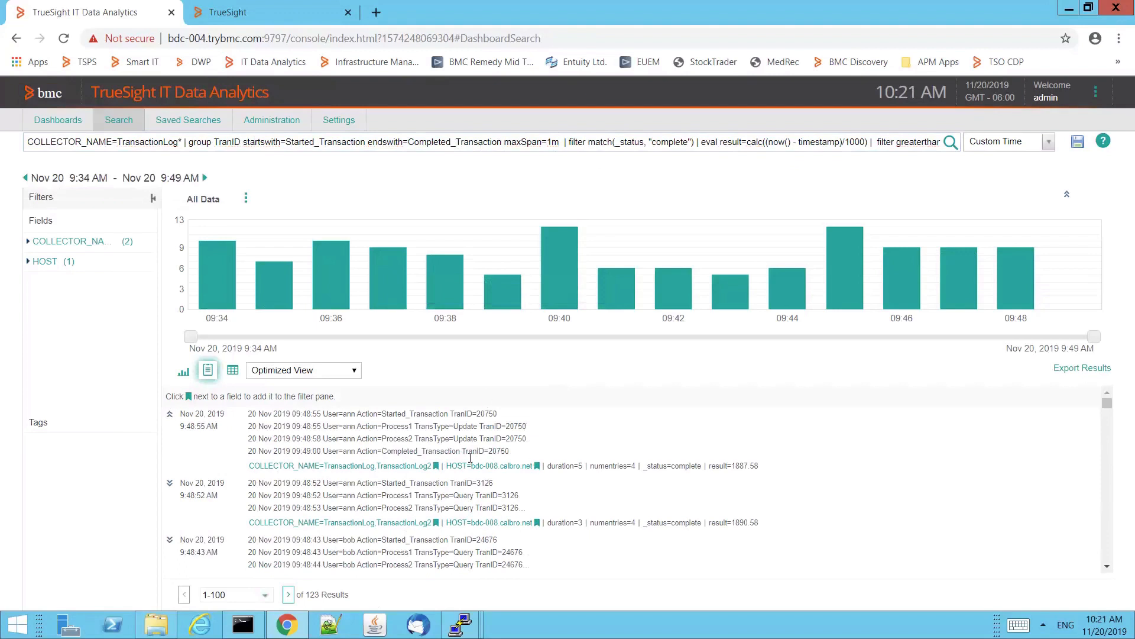
mouse_move(398, 427)
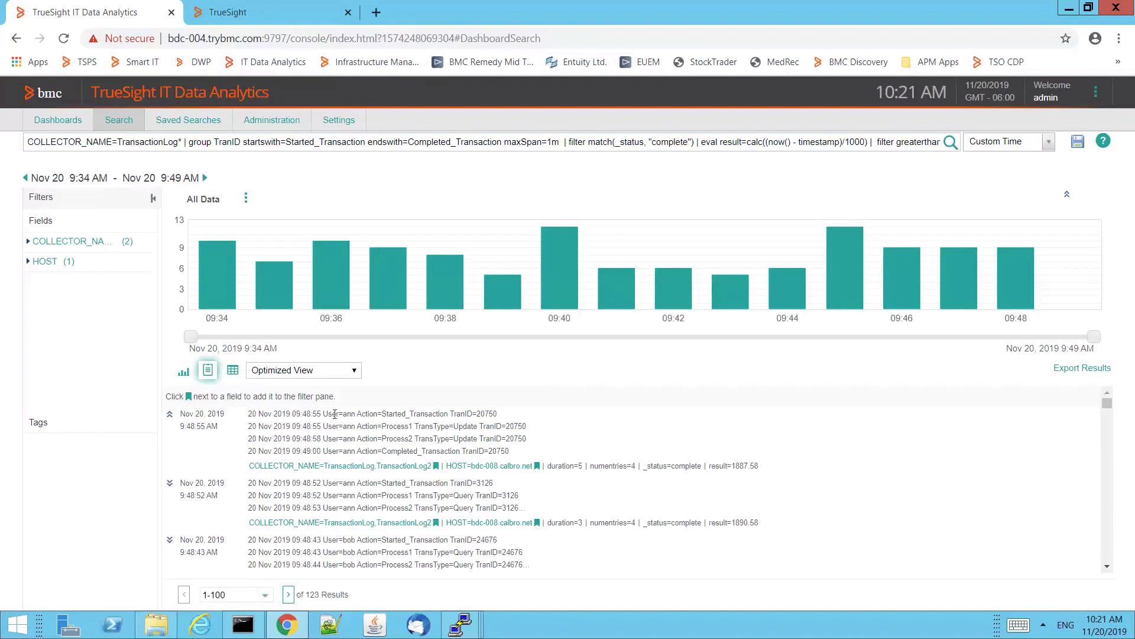
mouse_move(385, 416)
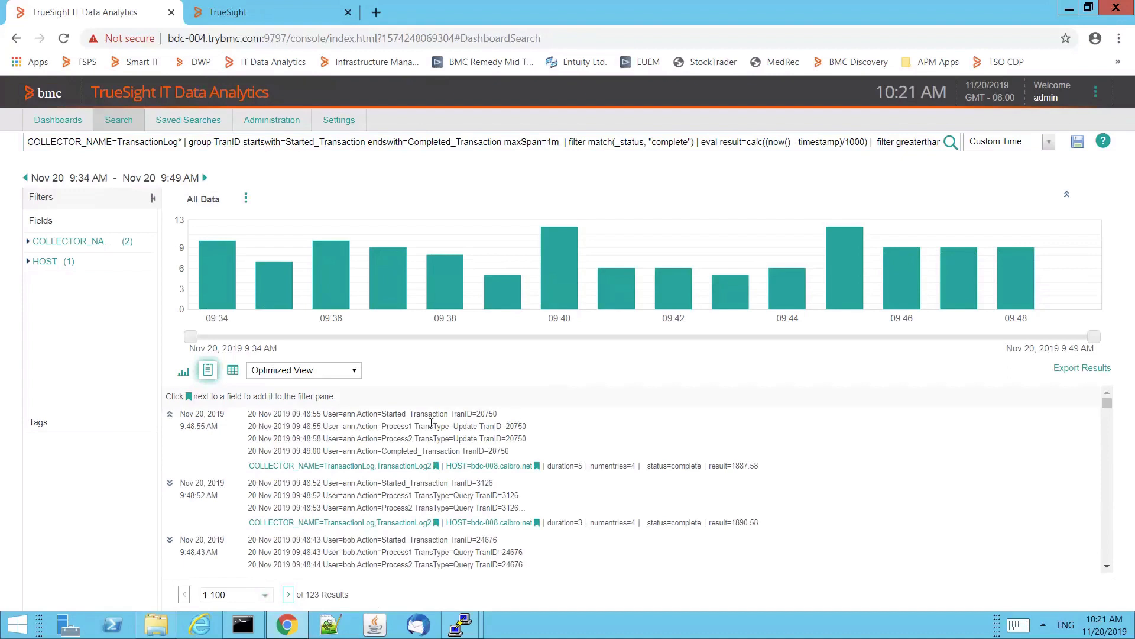
mouse_move(396, 434)
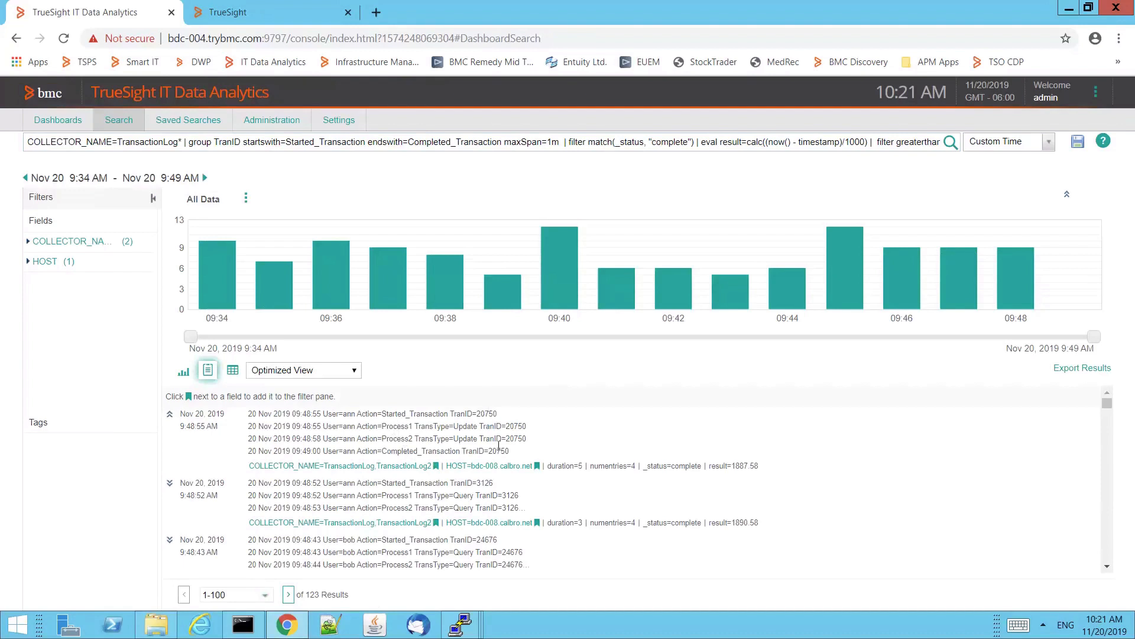
mouse_move(540, 459)
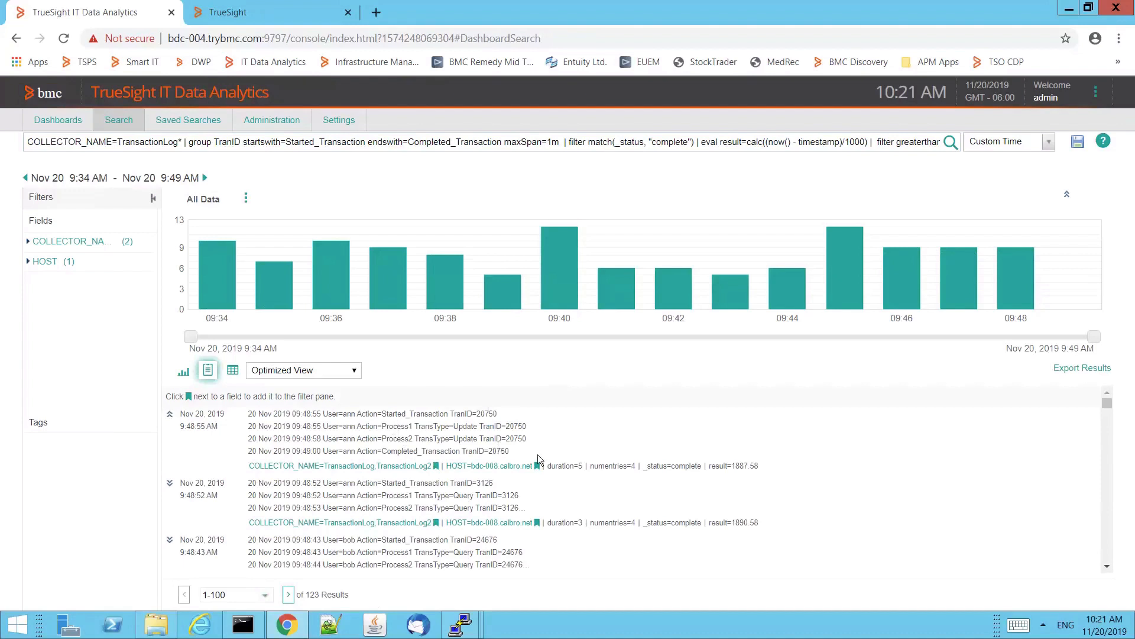
mouse_move(555, 462)
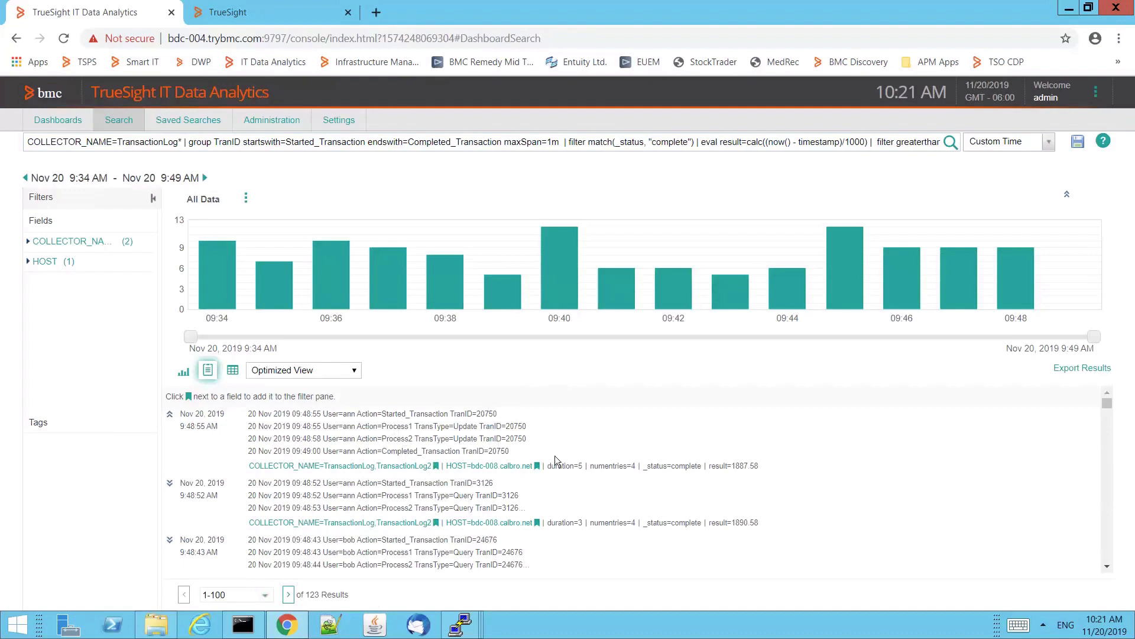
mouse_move(583, 480)
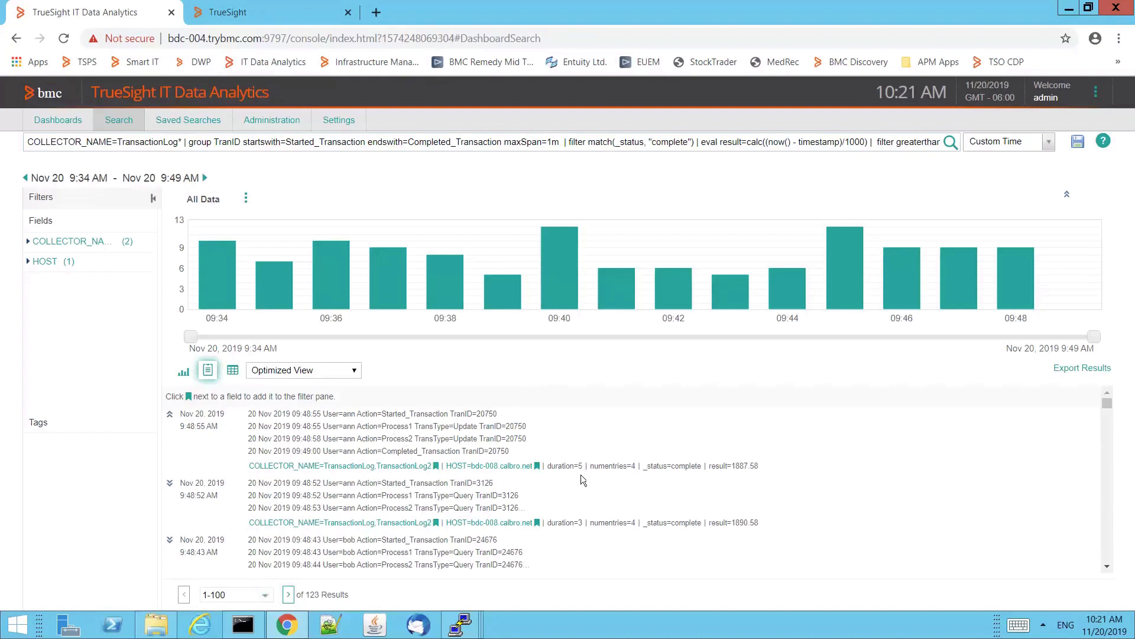
mouse_move(300, 410)
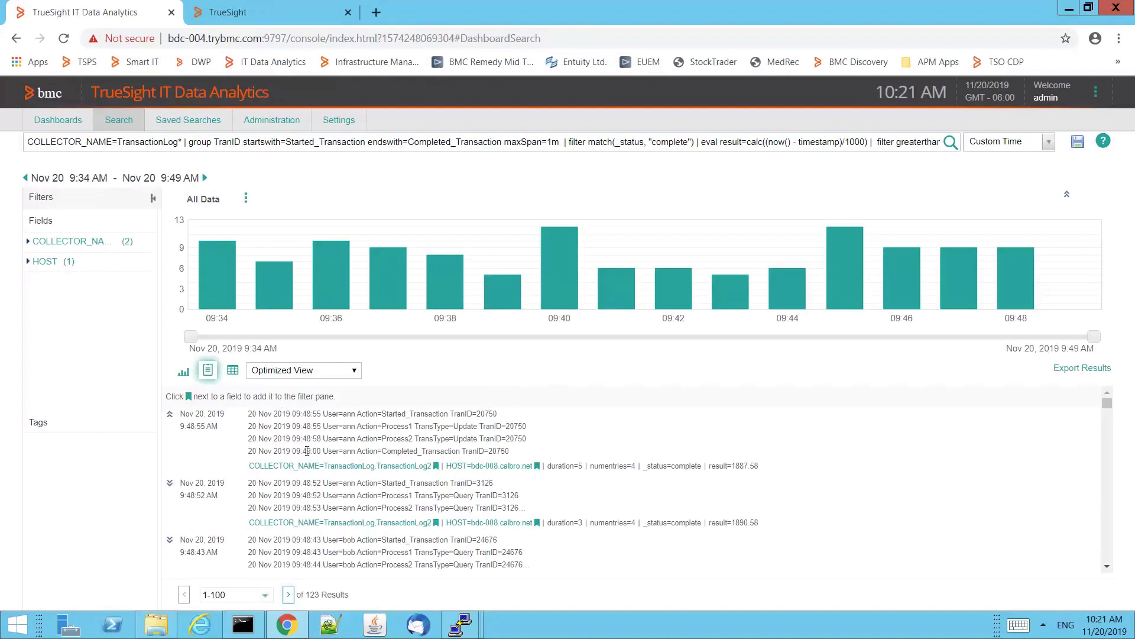
mouse_move(585, 460)
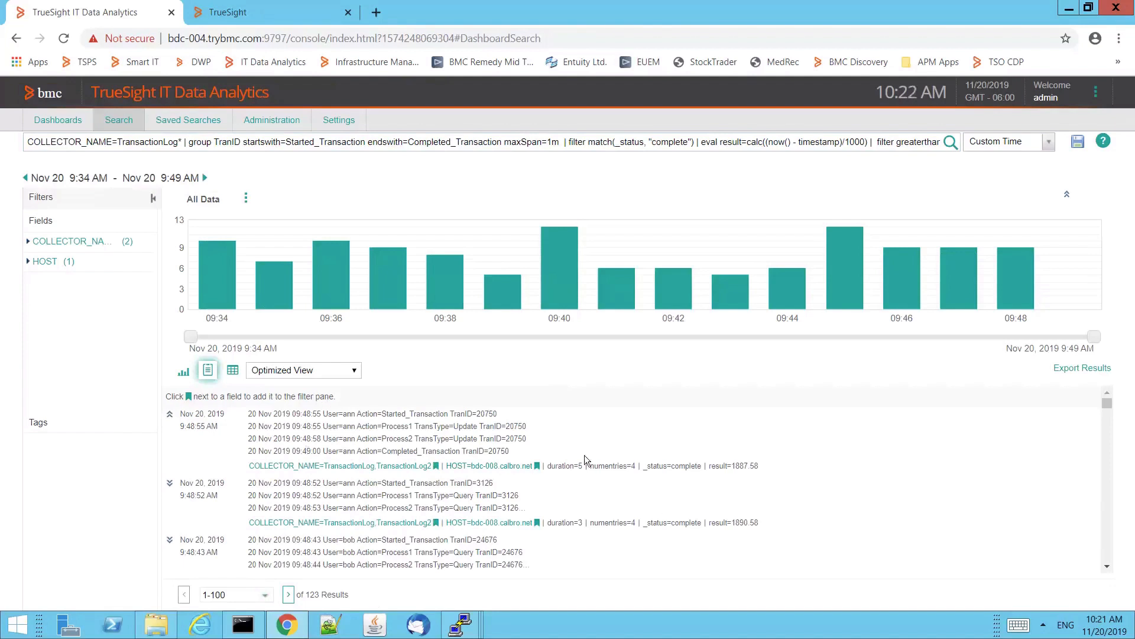
mouse_move(546, 476)
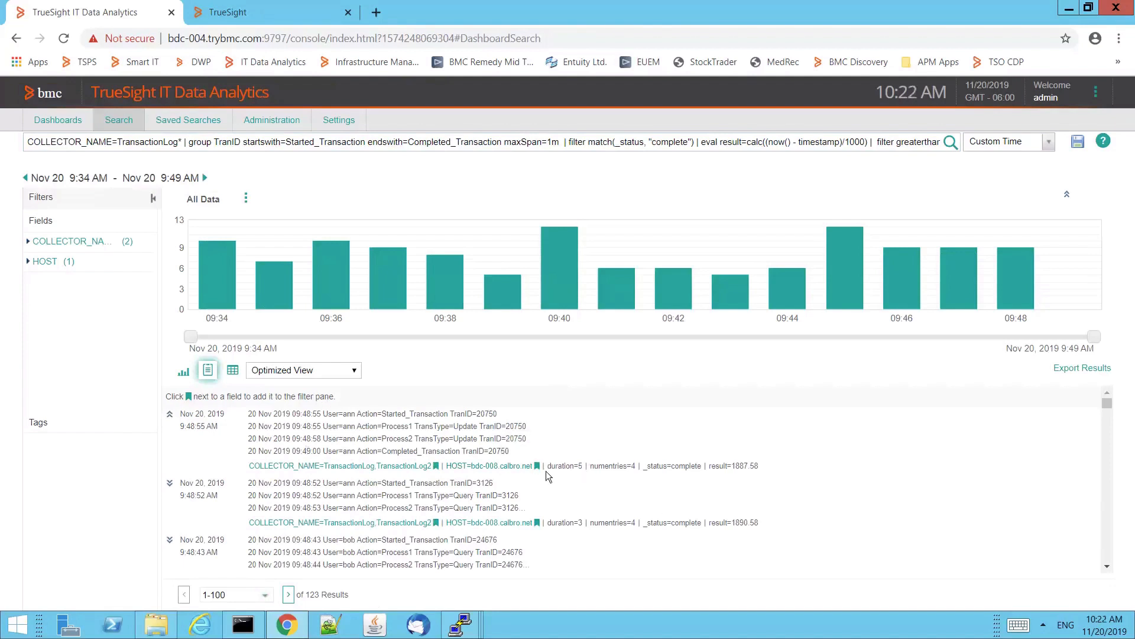
mouse_move(586, 477)
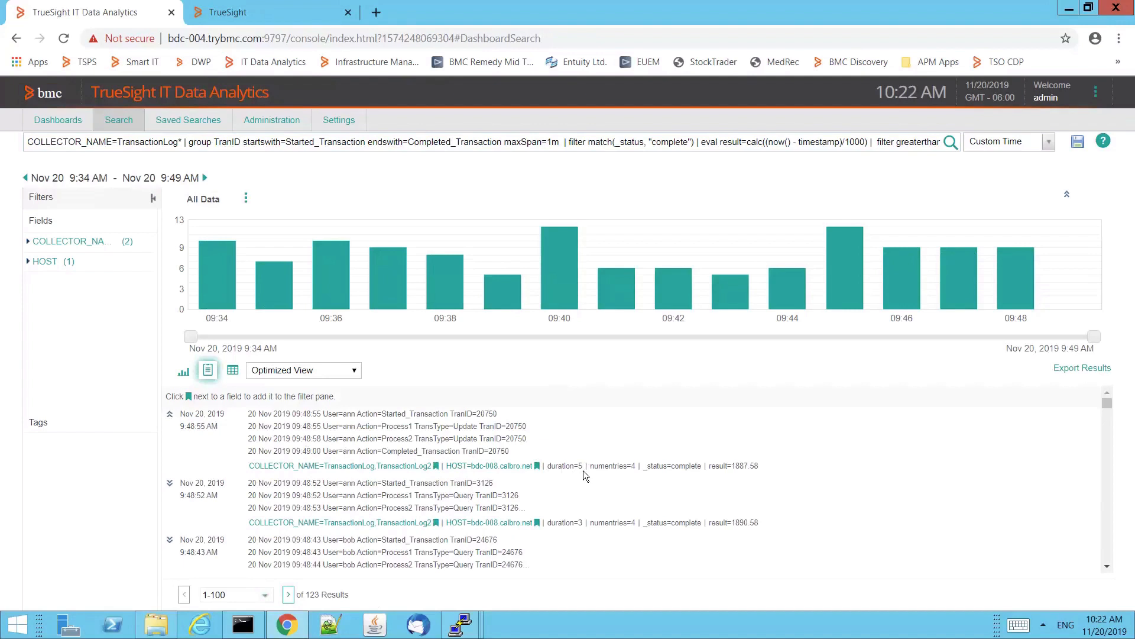
mouse_move(354, 454)
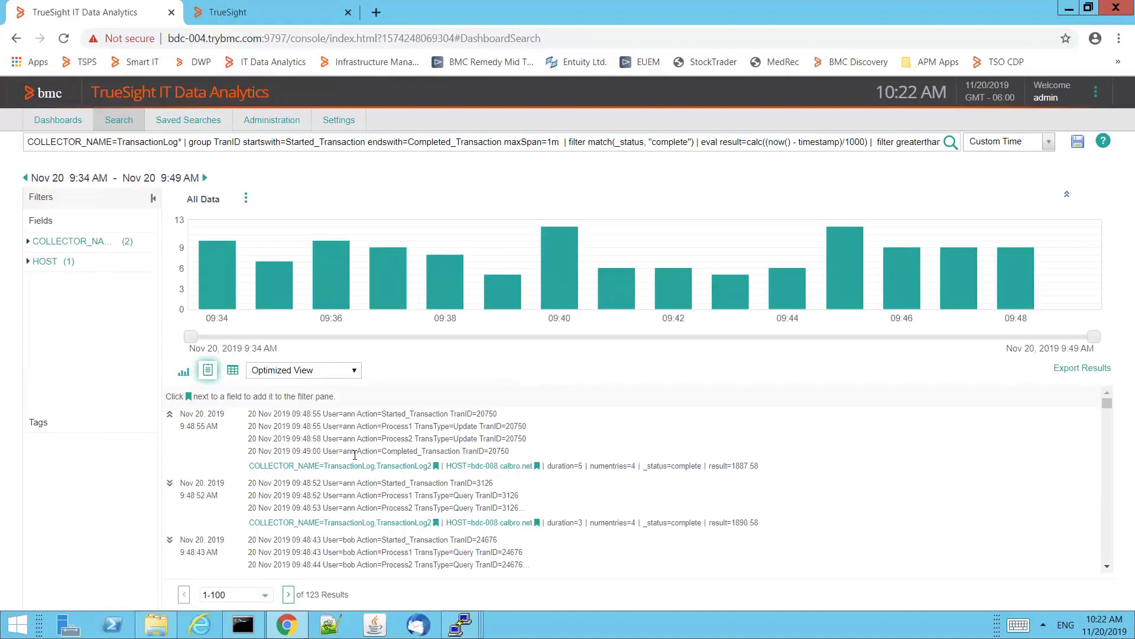
mouse_move(247, 451)
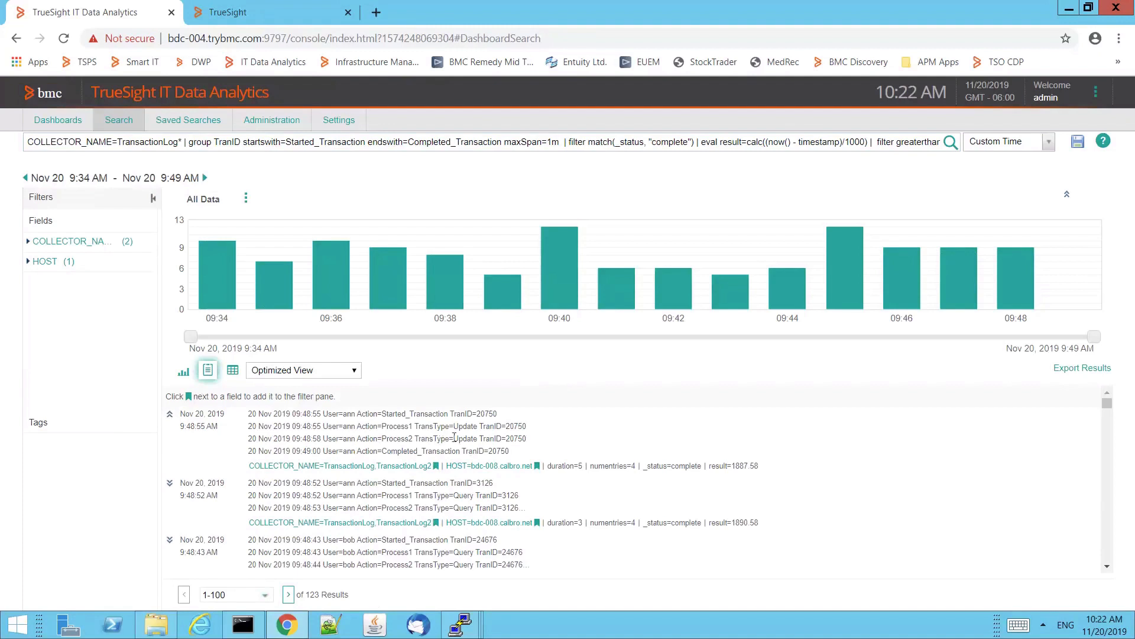
mouse_move(486, 447)
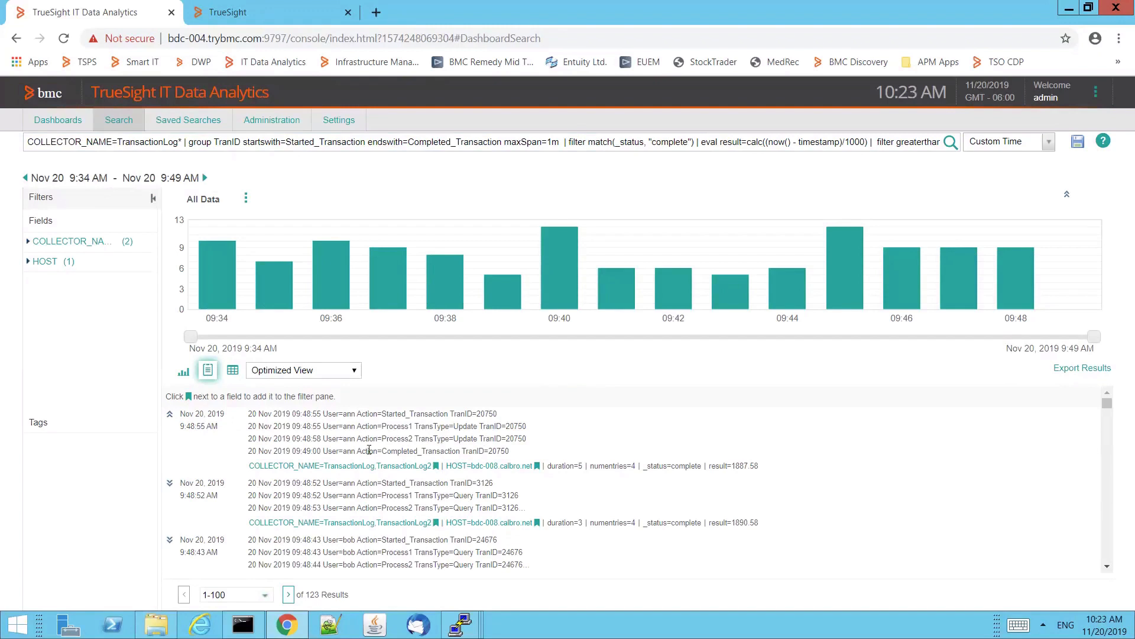
mouse_move(659, 469)
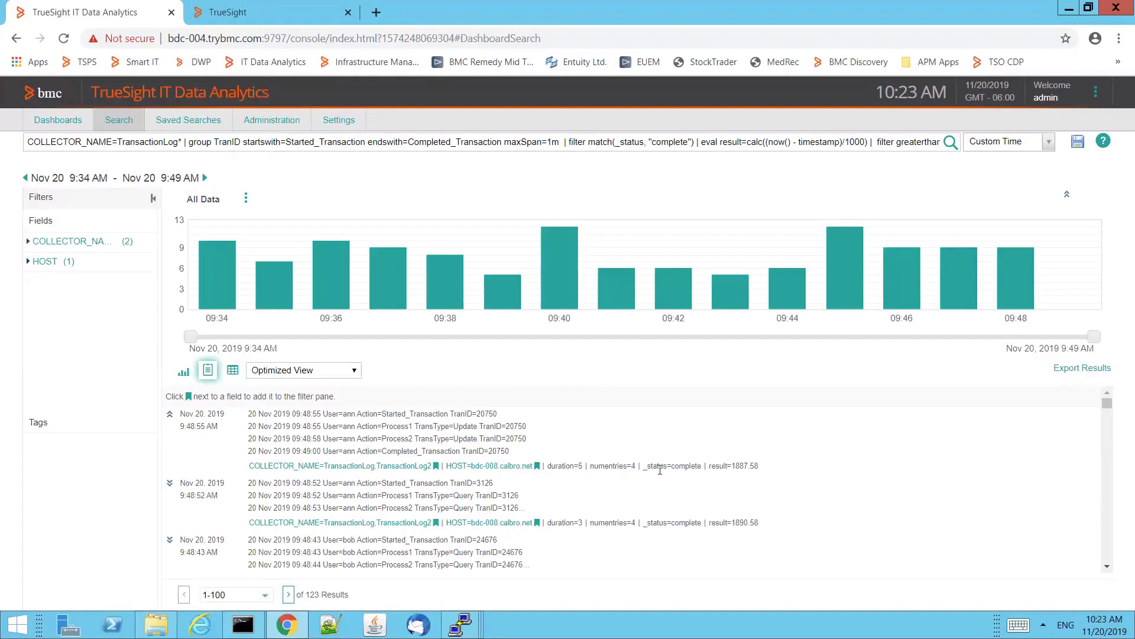
mouse_move(647, 478)
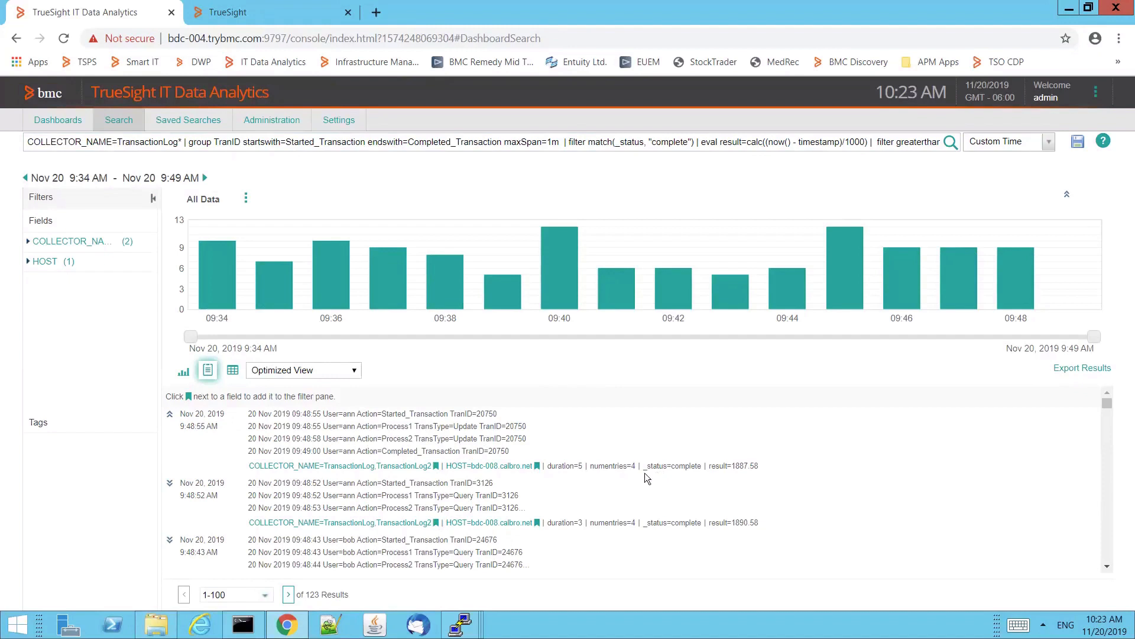
mouse_move(58, 119)
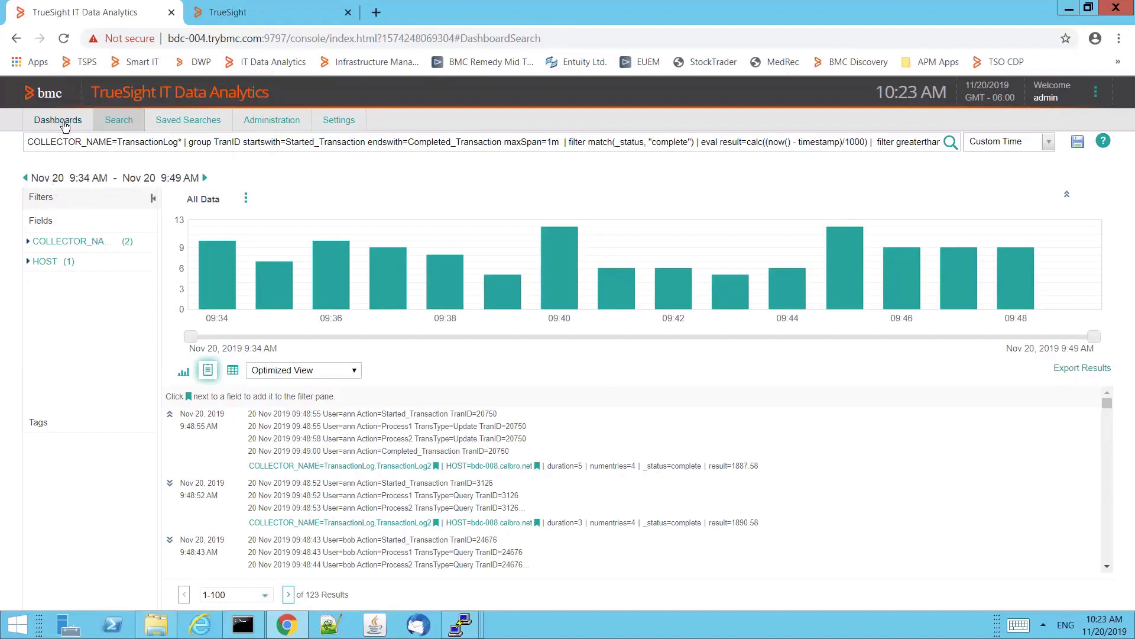
- Return to the Transaction Response dashboard with its duration, completed and failed charts
left_click(57, 119)
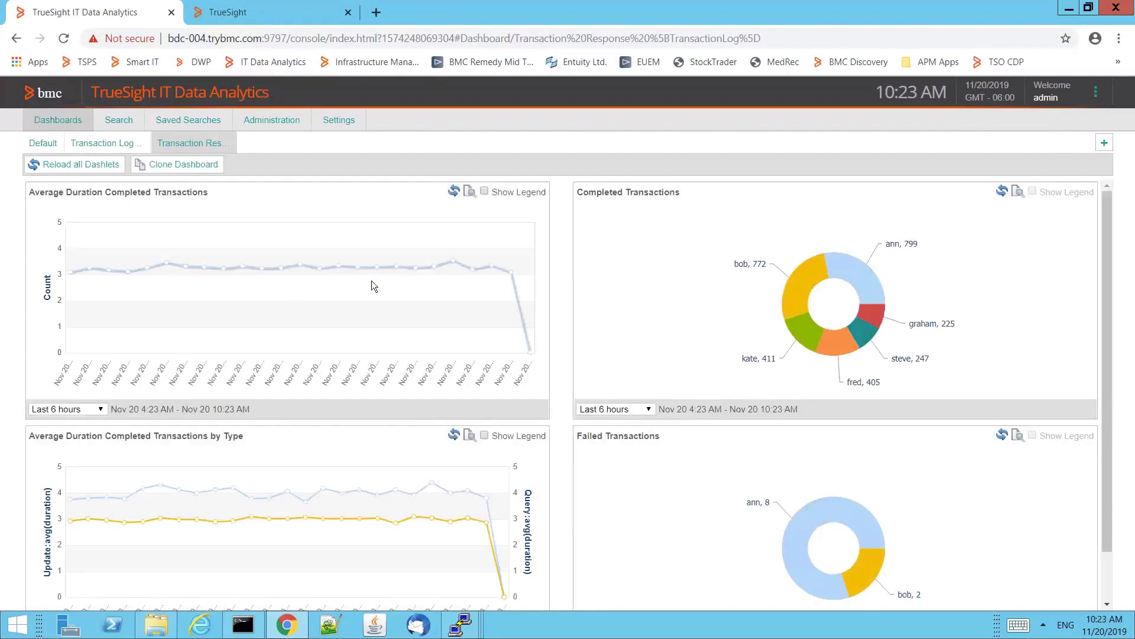
mouse_move(470, 273)
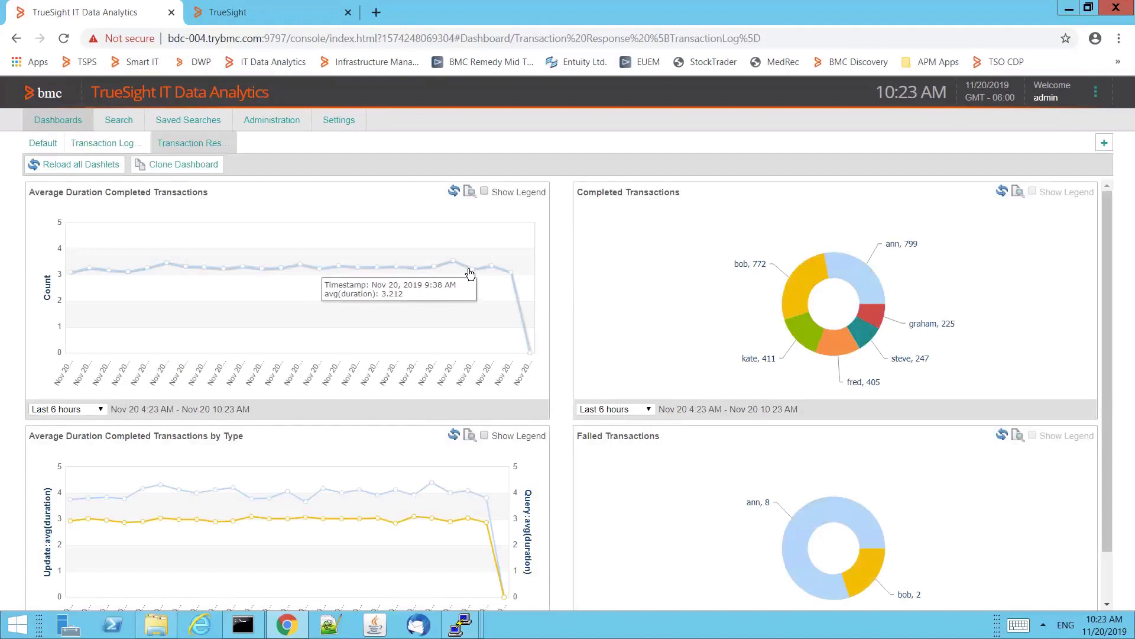
mouse_move(469, 275)
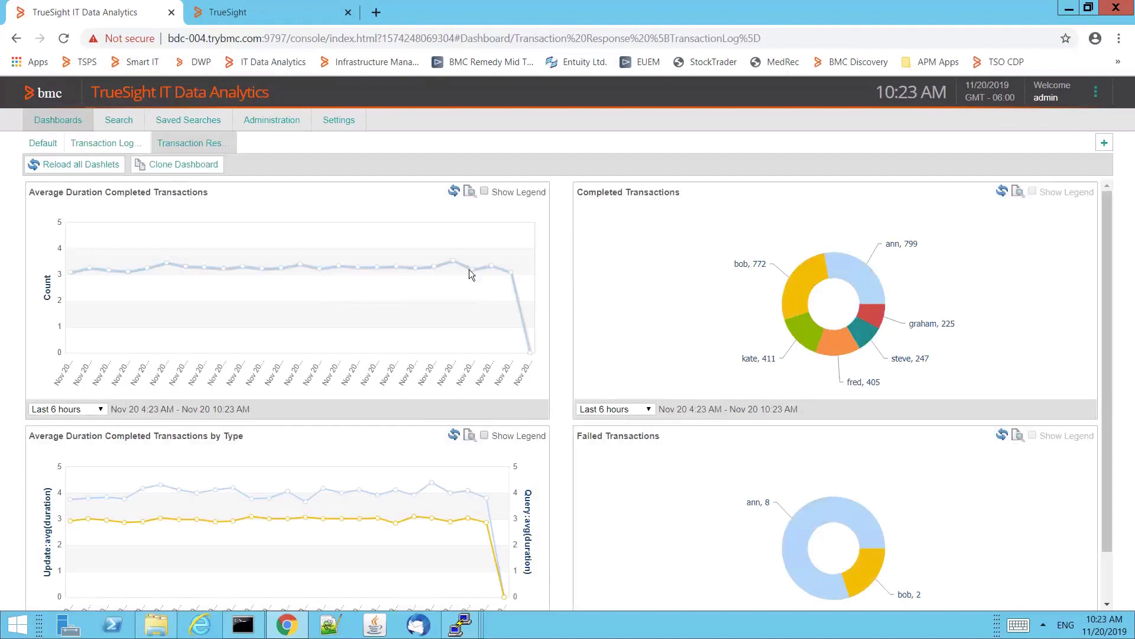
mouse_move(398, 498)
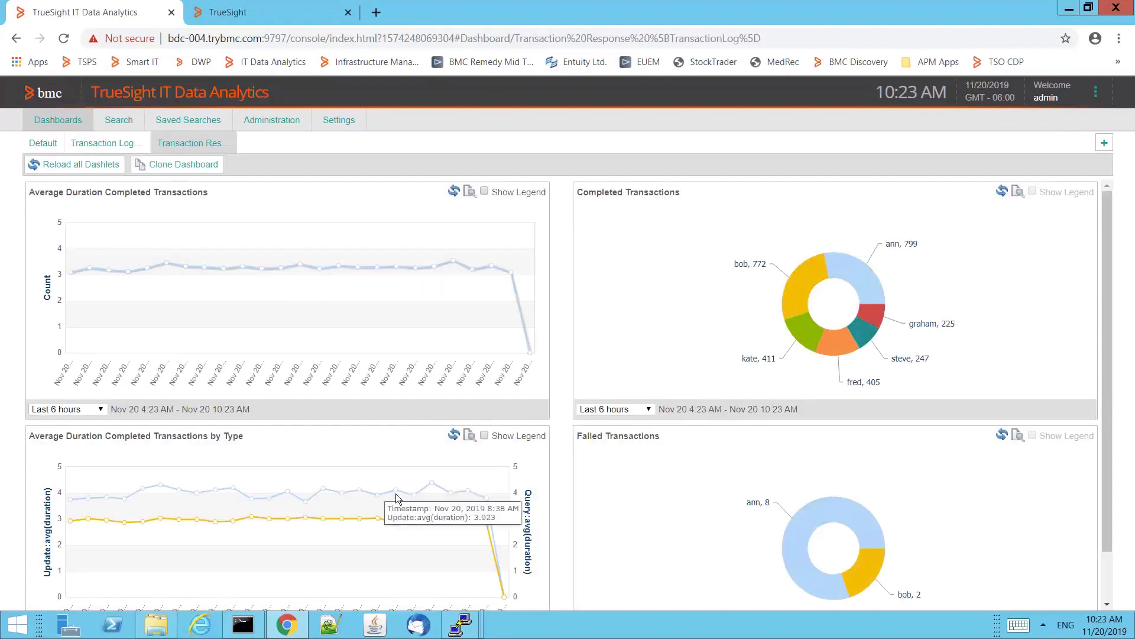
mouse_move(454, 494)
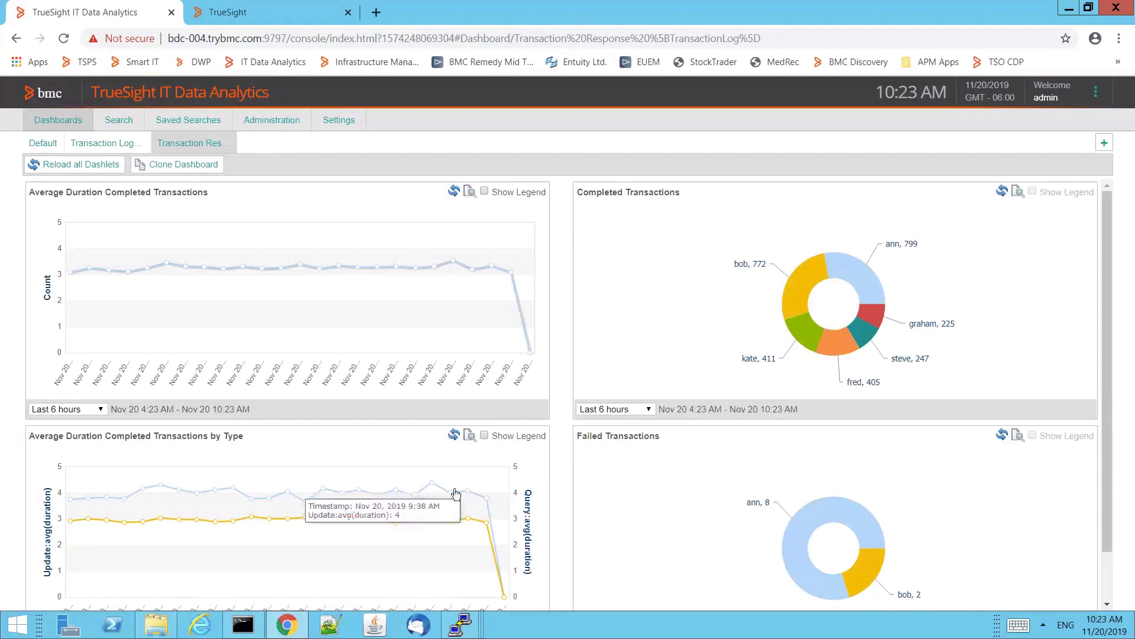
mouse_move(443, 498)
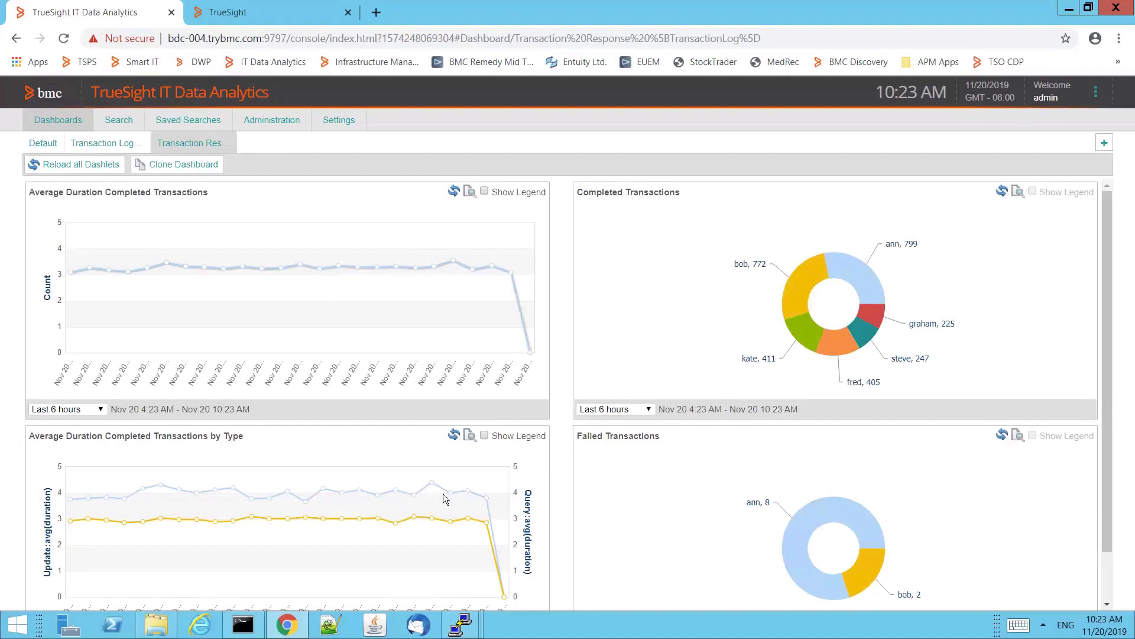
mouse_move(417, 497)
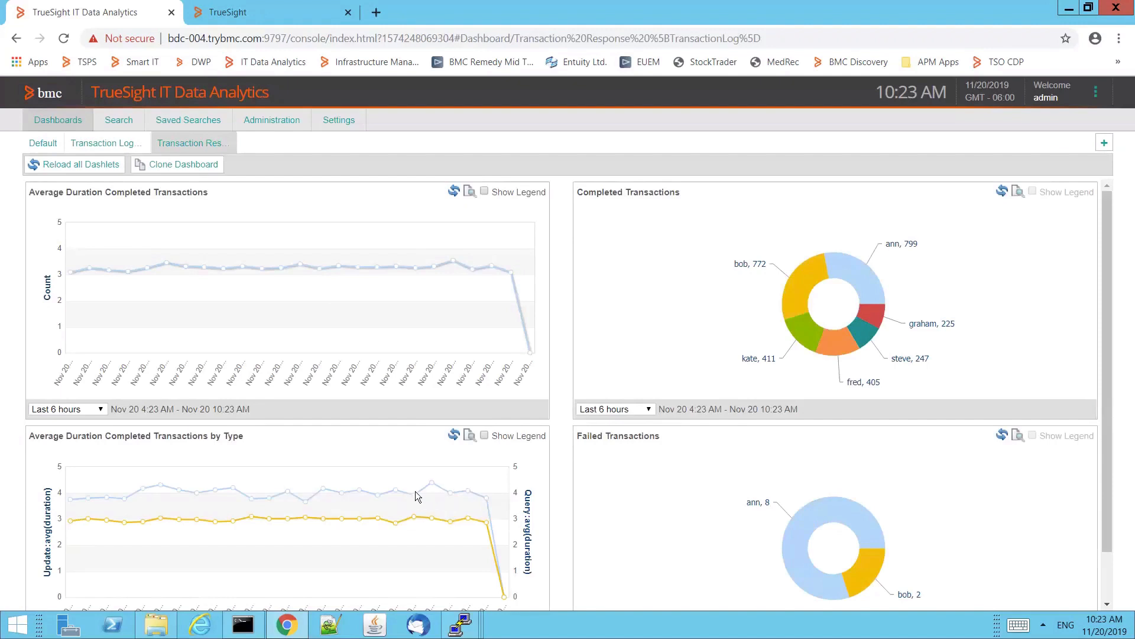
mouse_move(419, 499)
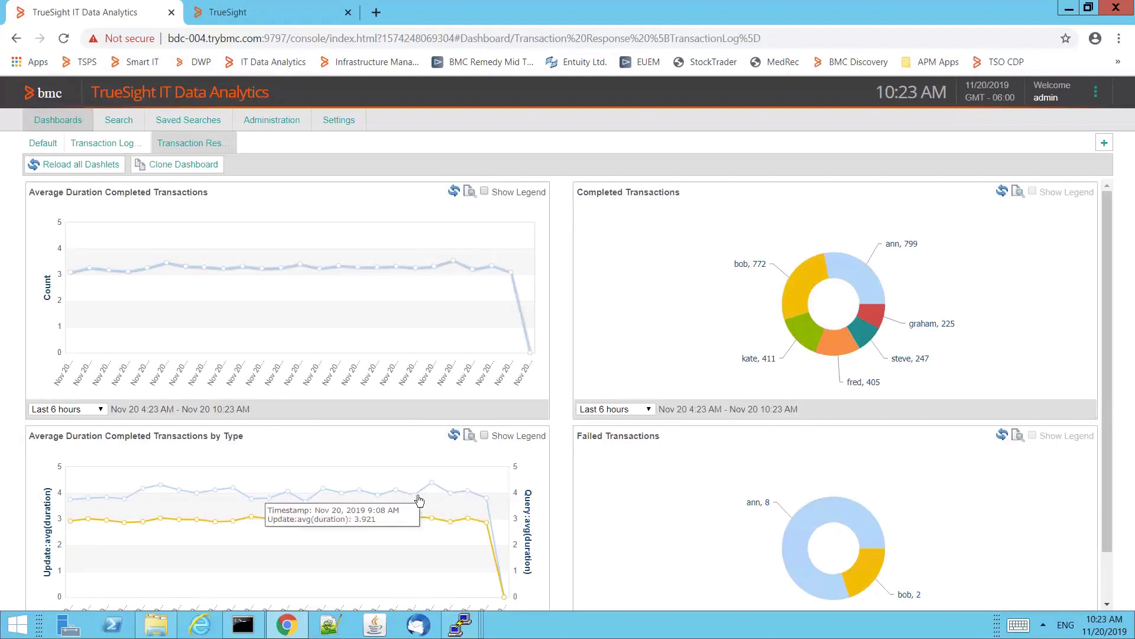
mouse_move(433, 514)
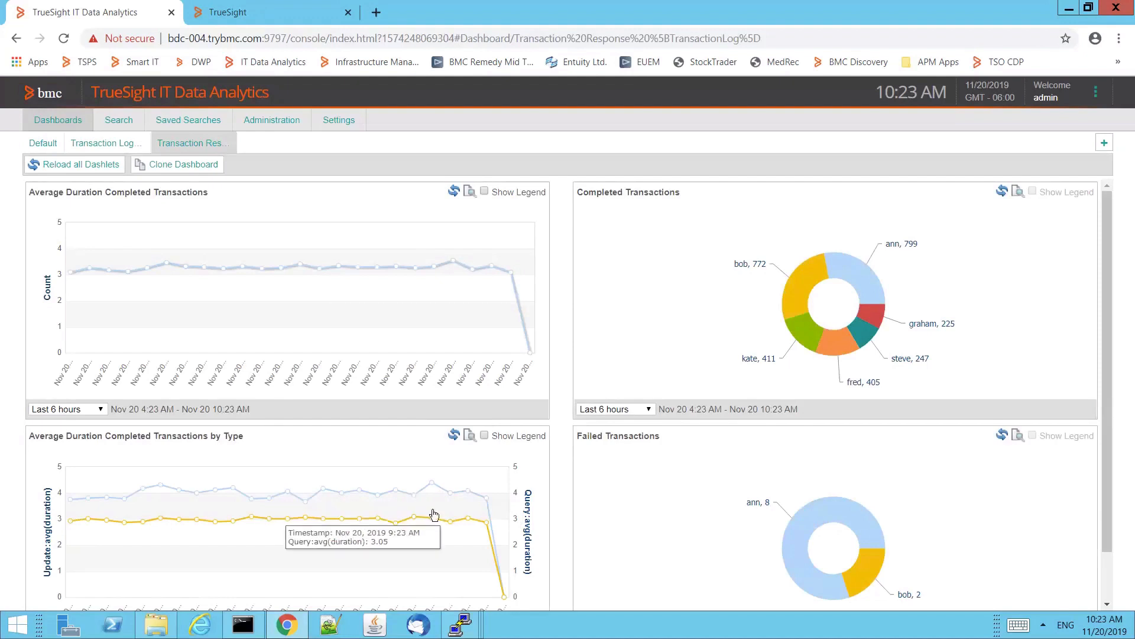
mouse_move(436, 508)
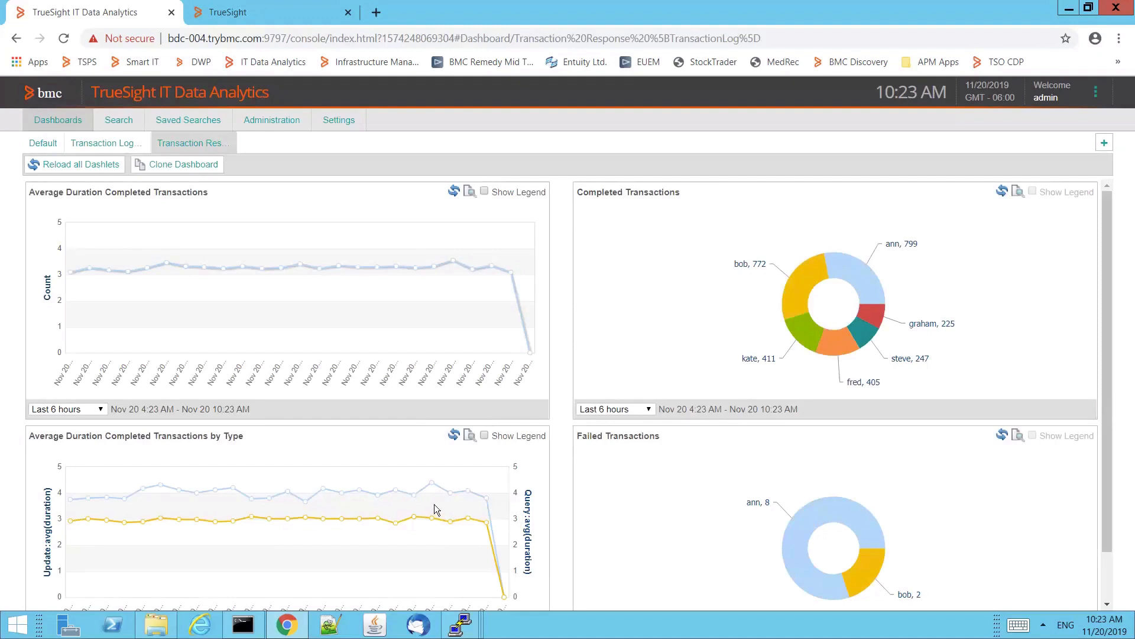
mouse_move(415, 499)
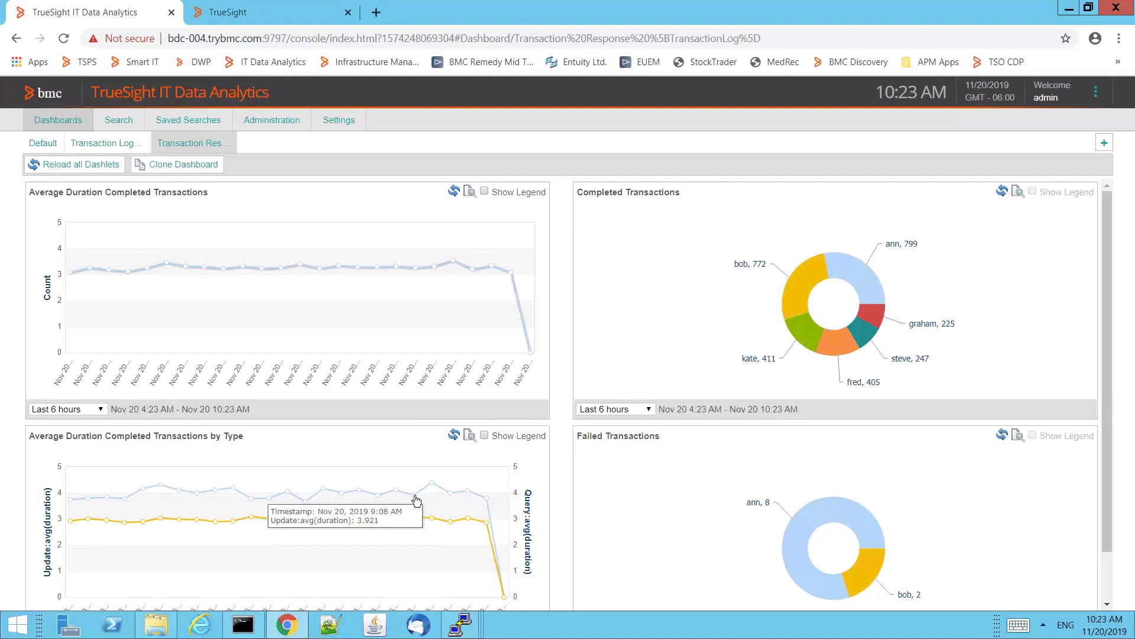
- Drill into Update transactions at 9:08 (38 completed results), then go back to the dashboard
left_click(119, 120)
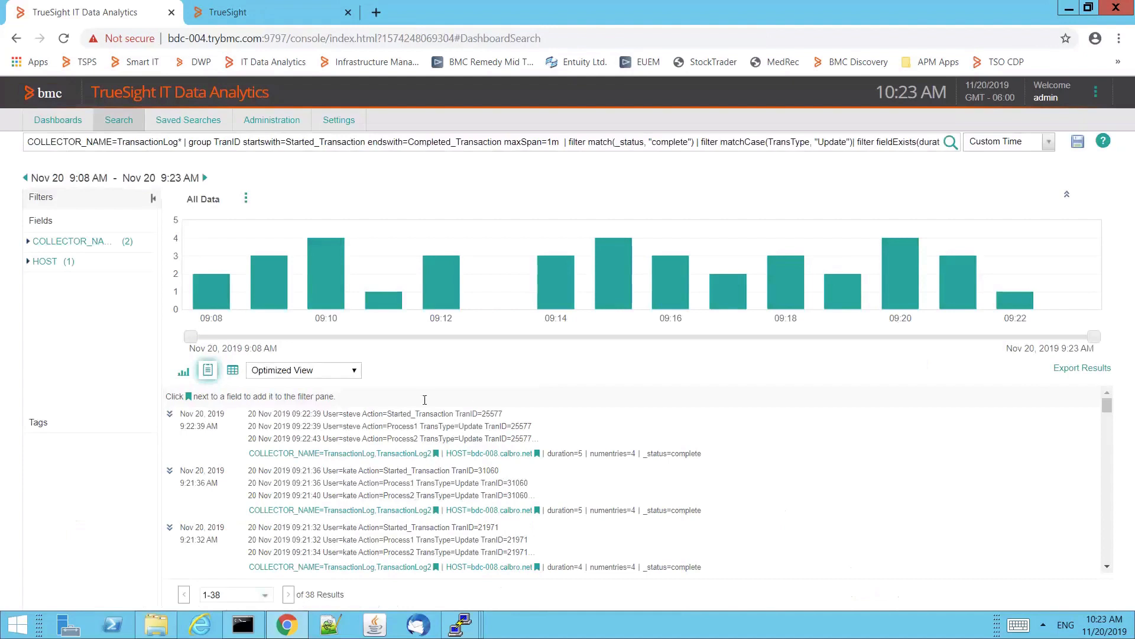
mouse_move(433, 438)
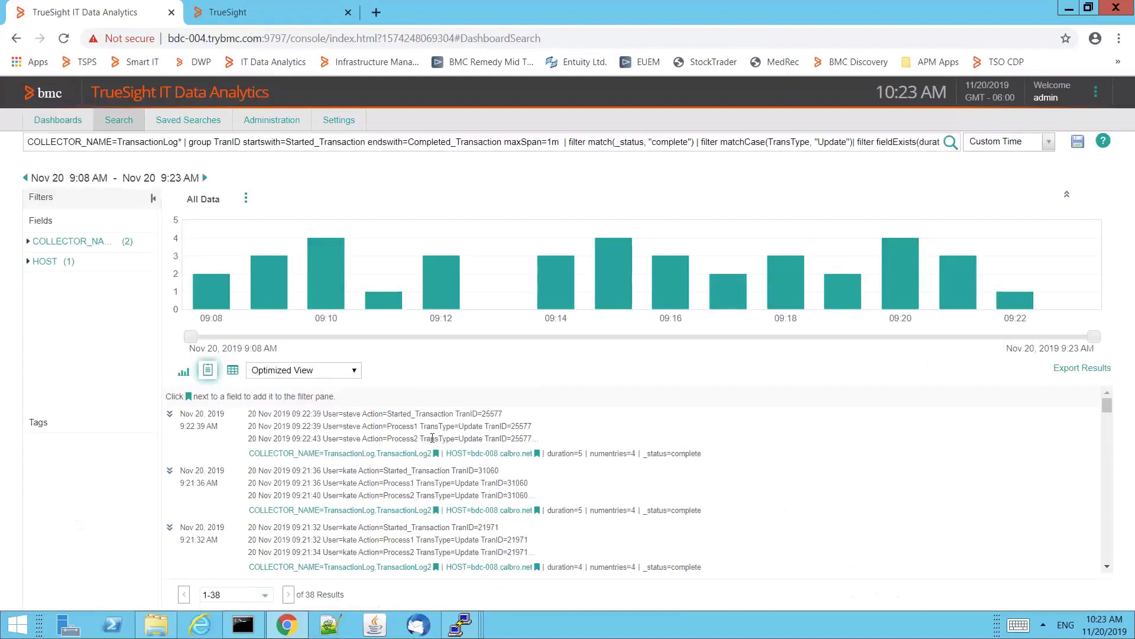
mouse_move(442, 449)
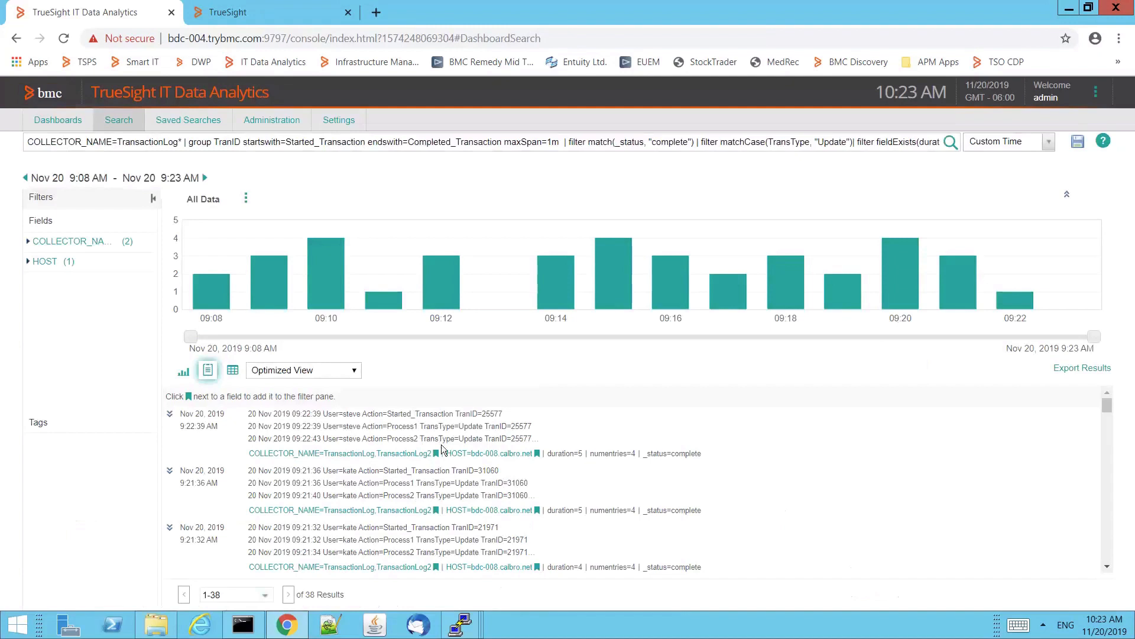
mouse_move(15, 38)
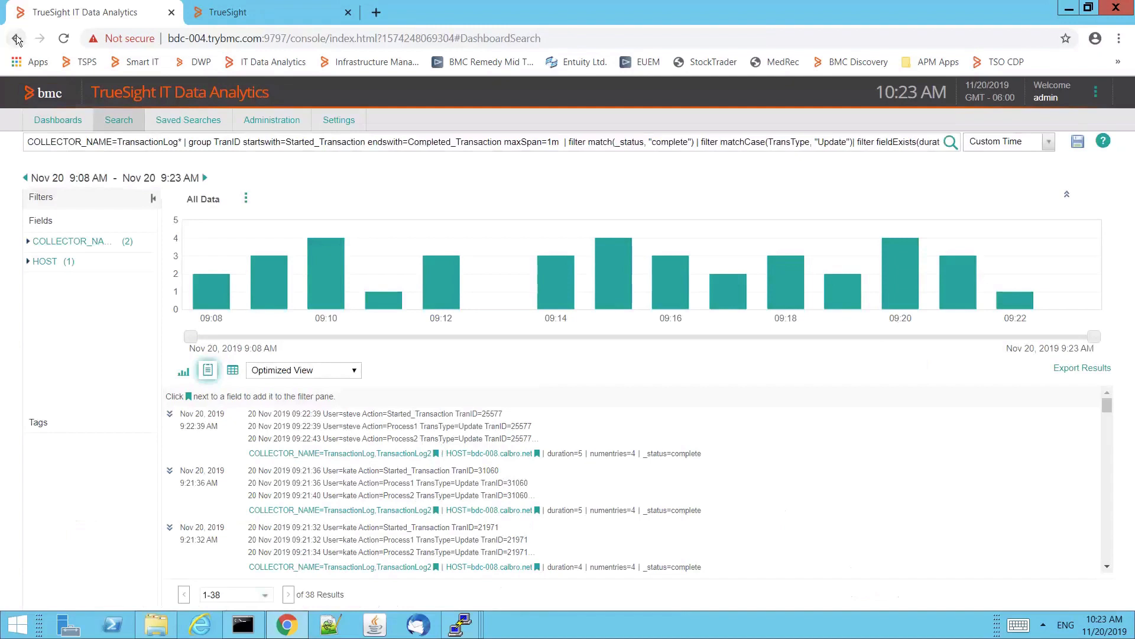
left_click(15, 38)
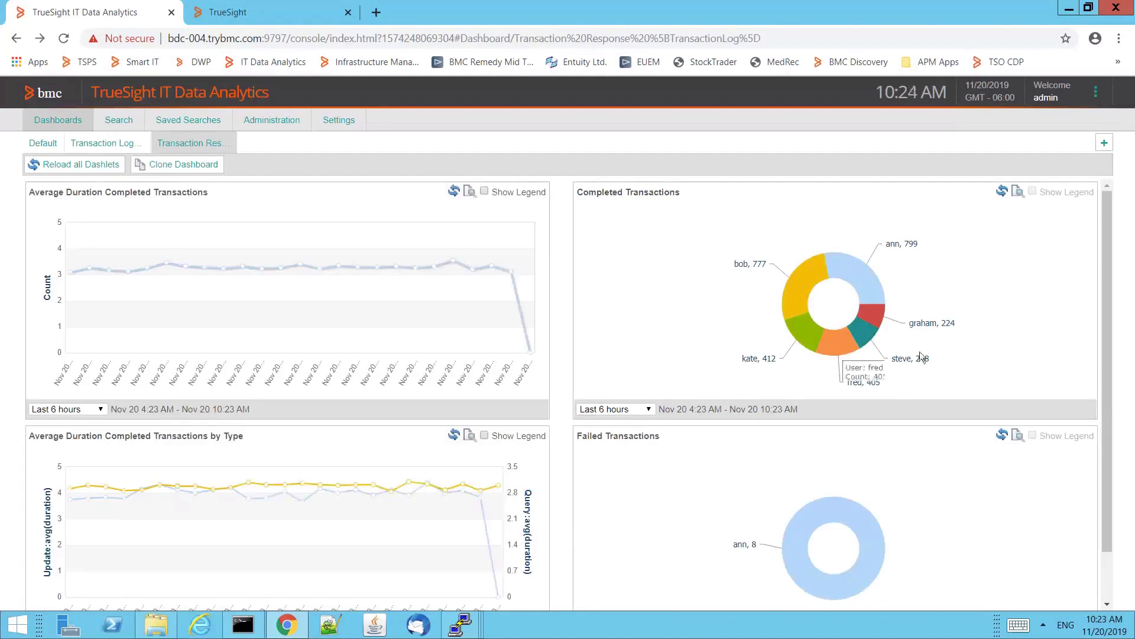
mouse_move(800, 338)
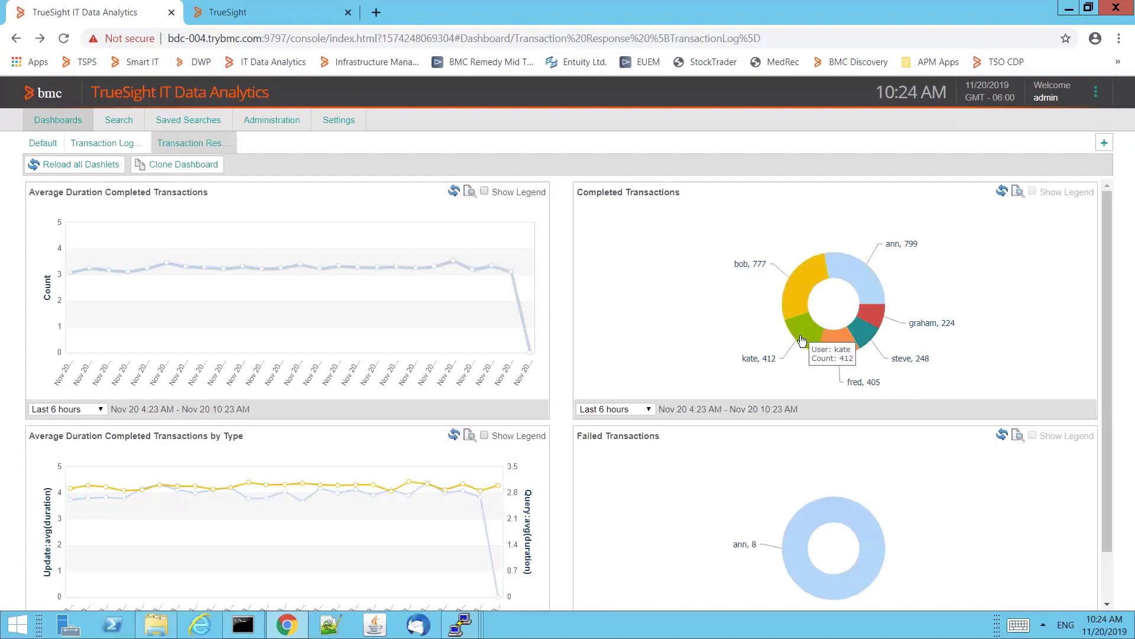
mouse_move(801, 348)
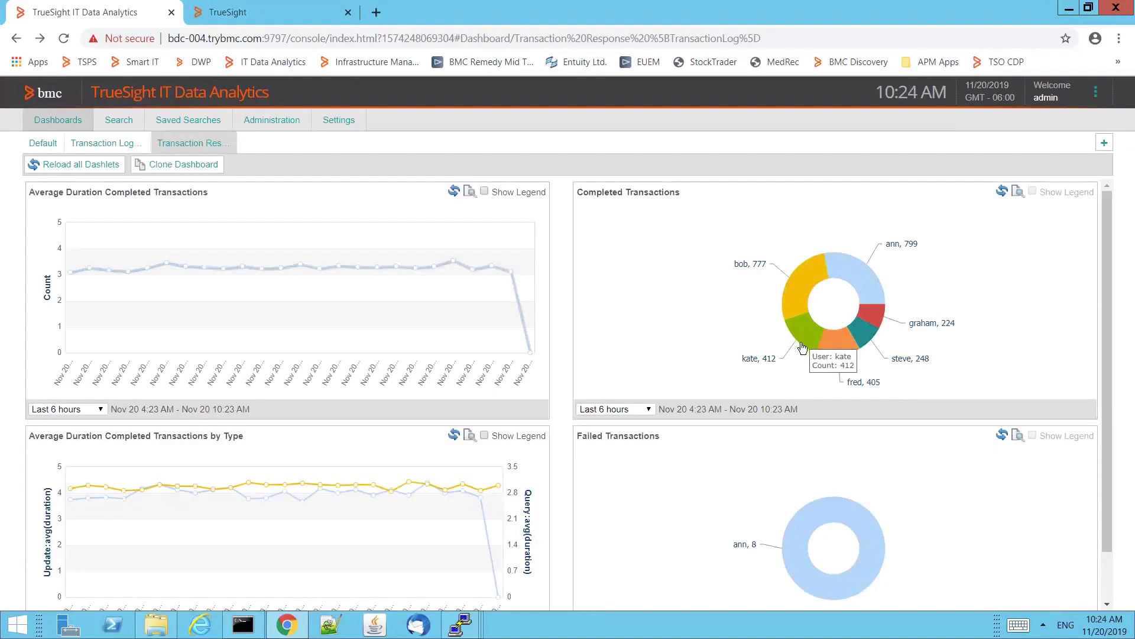
mouse_move(802, 356)
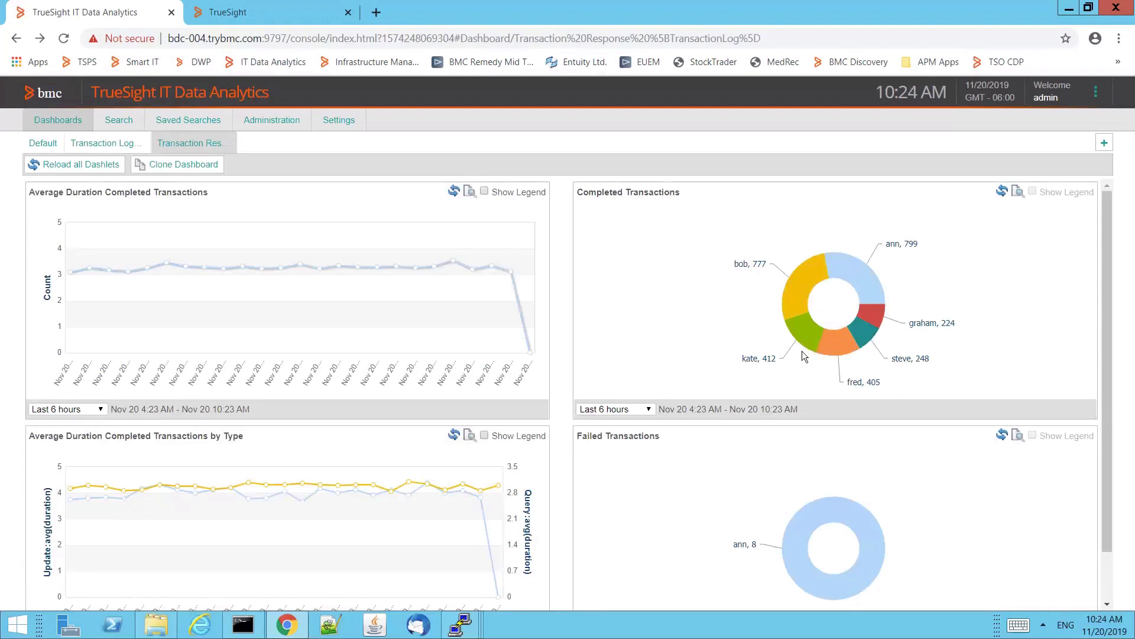
mouse_move(843, 320)
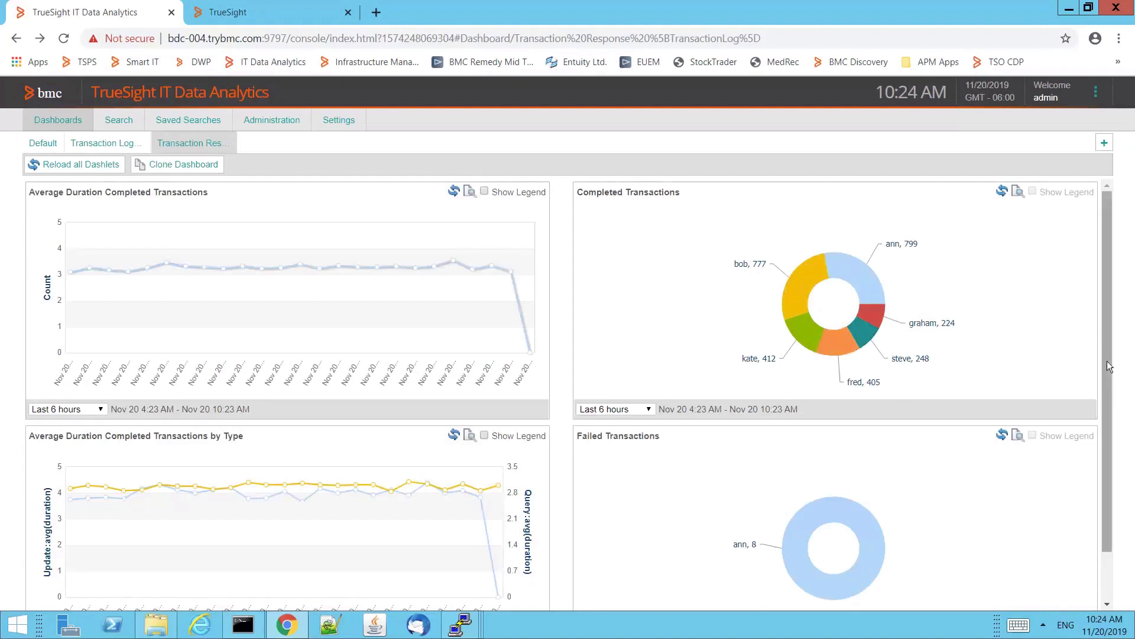
scroll("down", 3)
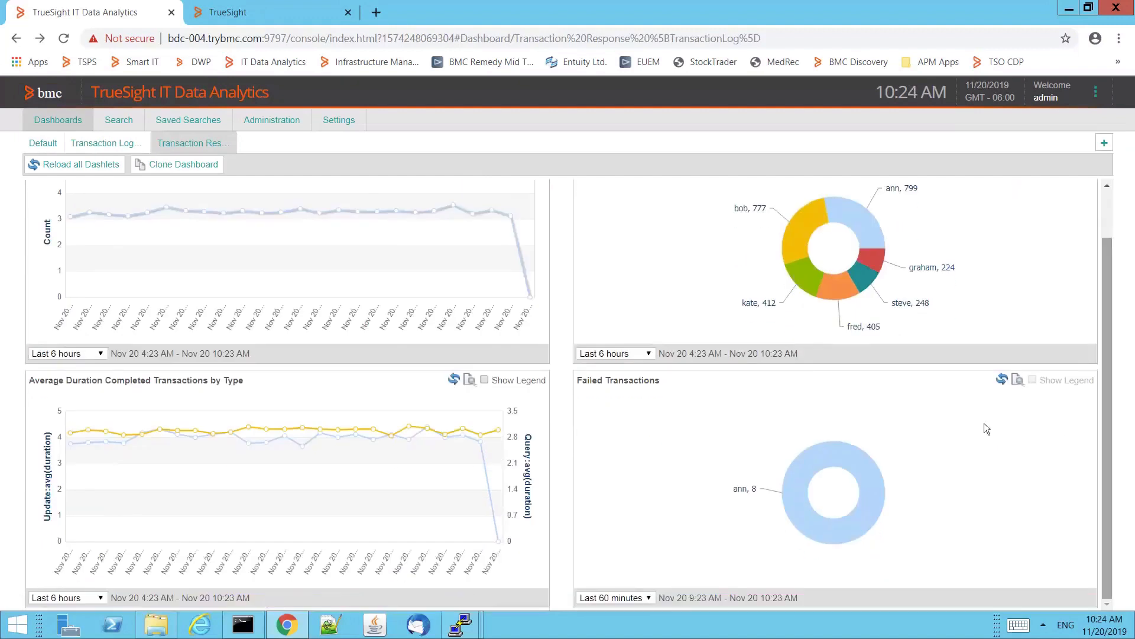
mouse_move(788, 490)
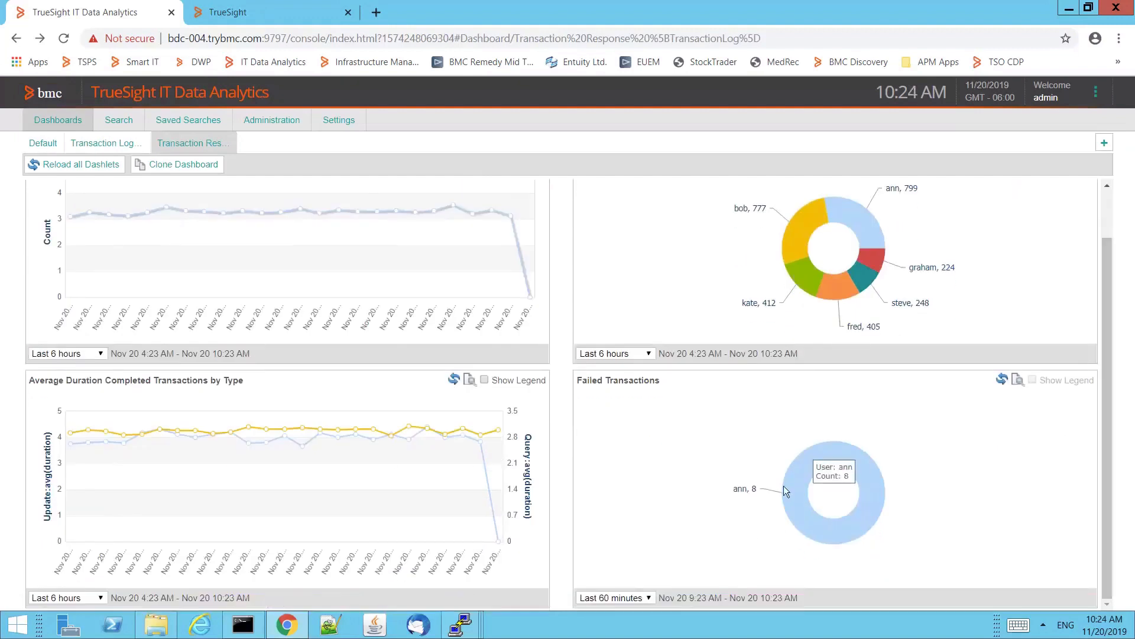
mouse_move(794, 477)
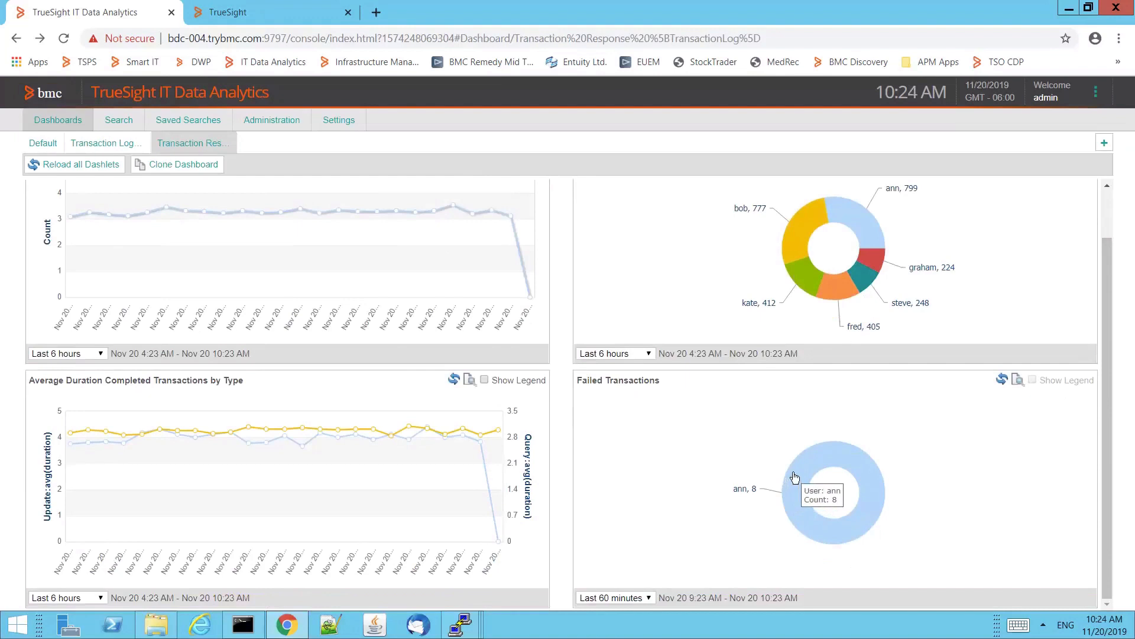
mouse_move(806, 470)
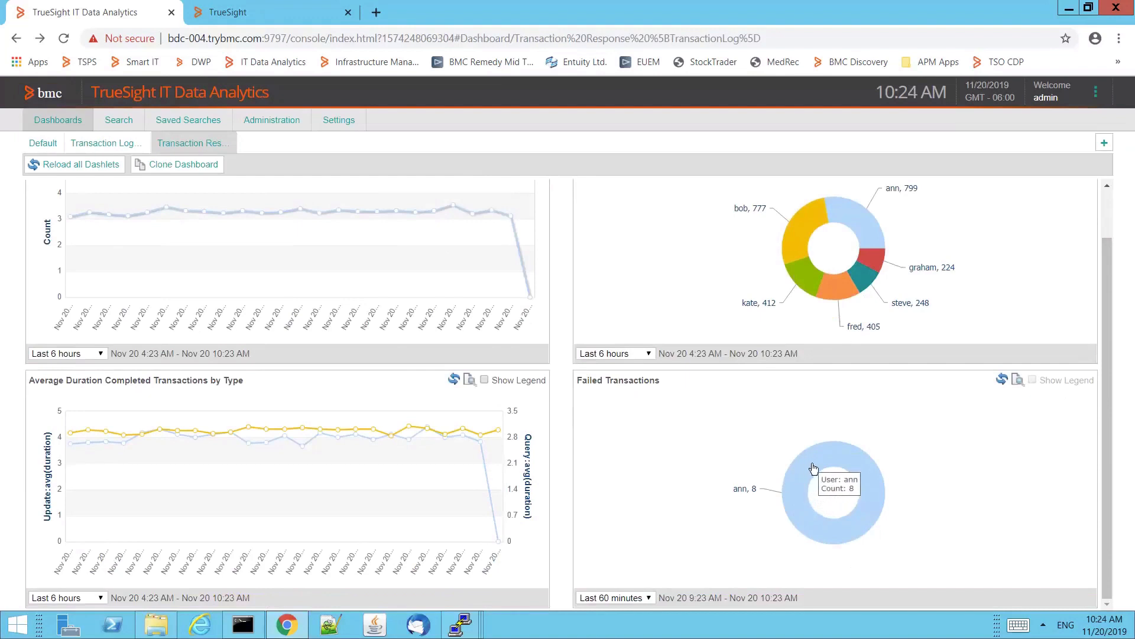
mouse_move(808, 482)
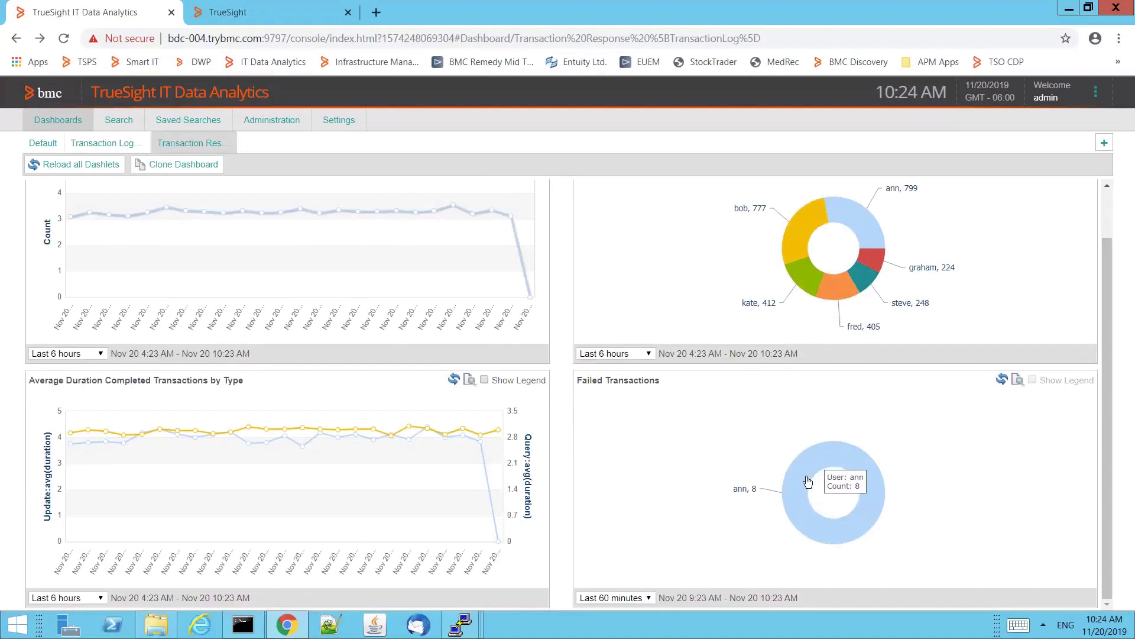
mouse_move(796, 519)
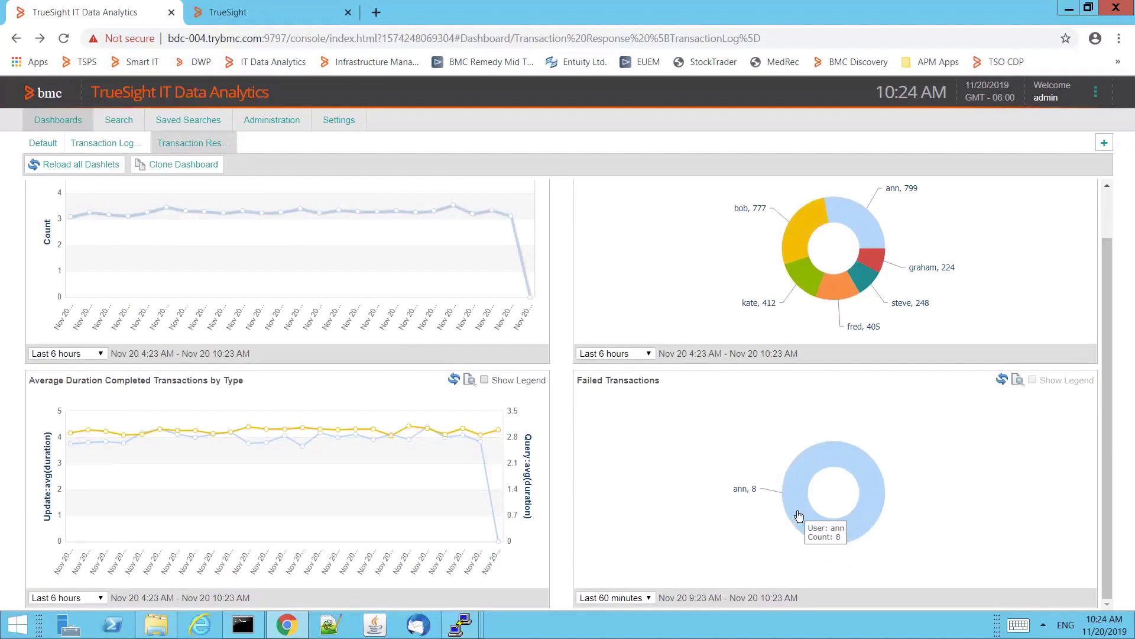
mouse_move(800, 512)
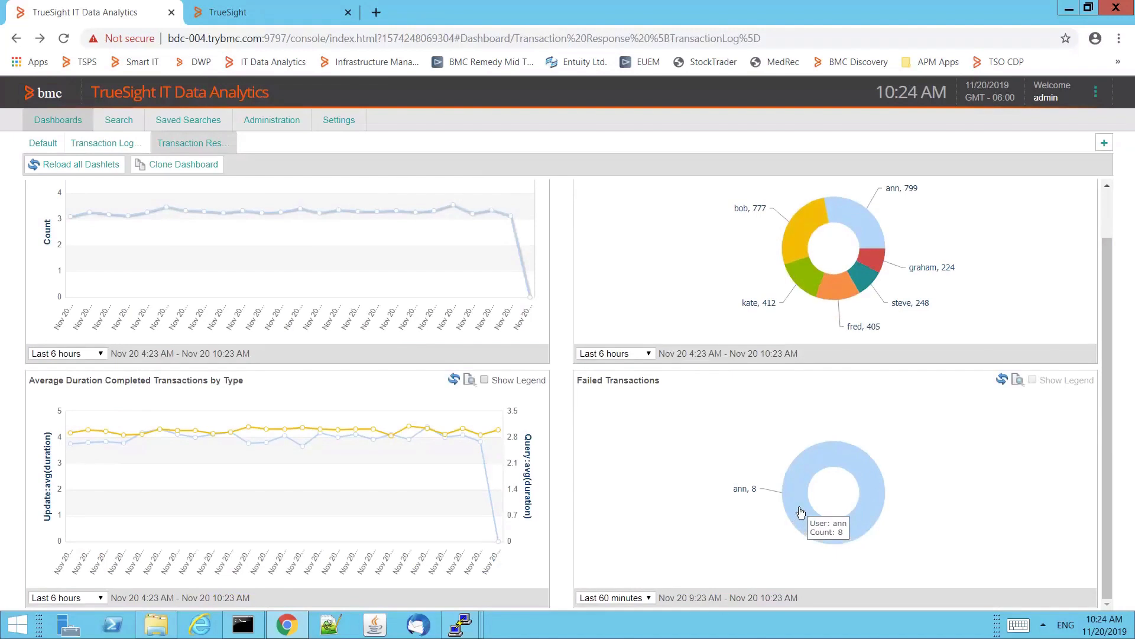
mouse_move(804, 505)
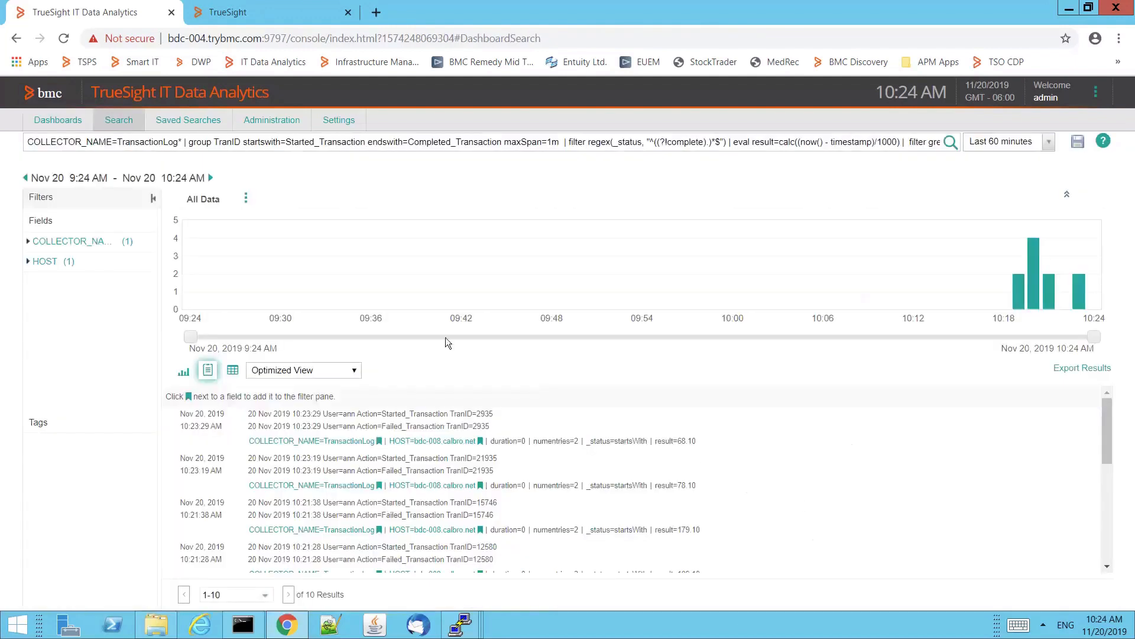
mouse_move(576, 230)
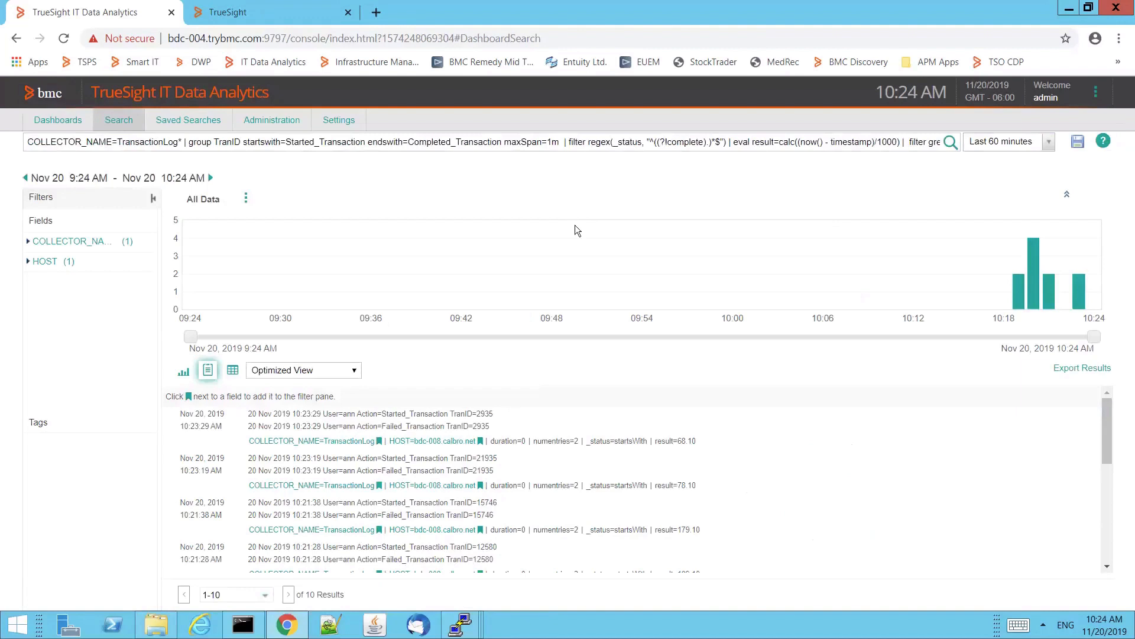
mouse_move(240, 149)
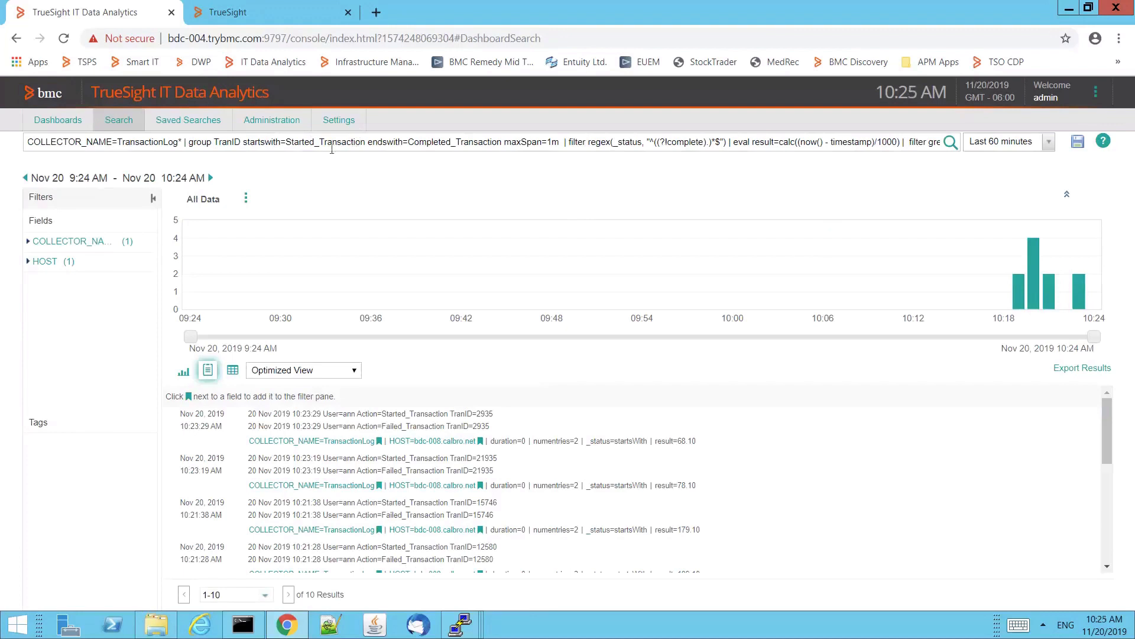
mouse_move(402, 147)
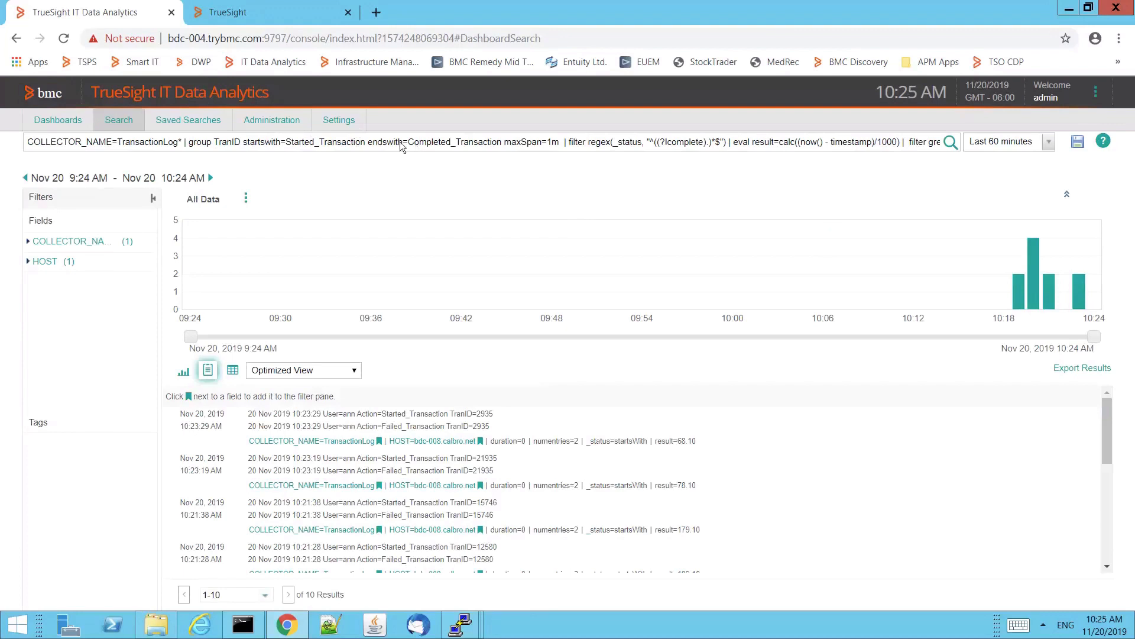
mouse_move(516, 139)
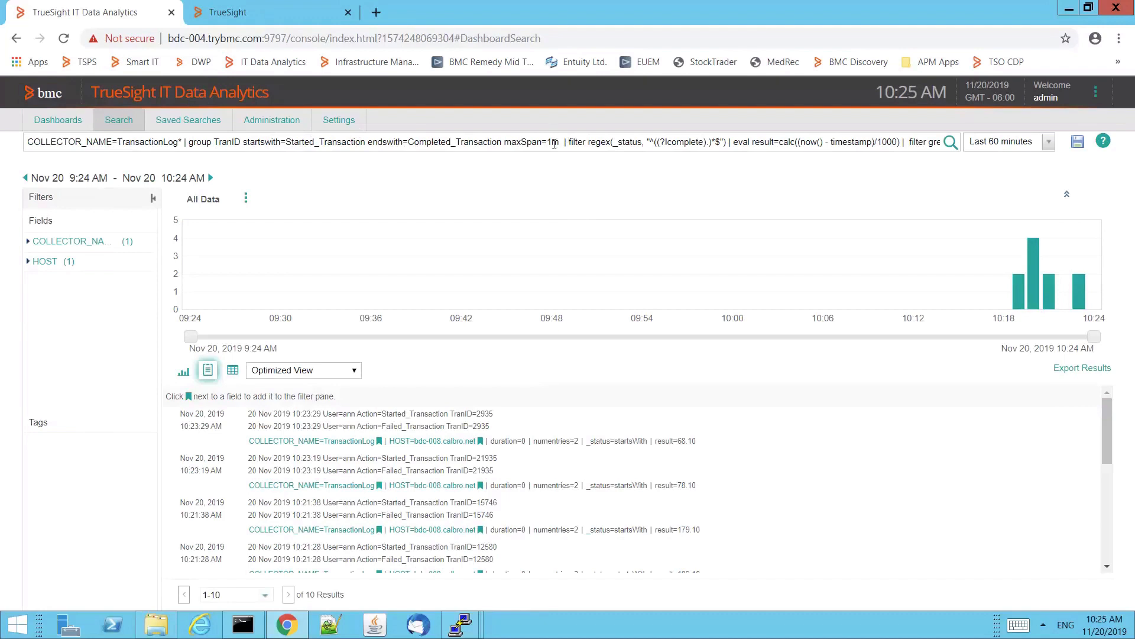
mouse_move(606, 150)
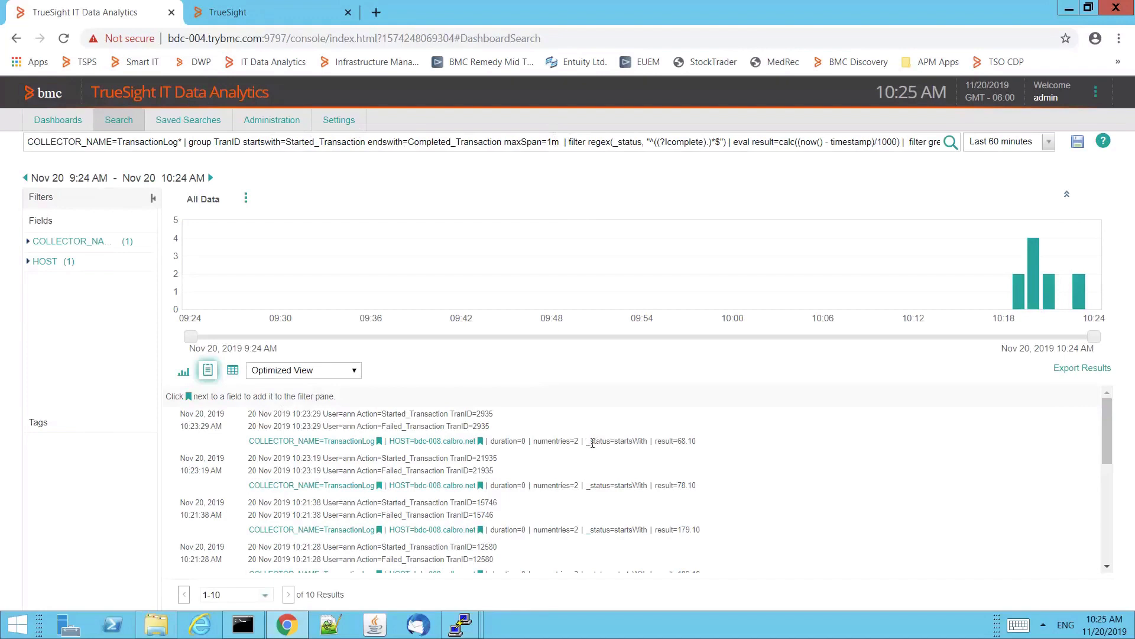
double_click(616, 440)
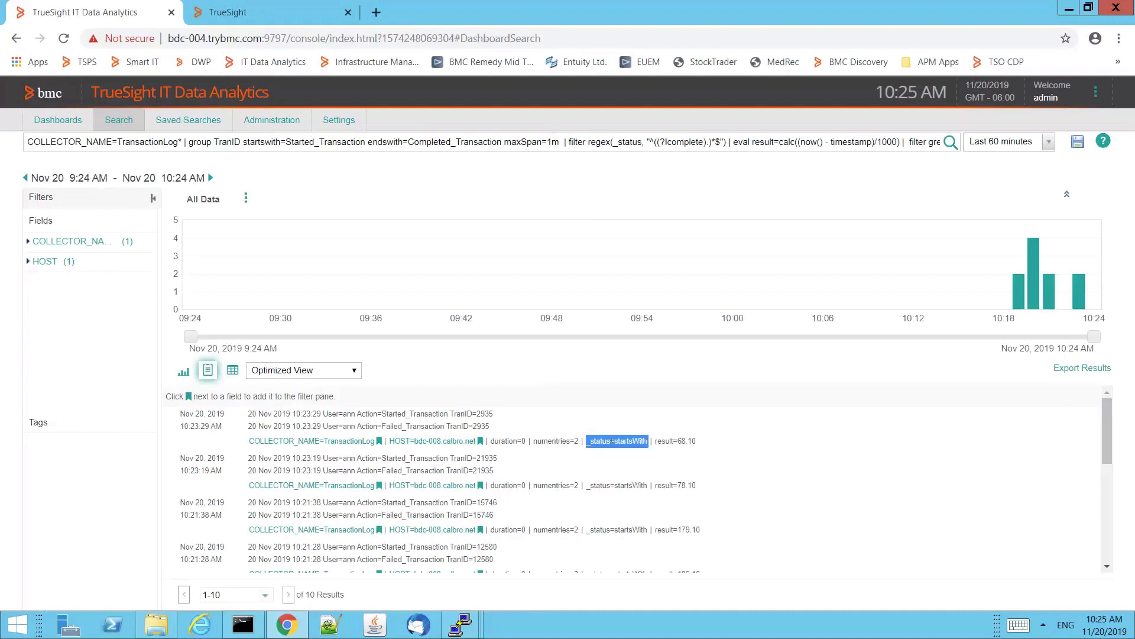
mouse_move(604, 447)
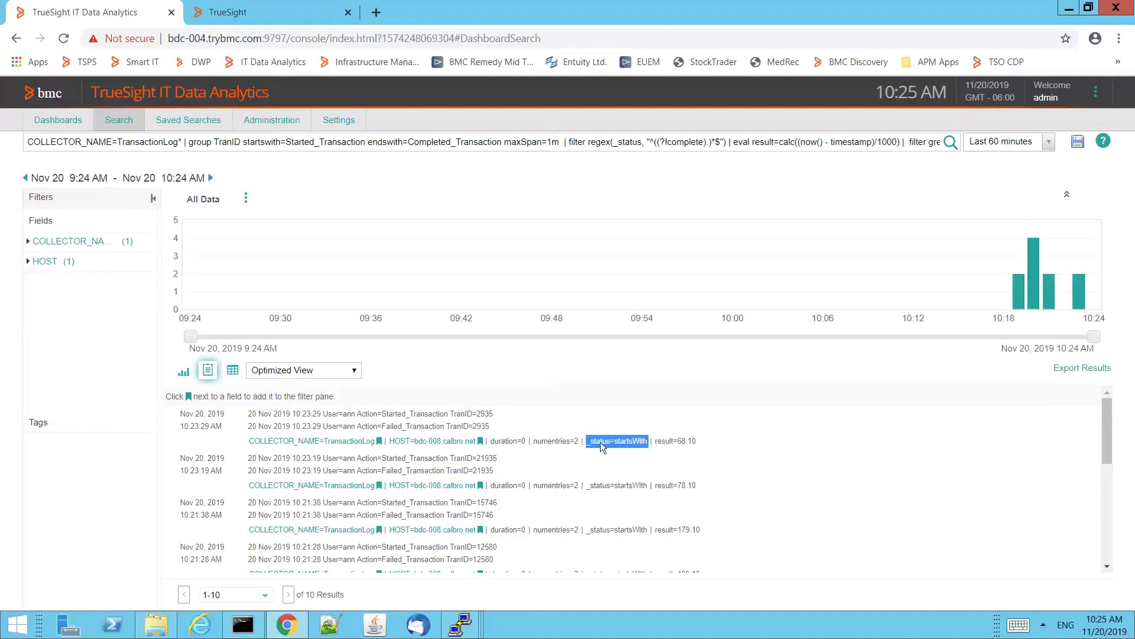
mouse_move(621, 451)
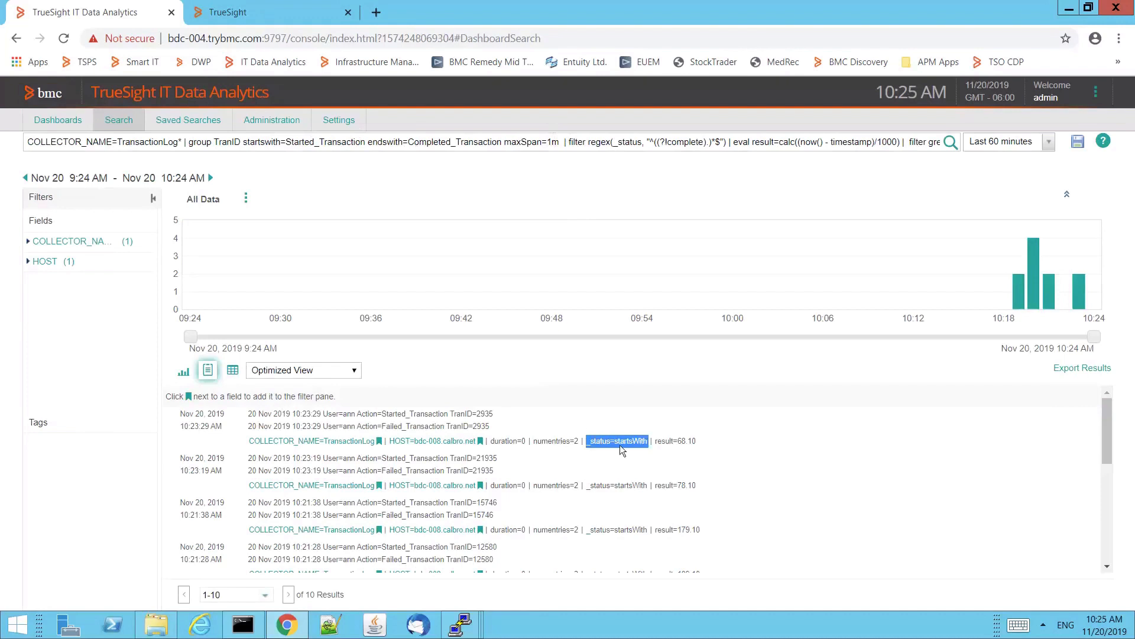
mouse_move(398, 427)
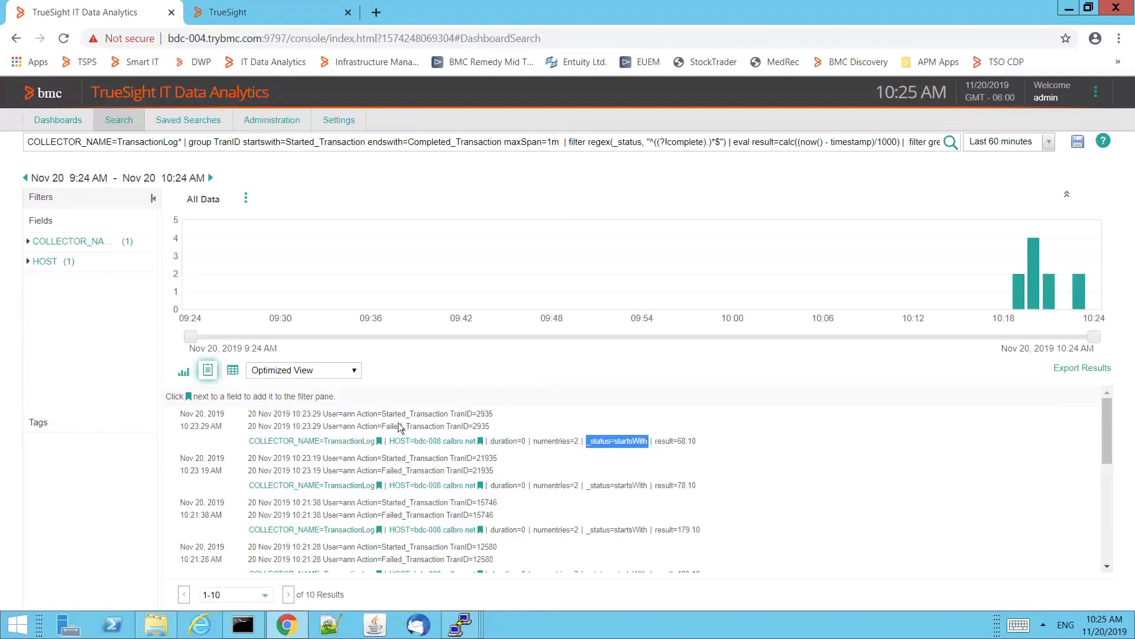
mouse_move(389, 415)
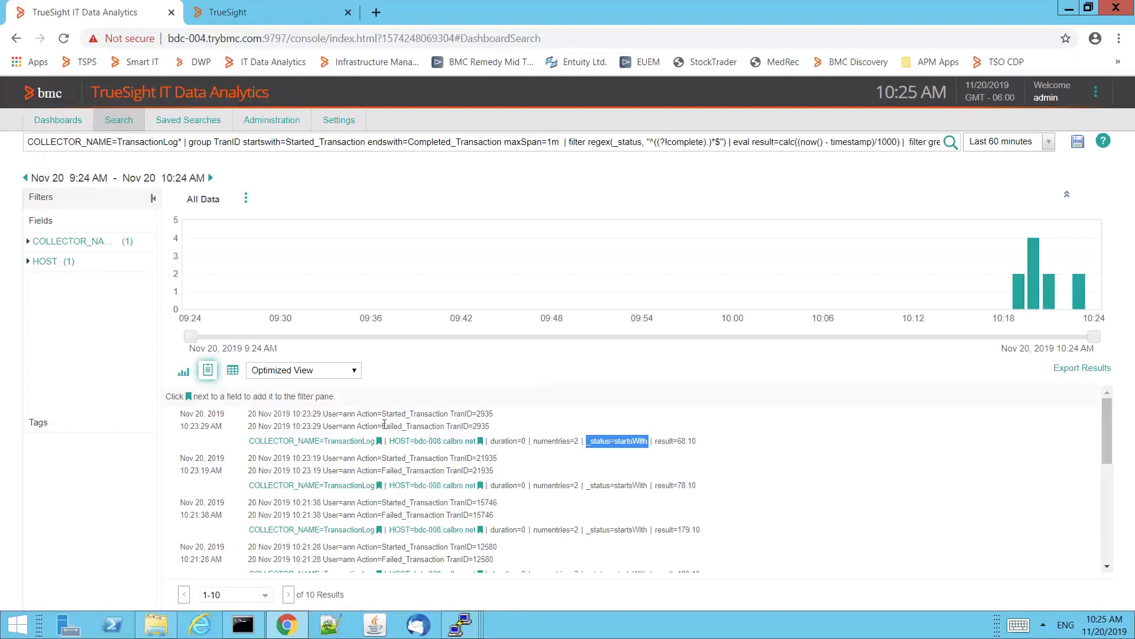
mouse_move(427, 431)
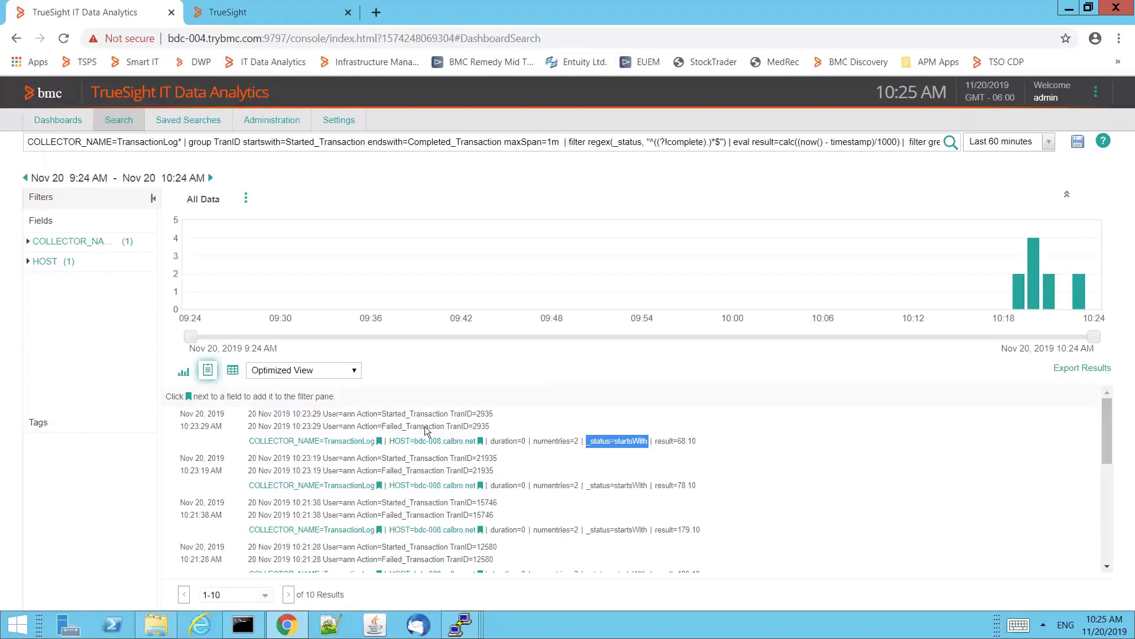
mouse_move(383, 426)
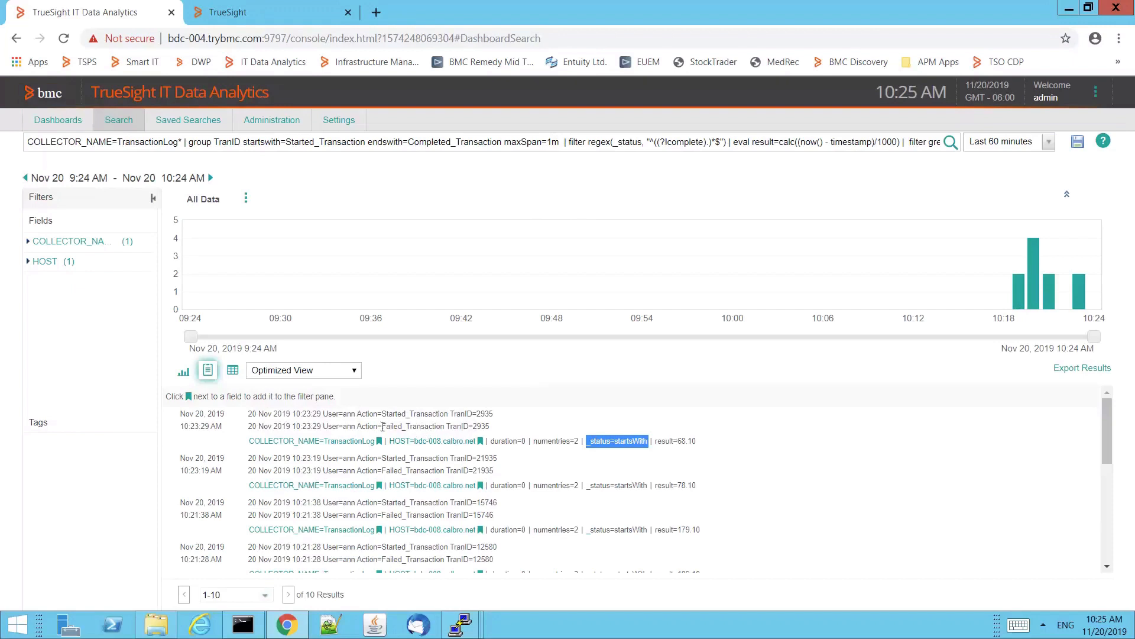
mouse_move(586, 462)
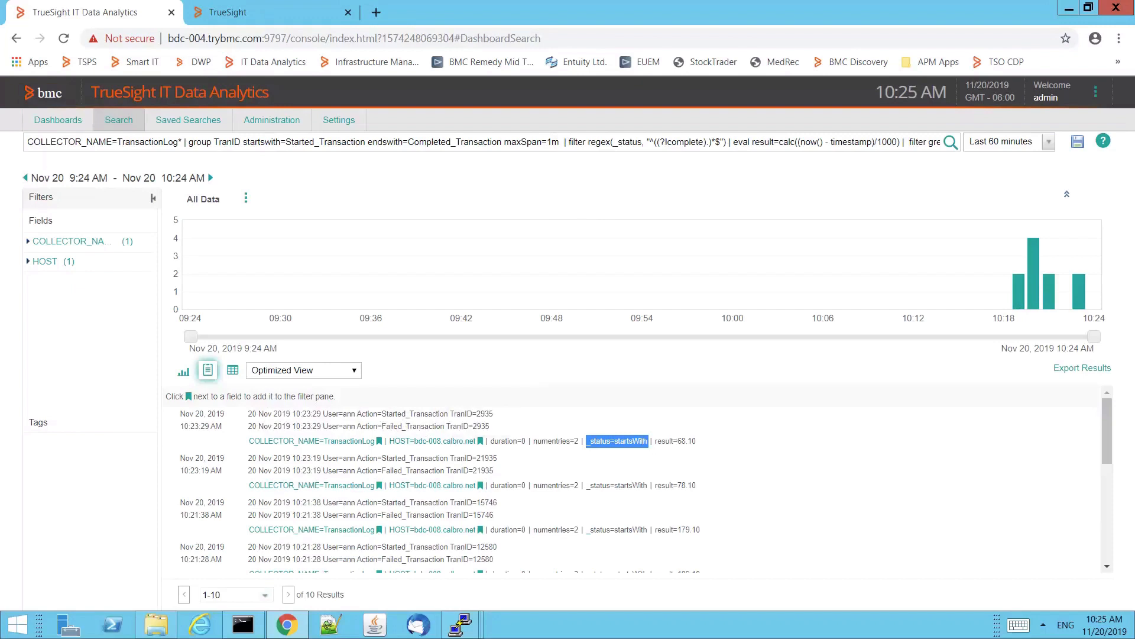
mouse_move(644, 450)
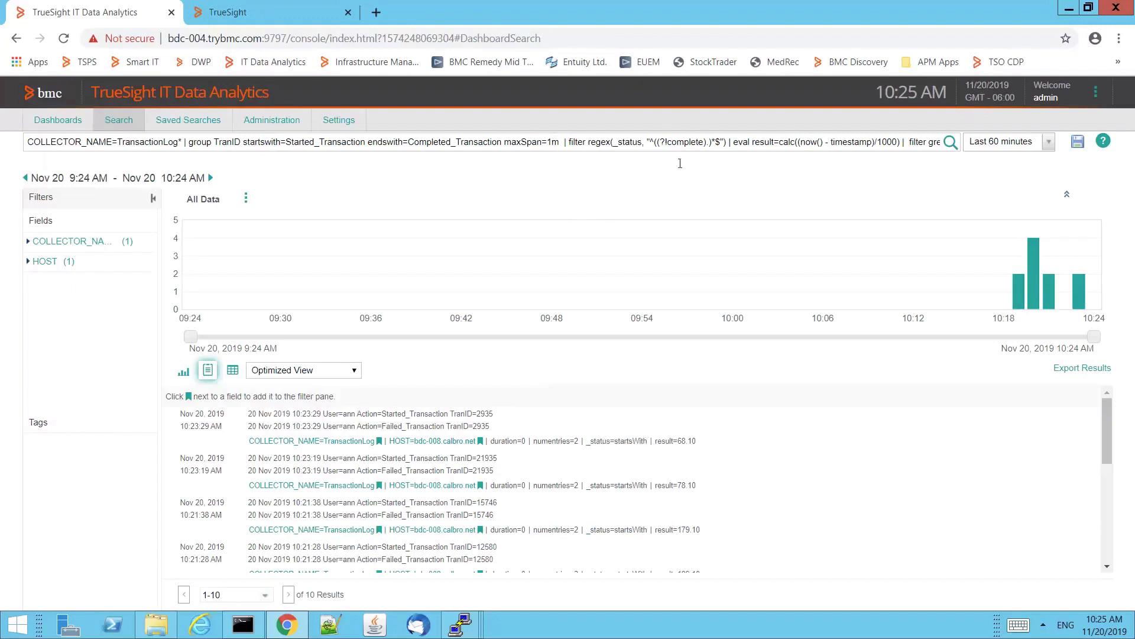
mouse_move(698, 183)
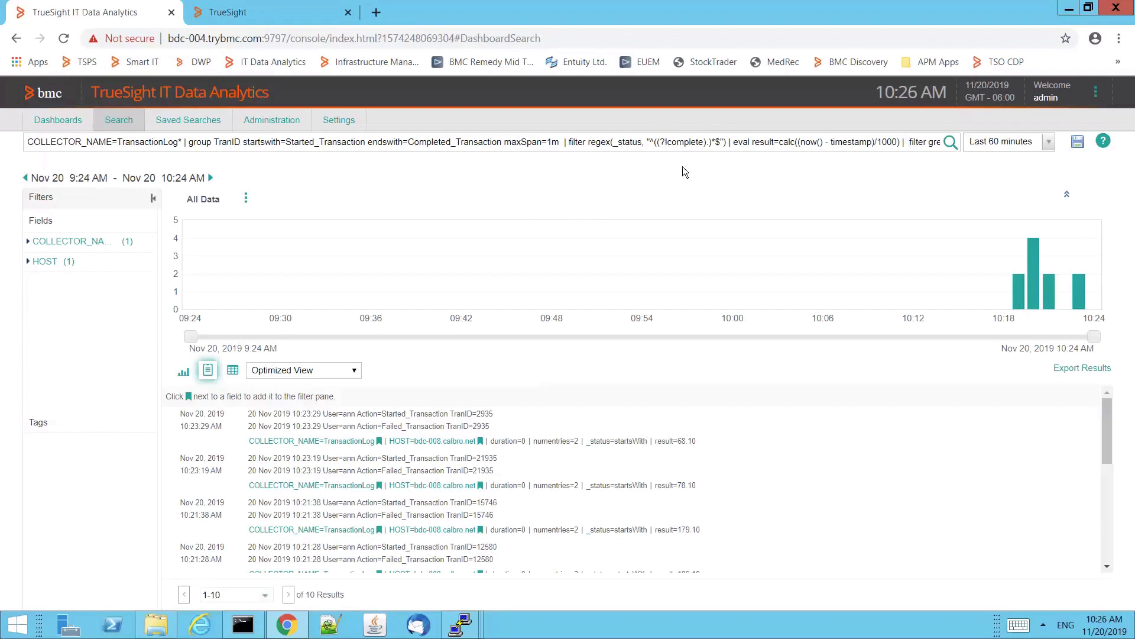
mouse_move(681, 167)
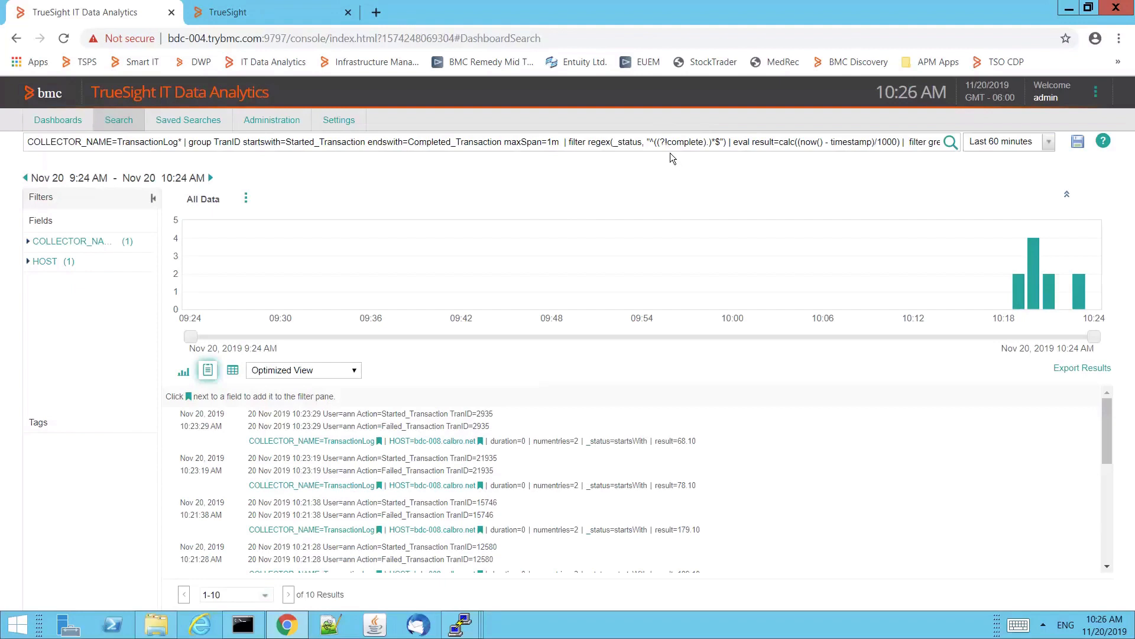
mouse_move(965, 409)
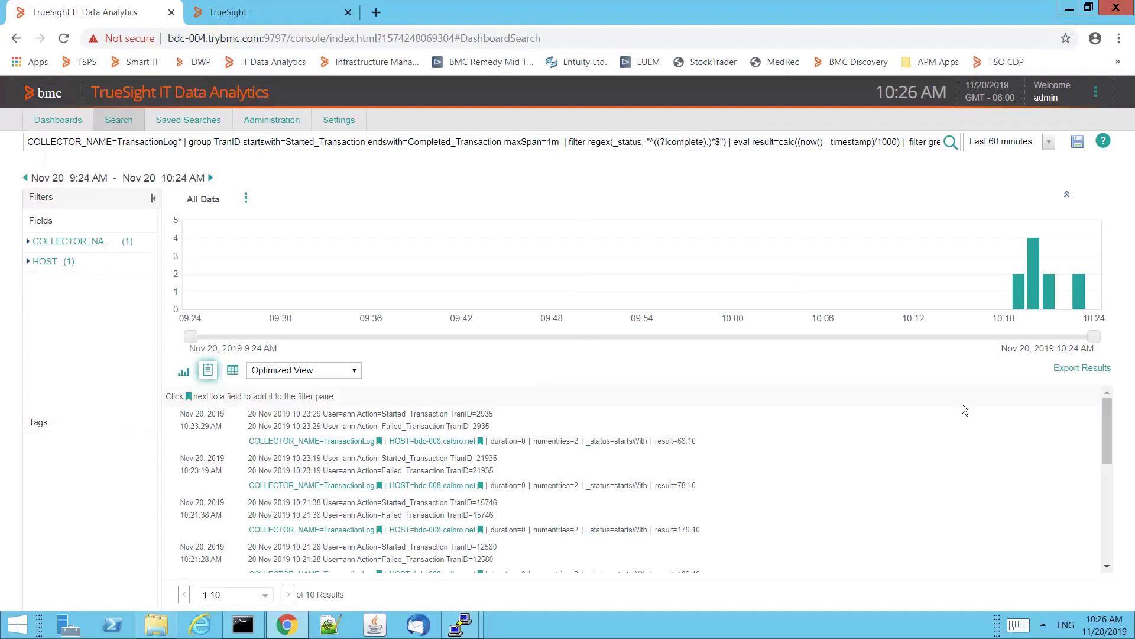
scroll("down", 3)
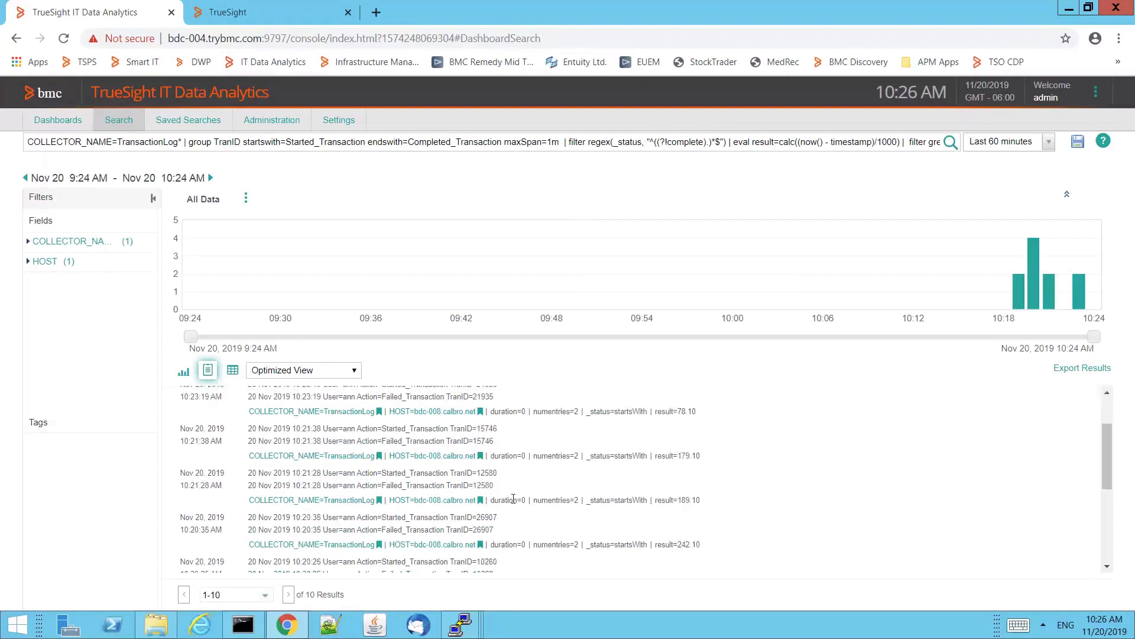
scroll("down", 3)
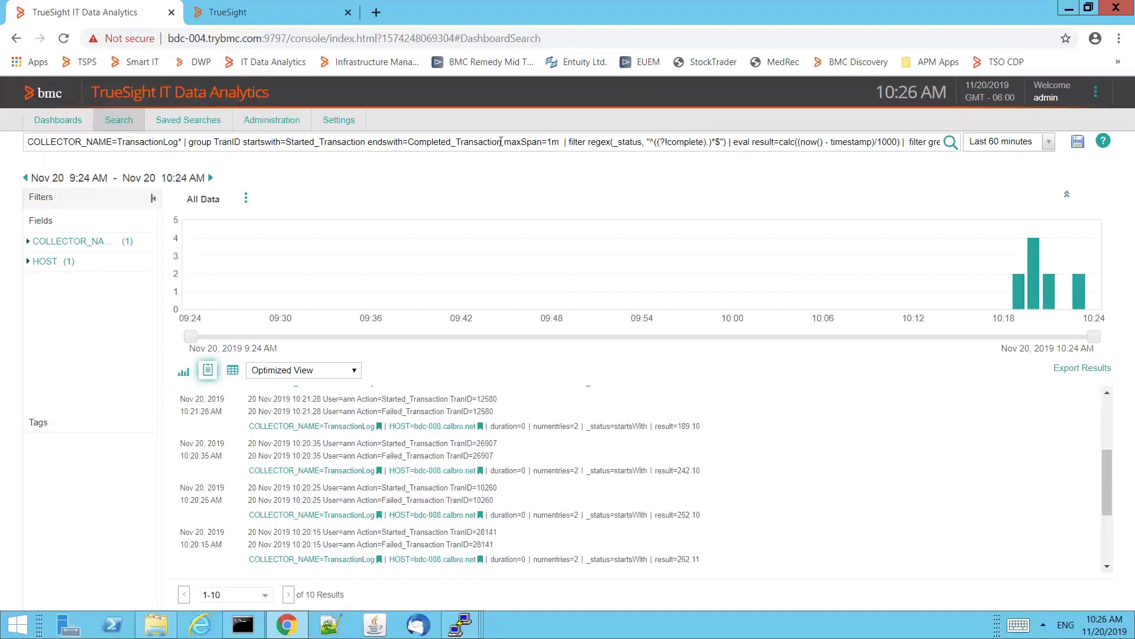
mouse_move(264, 13)
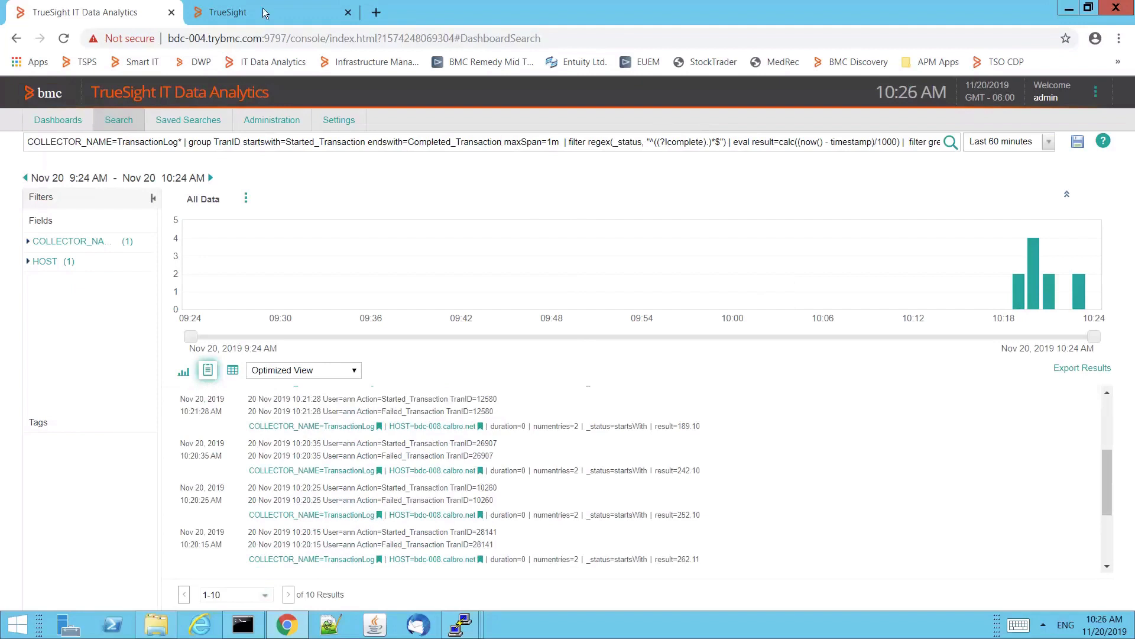
mouse_move(256, 11)
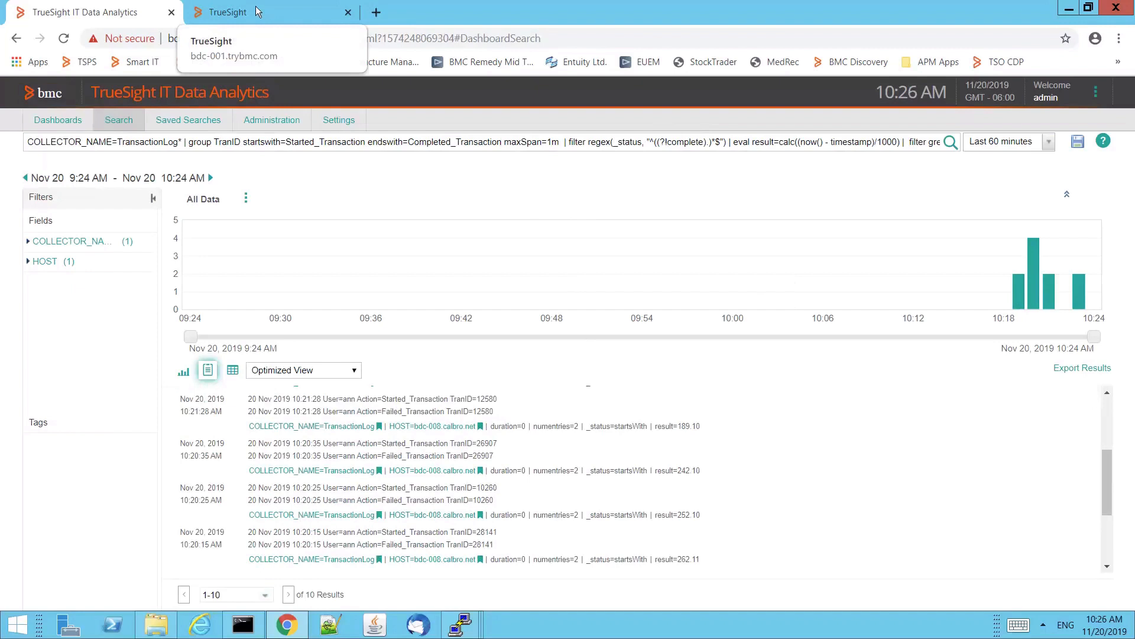
- Show the TrueSight ITDA Transaction Monitoring Examples dashboard and inspect its charts
left_click(232, 12)
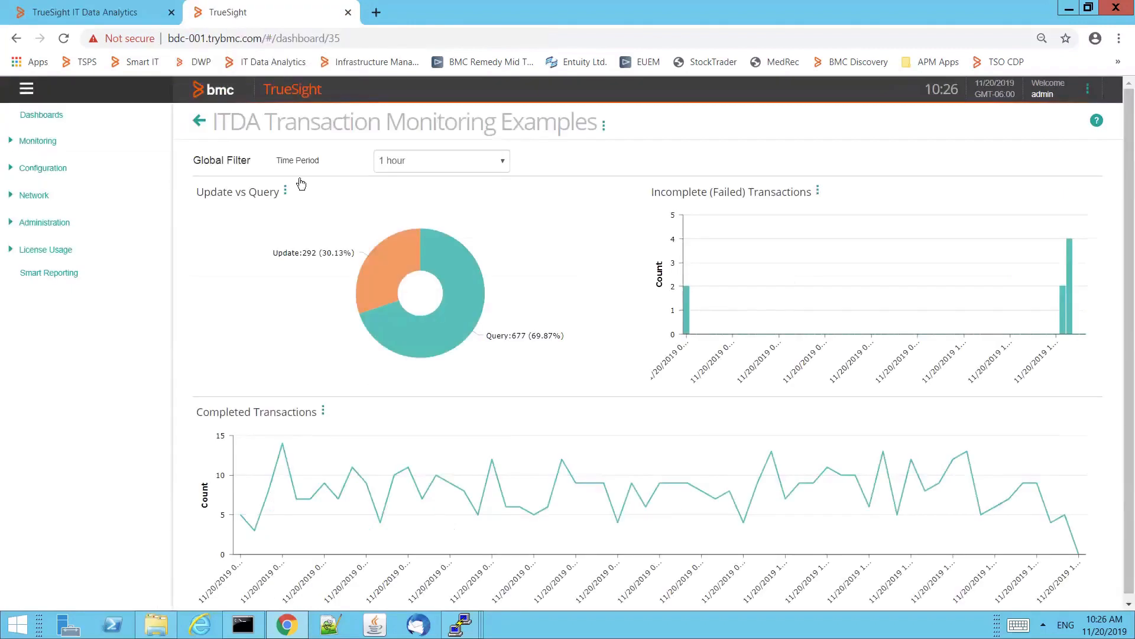
left_click(441, 159)
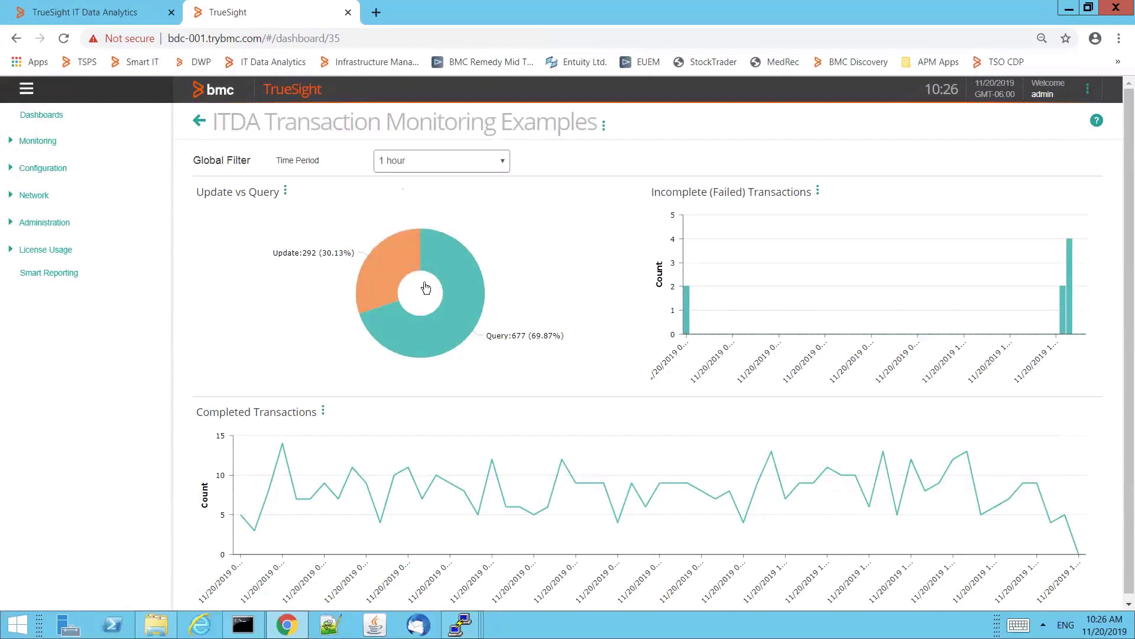
mouse_move(329, 388)
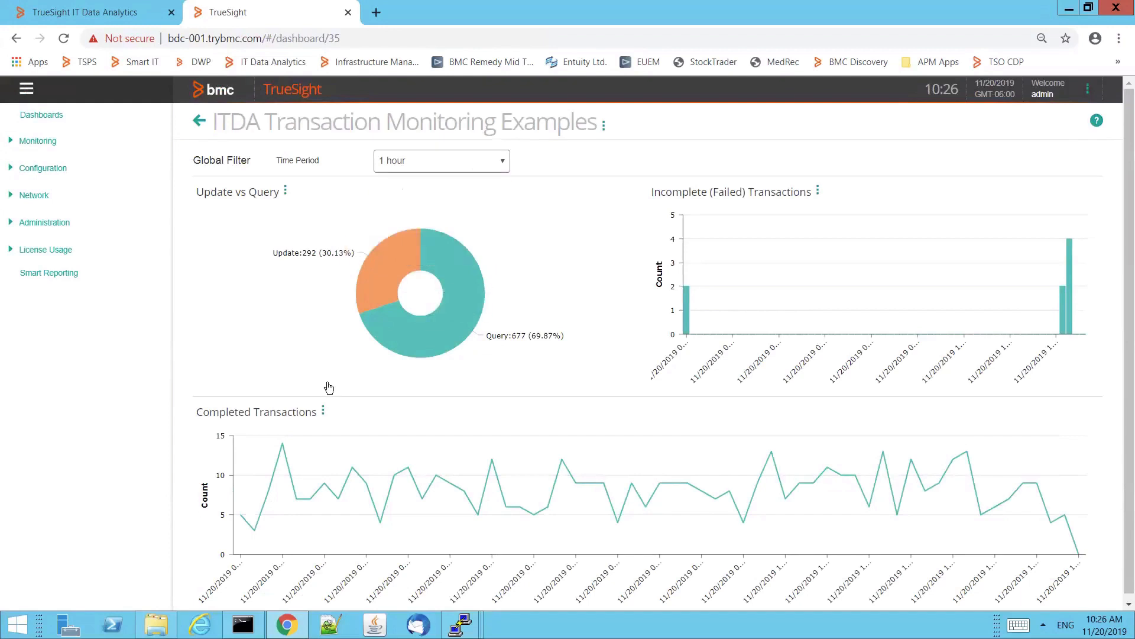
mouse_move(335, 393)
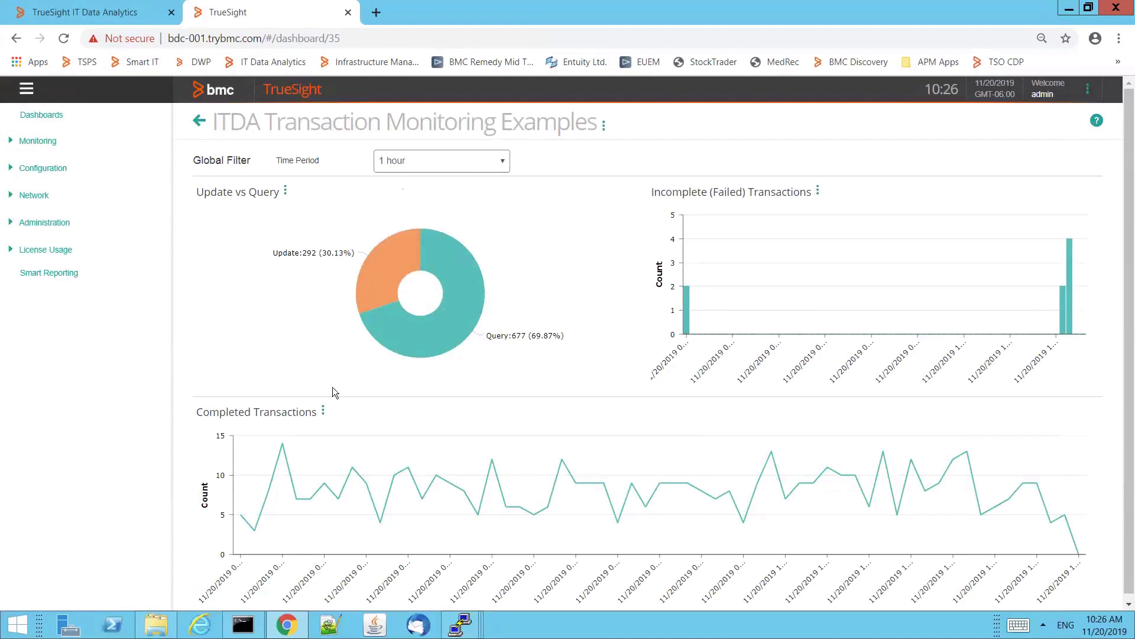
mouse_move(347, 393)
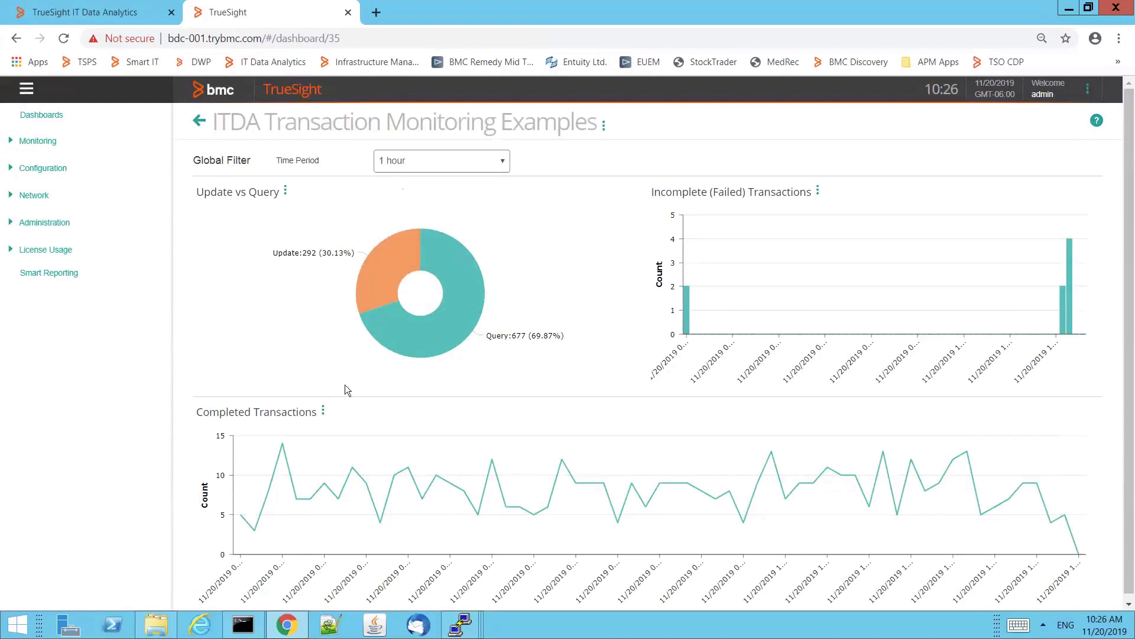
mouse_move(295, 118)
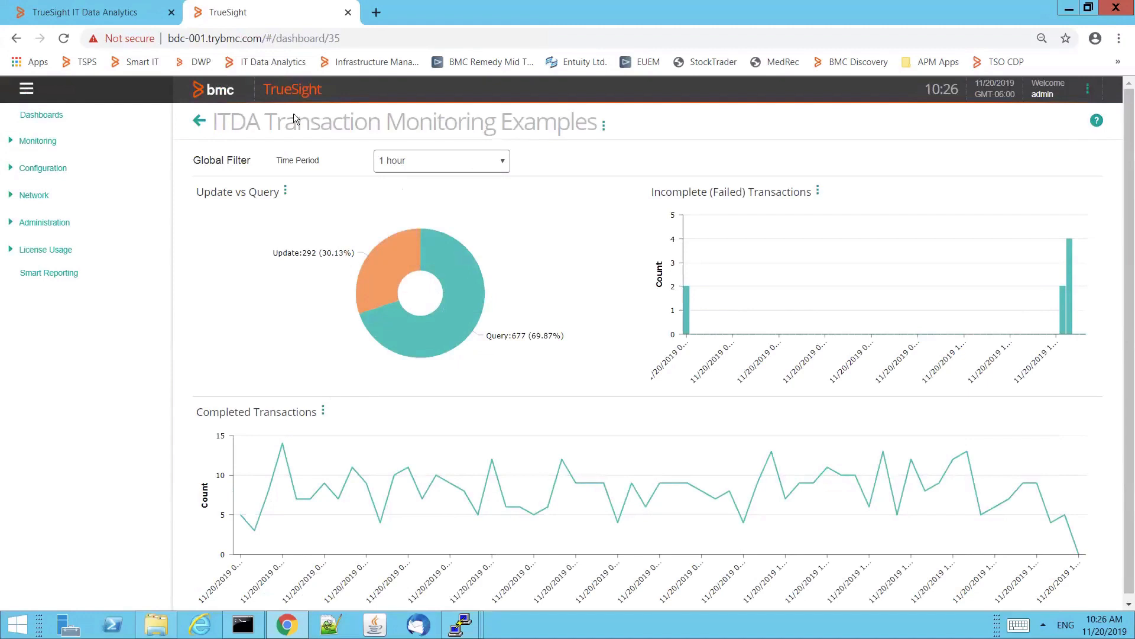
mouse_move(254, 230)
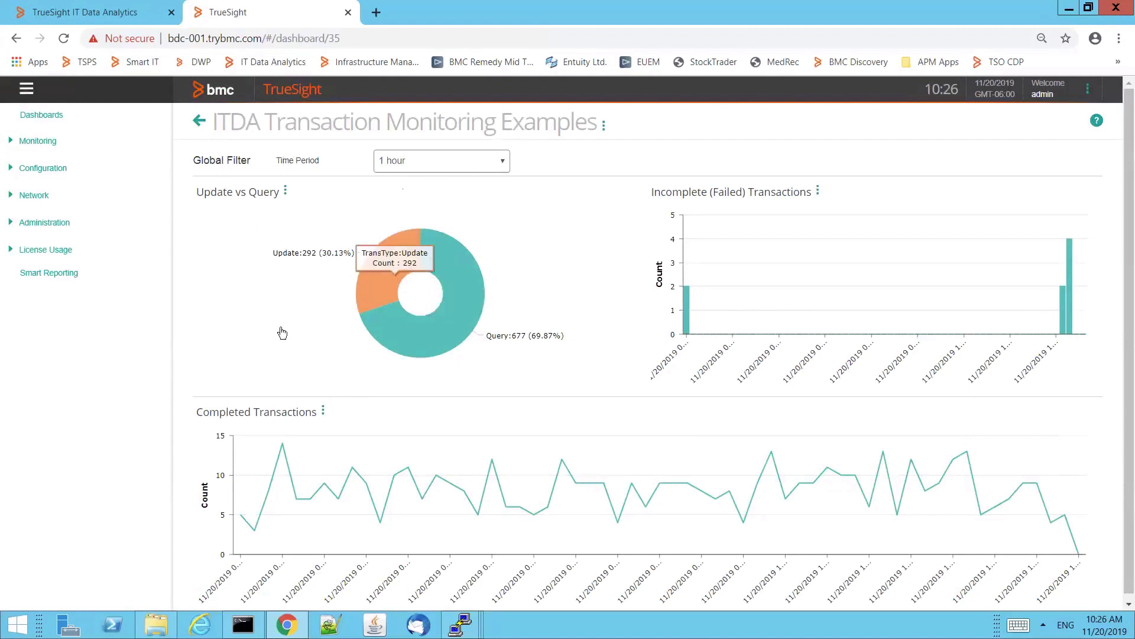
mouse_move(277, 340)
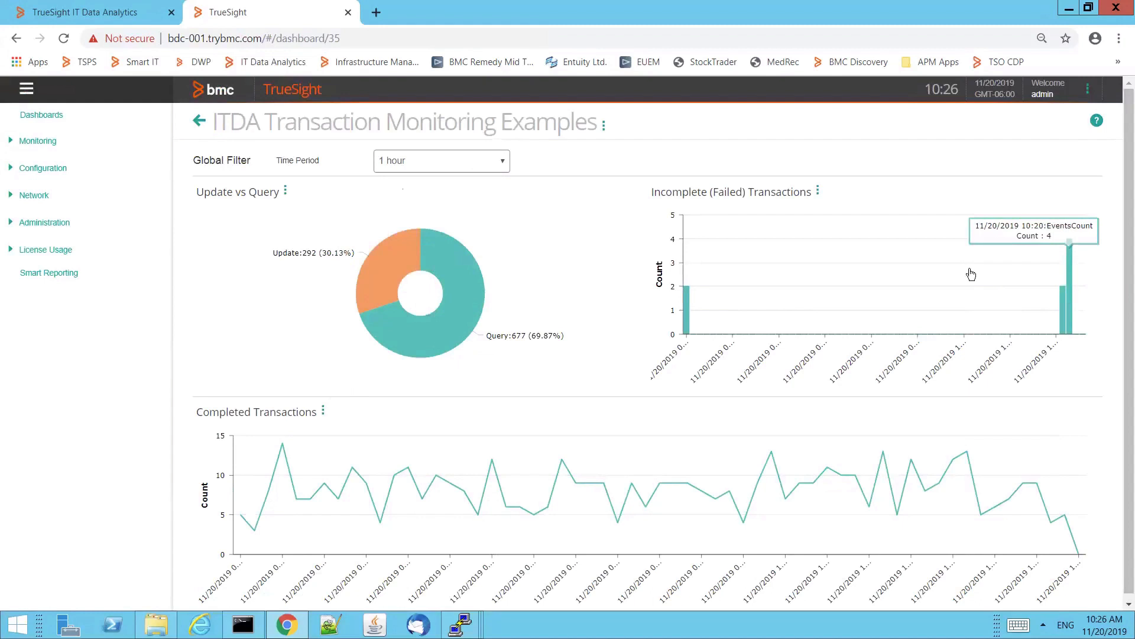
mouse_move(1068, 306)
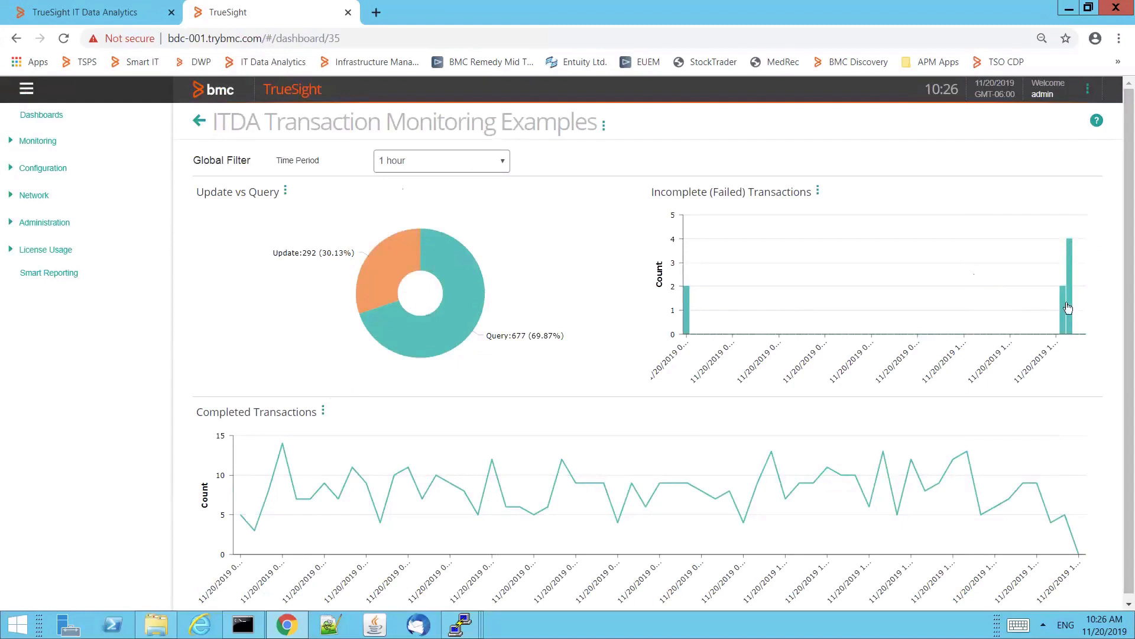
mouse_move(1066, 289)
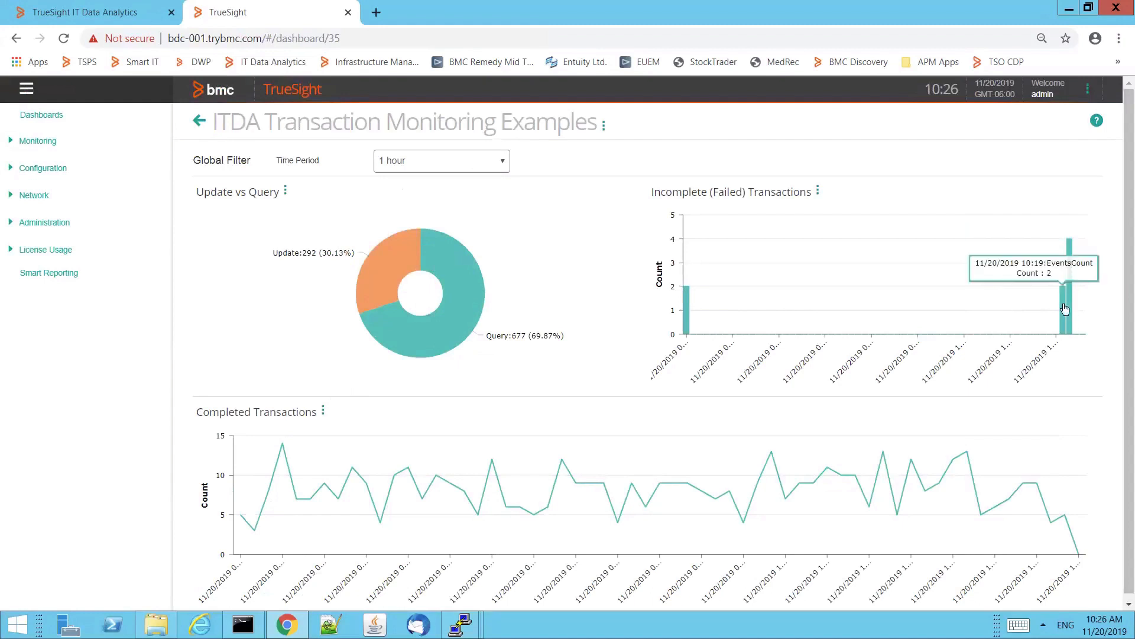
mouse_move(438, 428)
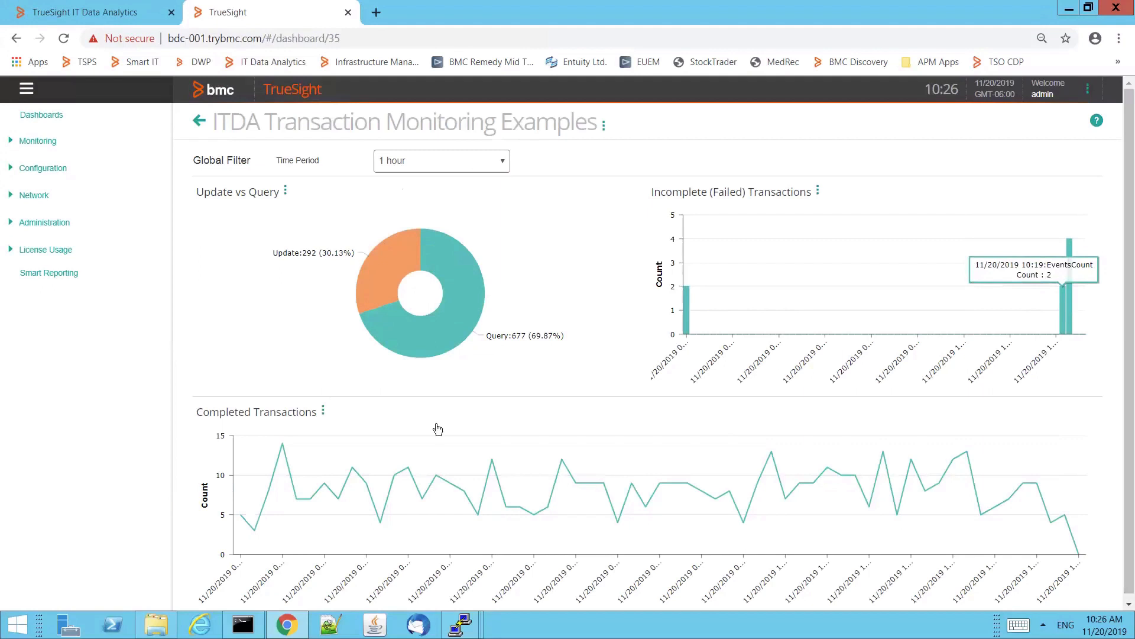
mouse_move(1029, 512)
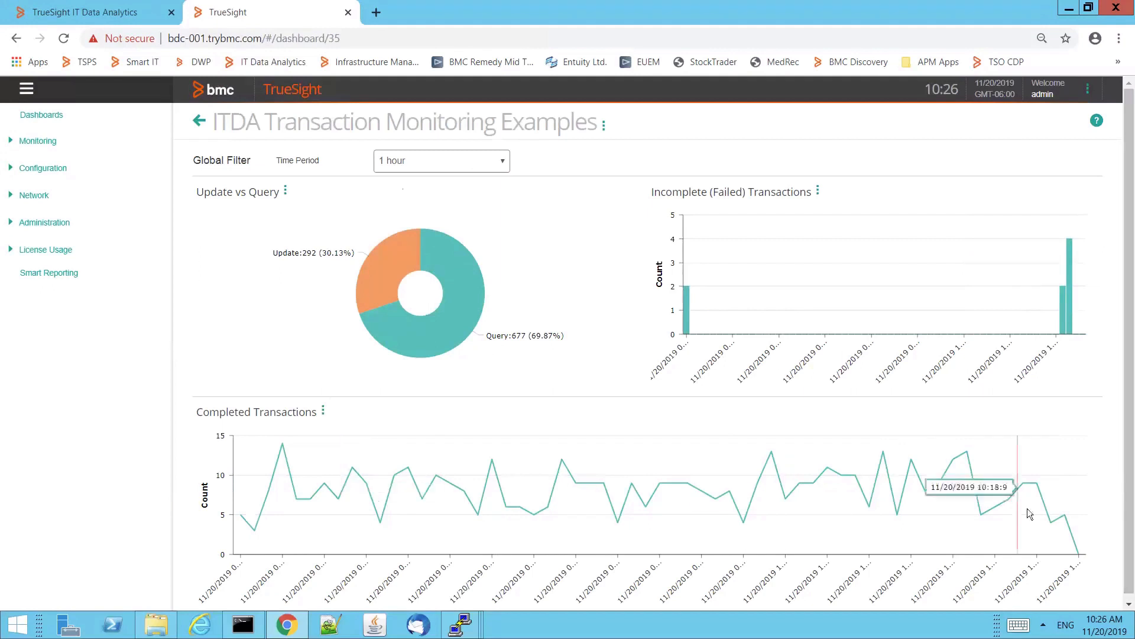
mouse_move(352, 299)
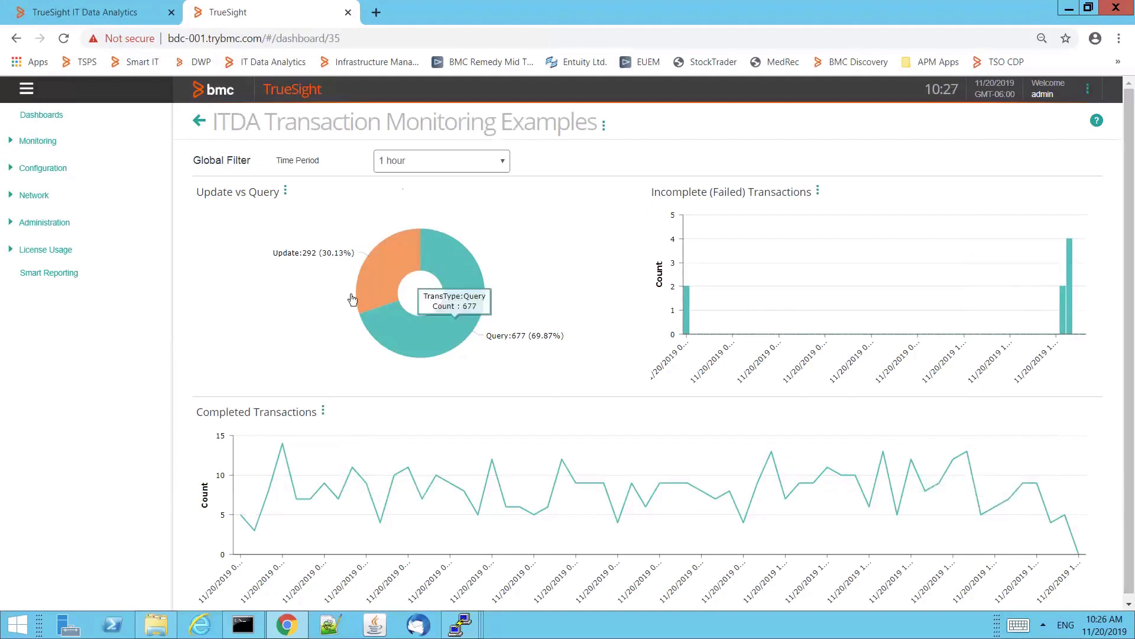
mouse_move(402, 343)
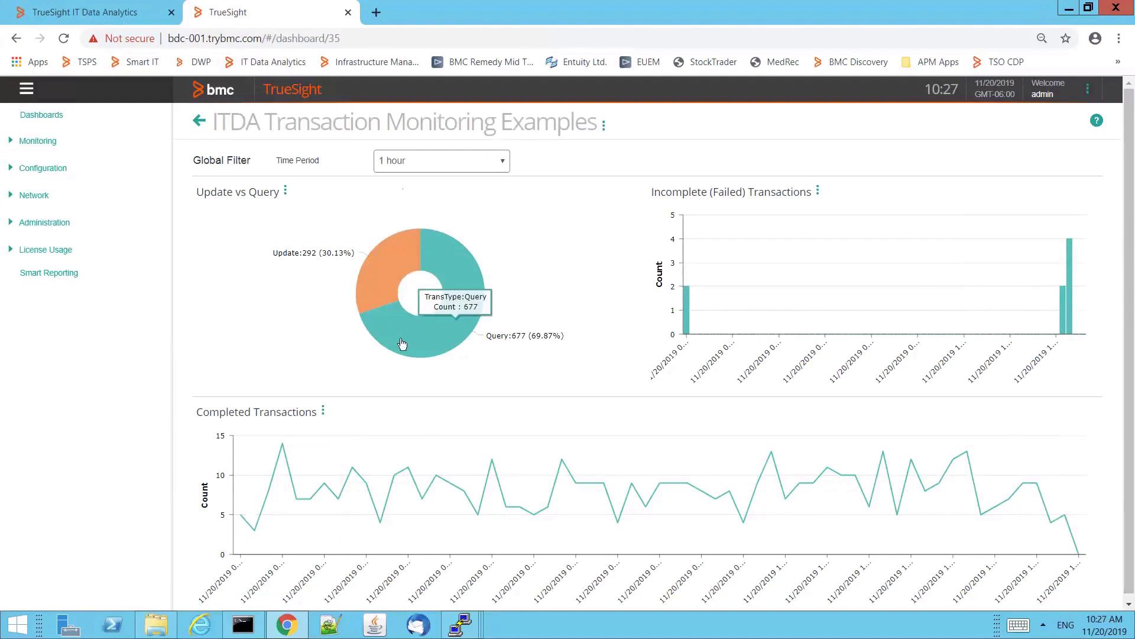
mouse_move(1074, 266)
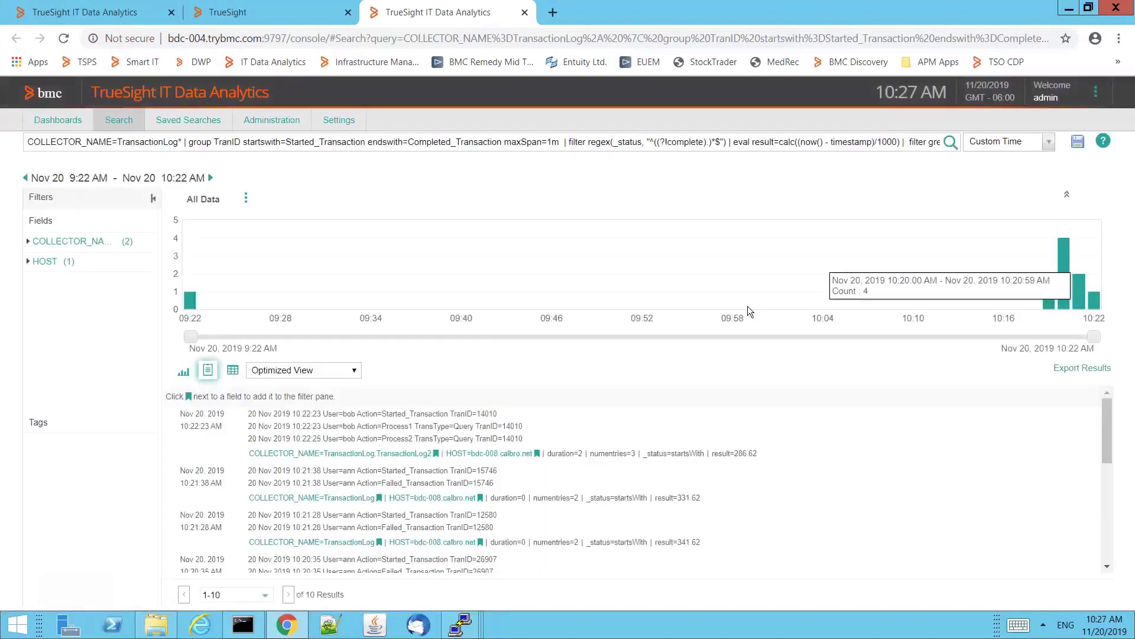
mouse_move(409, 460)
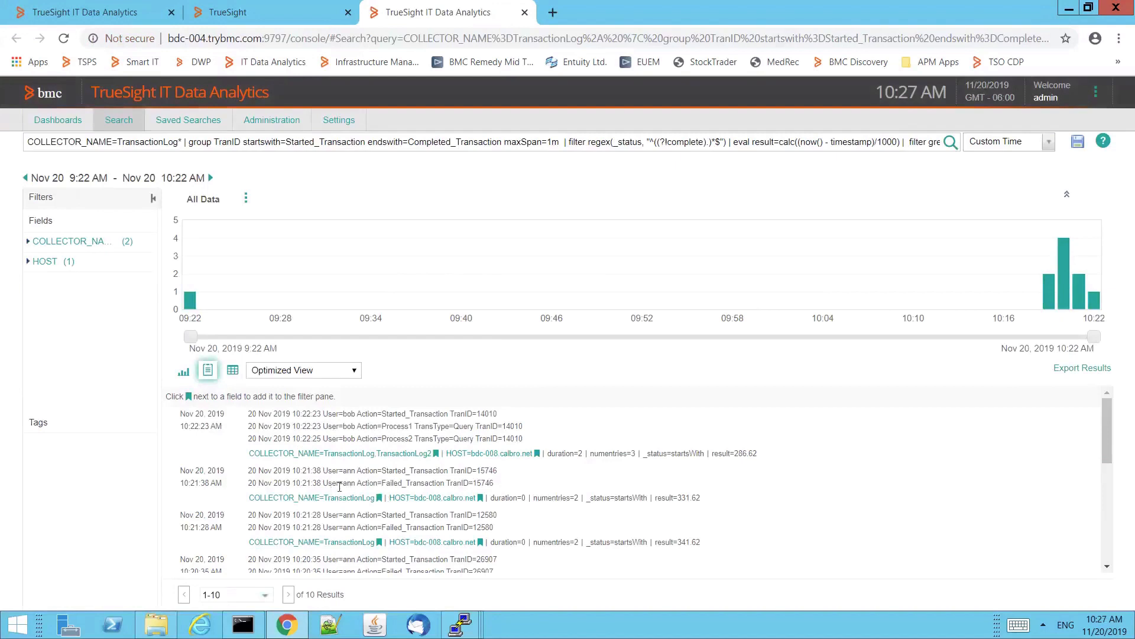
mouse_move(475, 493)
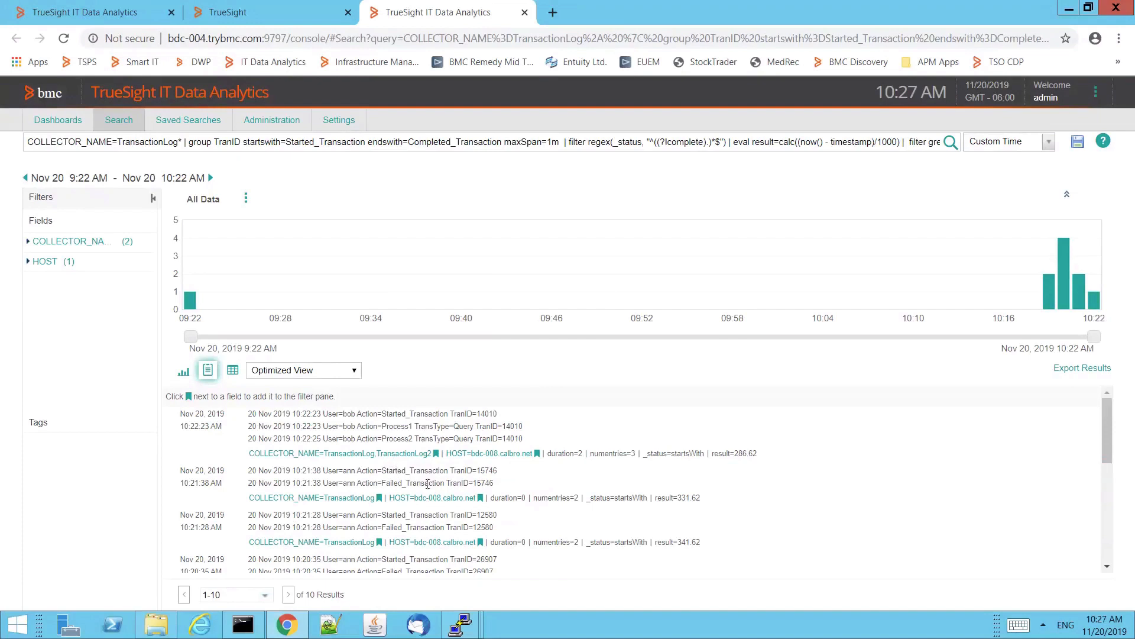
mouse_move(481, 492)
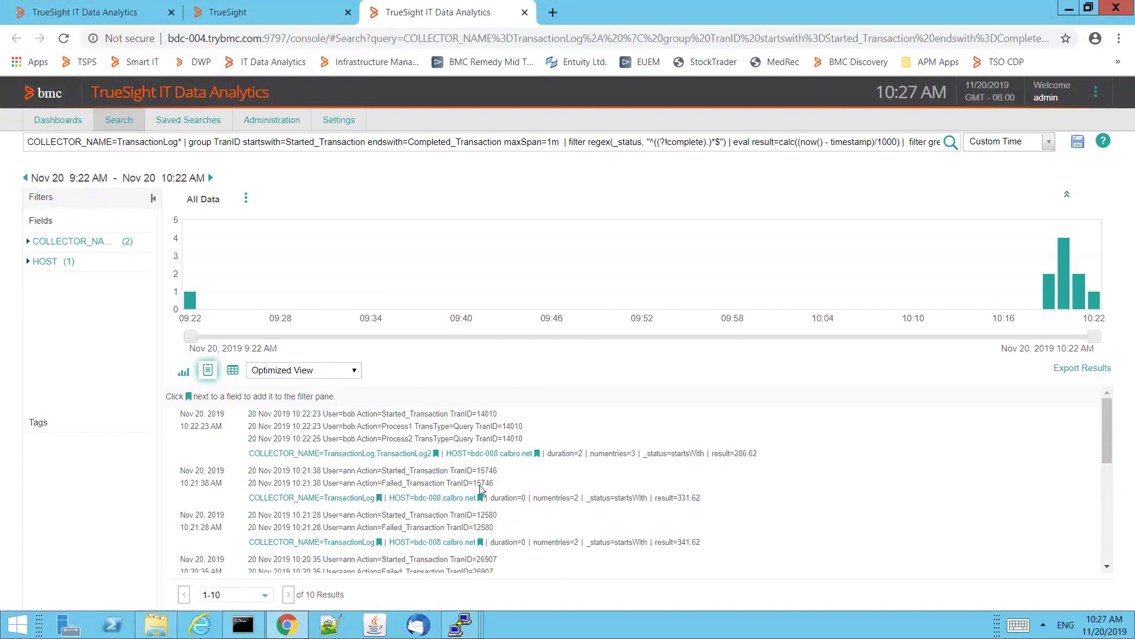
mouse_move(338, 467)
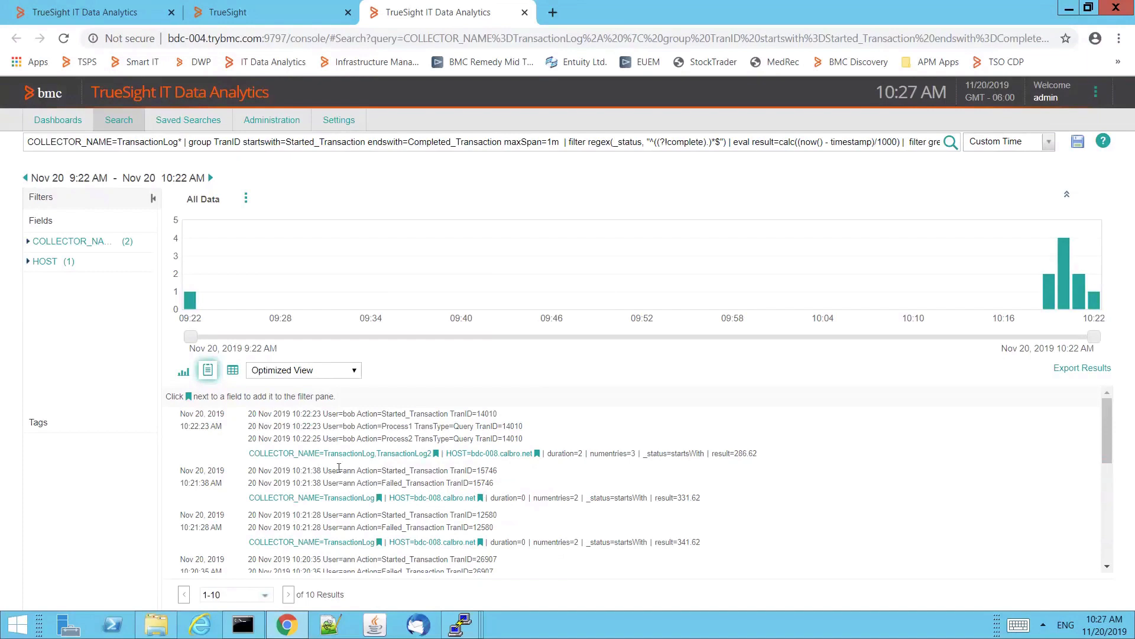
mouse_move(462, 476)
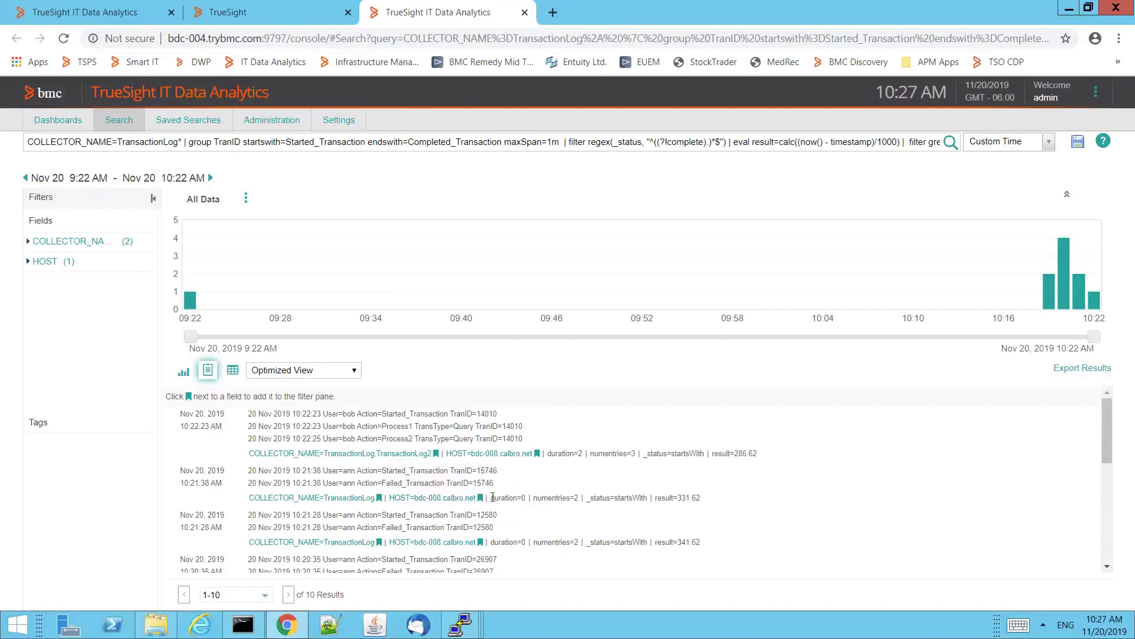
mouse_move(279, 457)
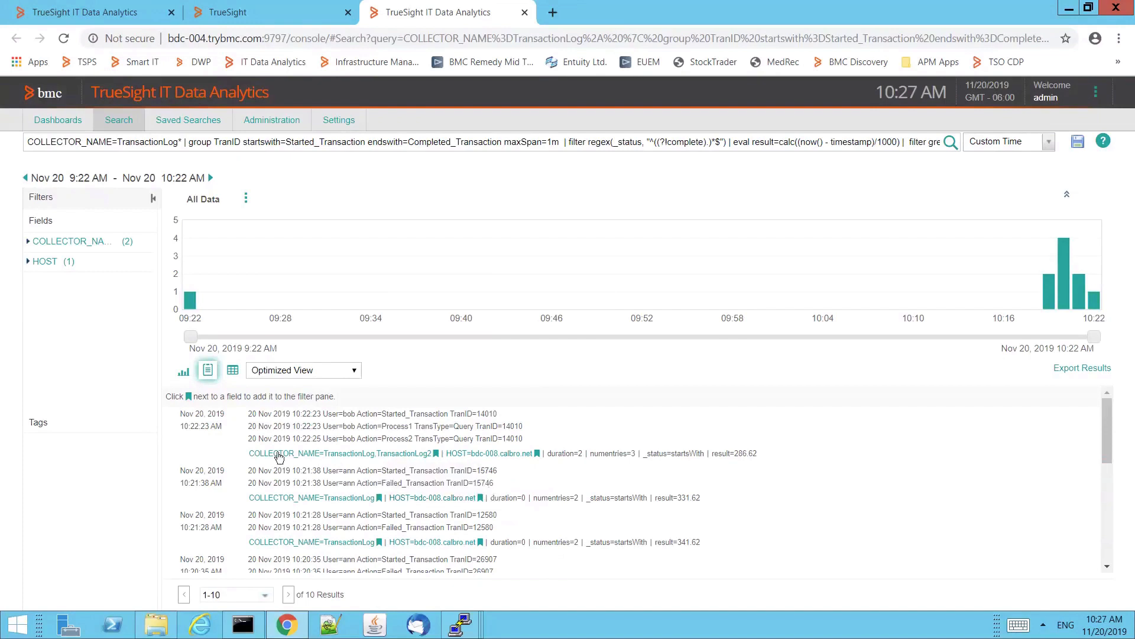
mouse_move(311, 495)
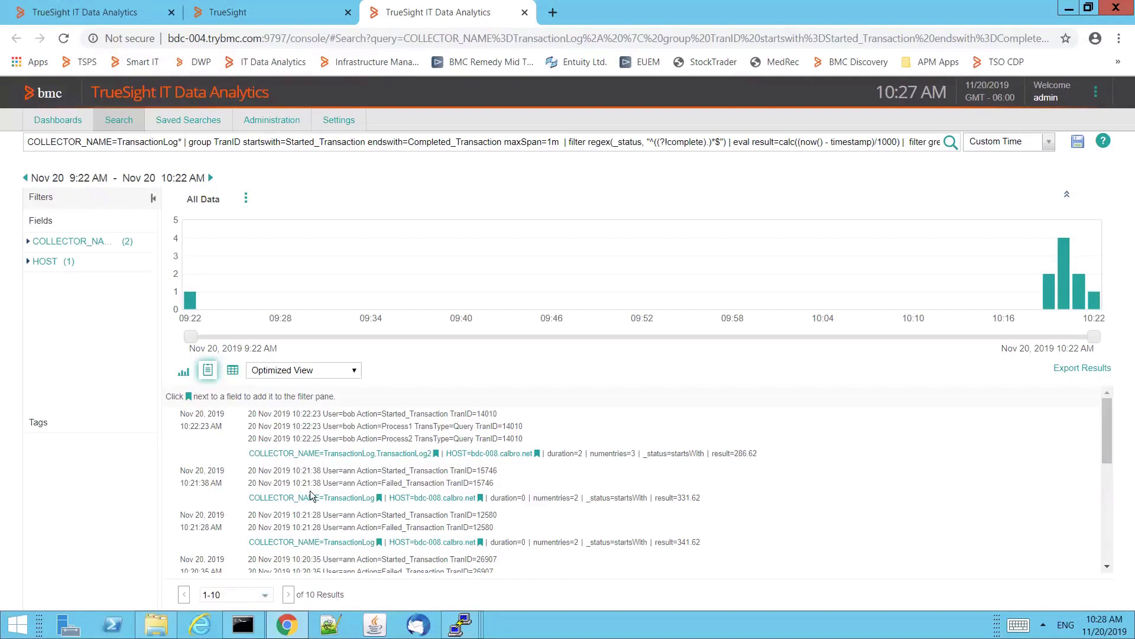
mouse_move(631, 511)
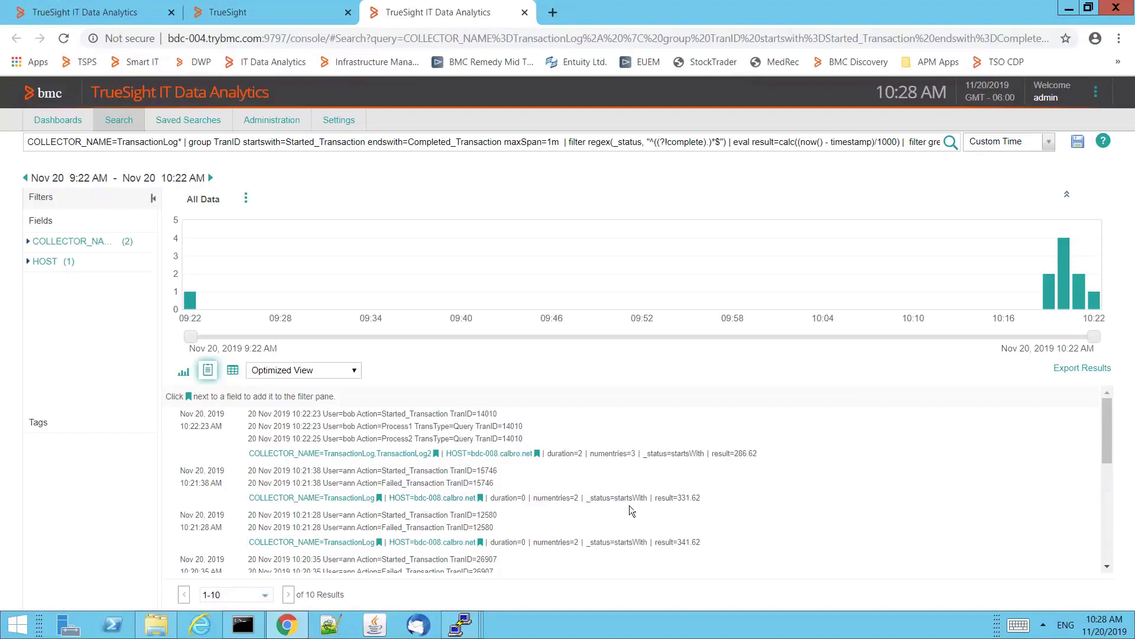
mouse_move(767, 512)
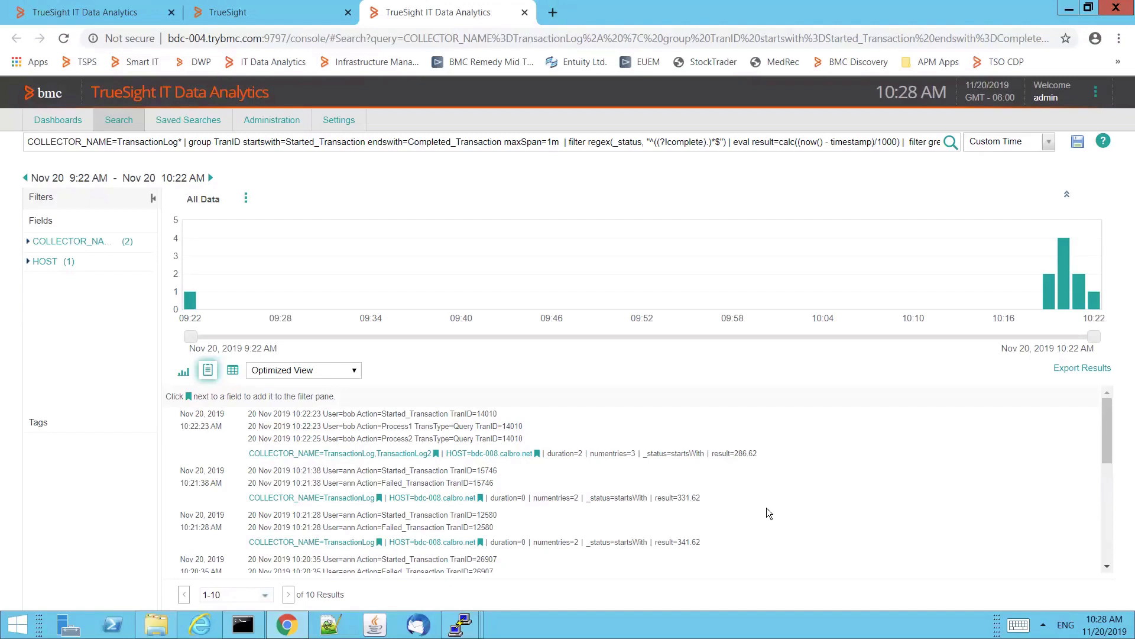
mouse_move(681, 266)
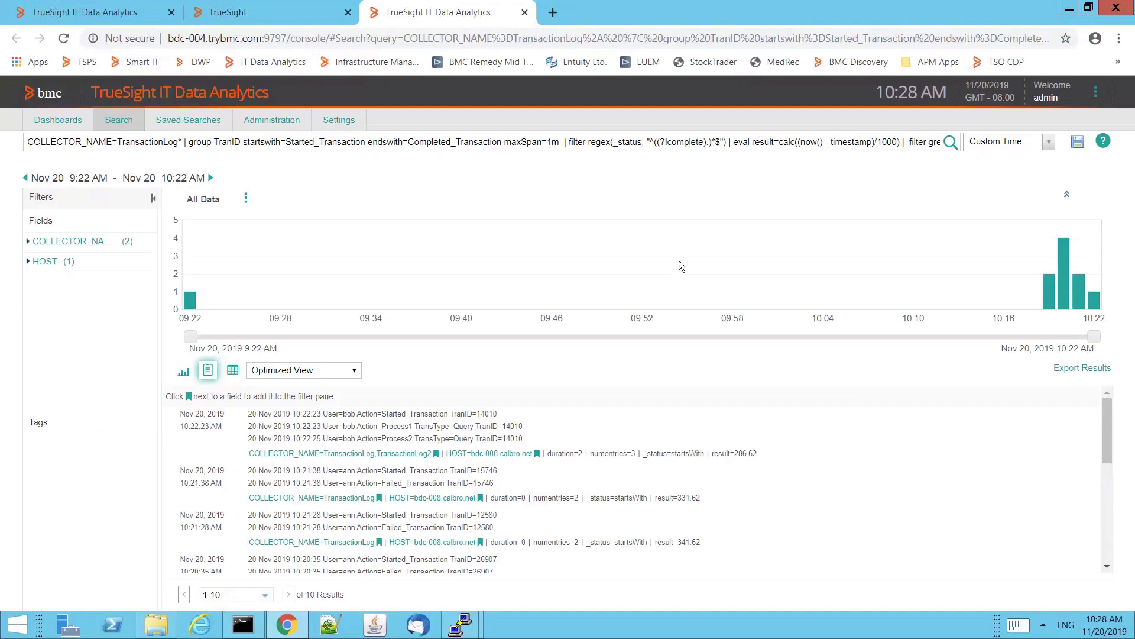
mouse_move(518, 234)
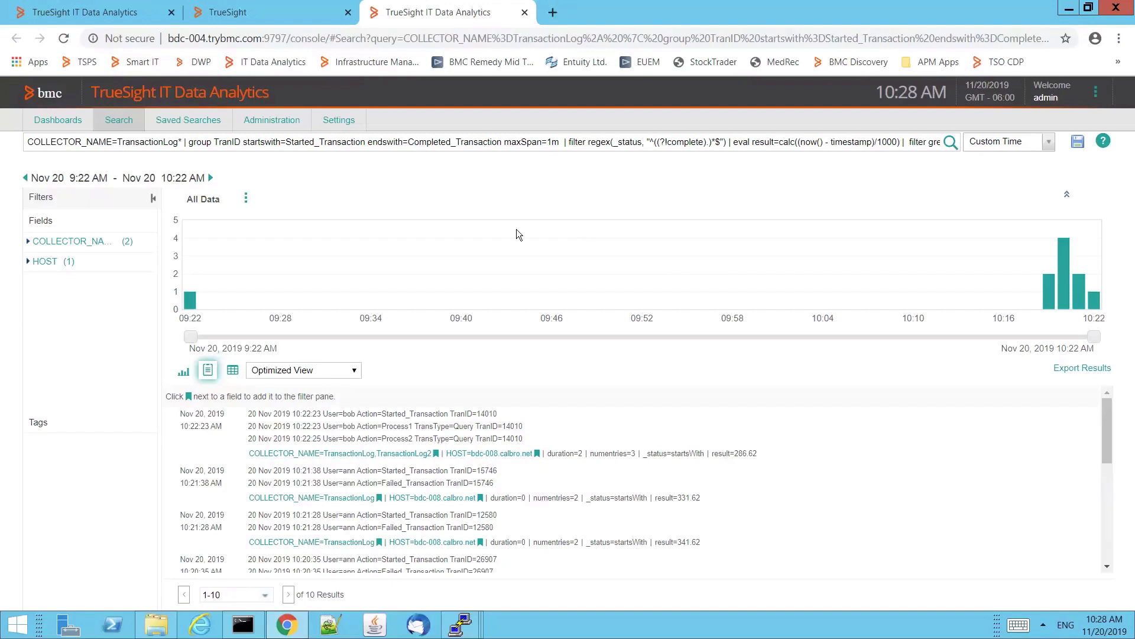
mouse_move(490, 189)
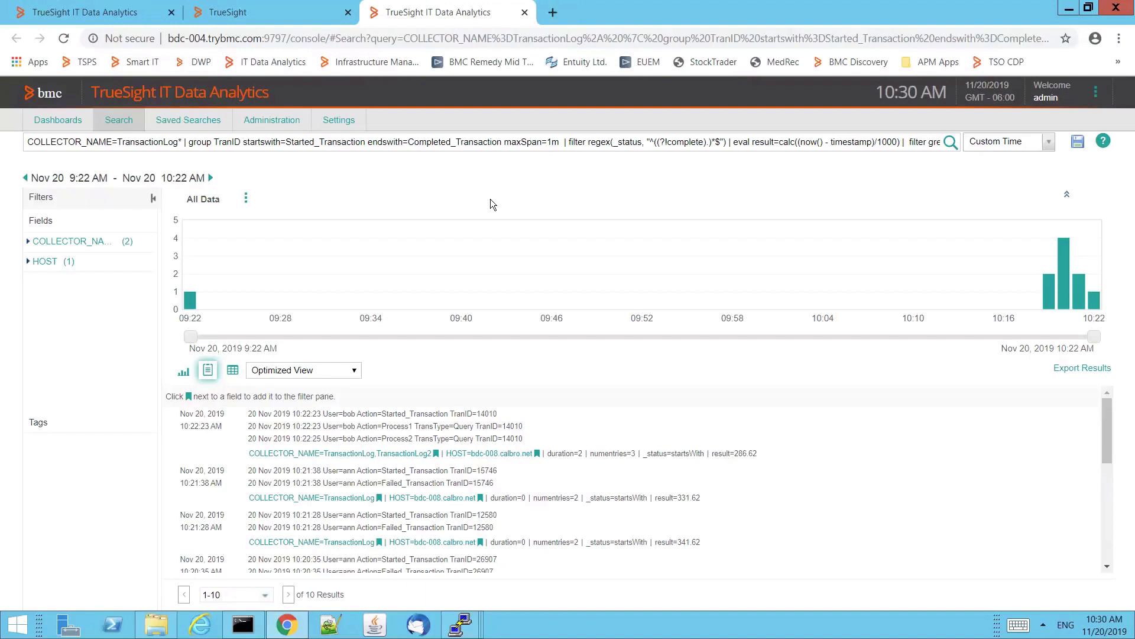
mouse_move(273, 11)
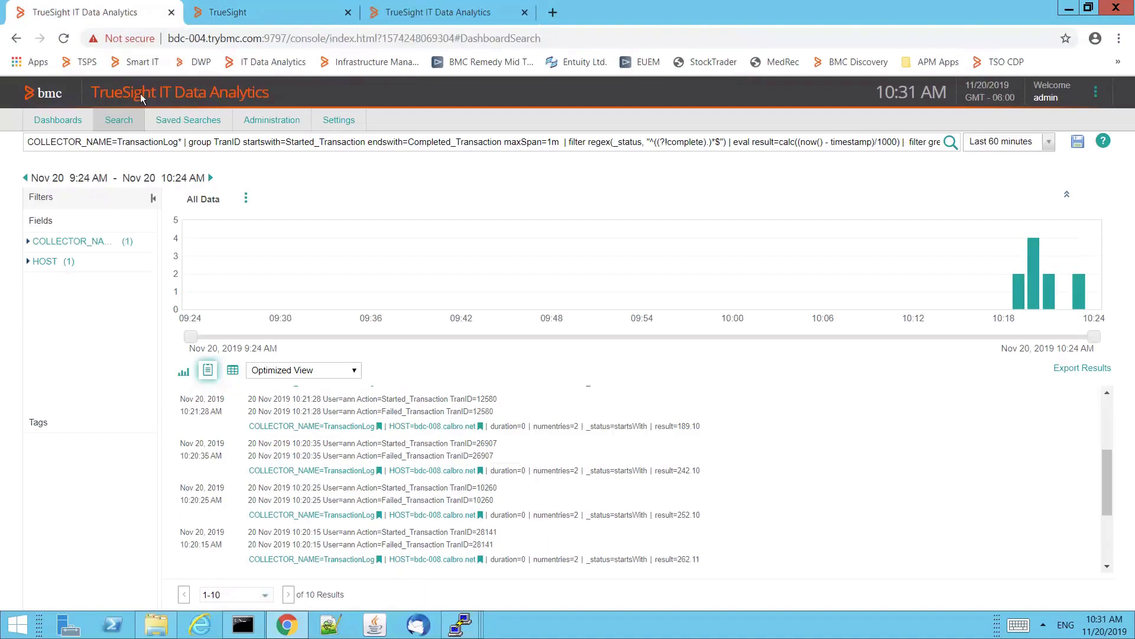
- Return to the Transaction Response dashboard where Failed Transactions shows ann 22 and steve 1
left_click(57, 120)
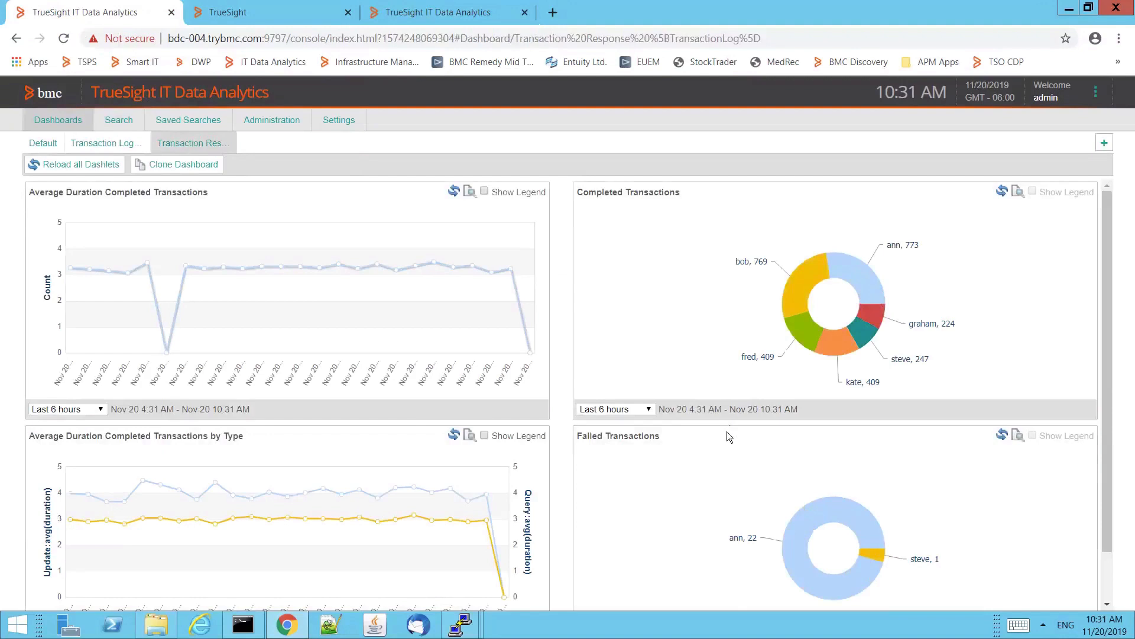
mouse_move(728, 441)
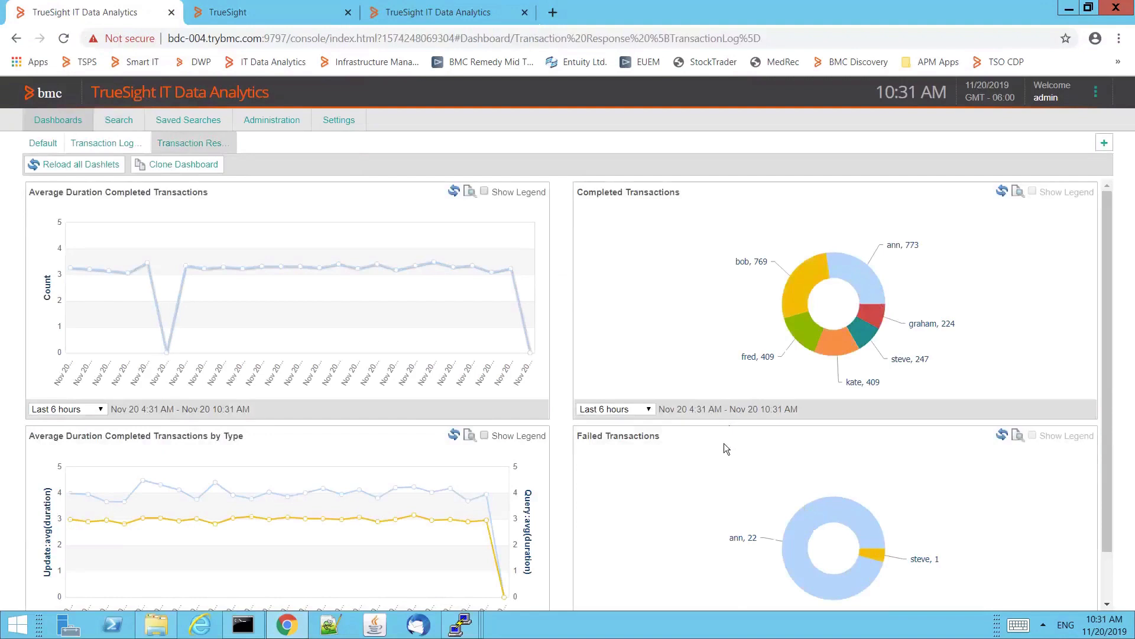
mouse_move(724, 457)
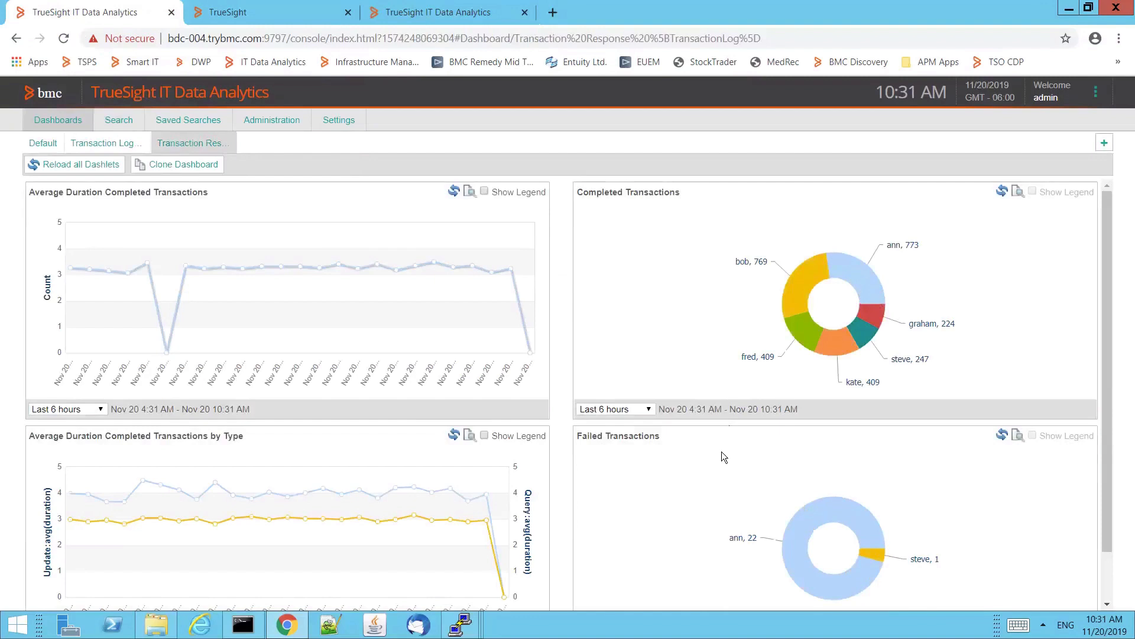
mouse_move(721, 460)
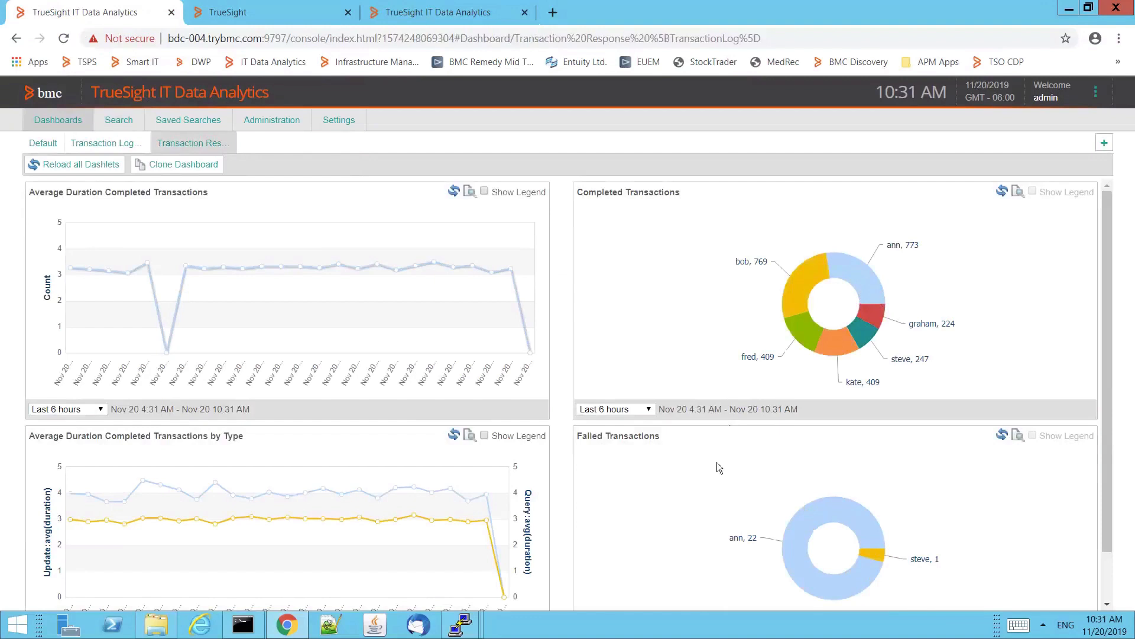
mouse_move(718, 475)
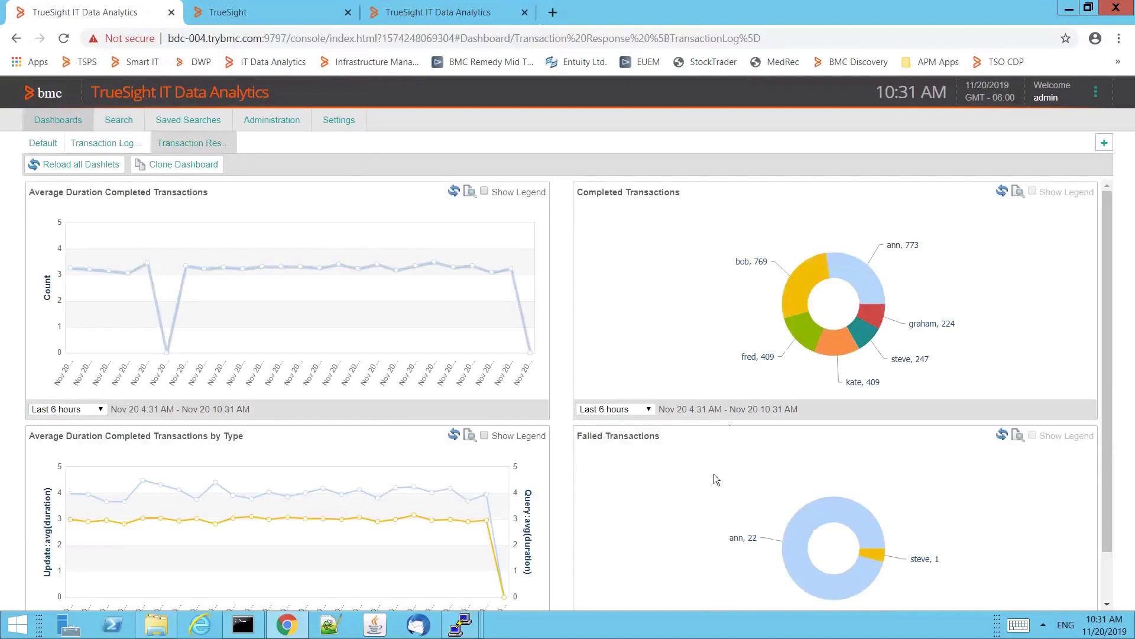
mouse_move(714, 489)
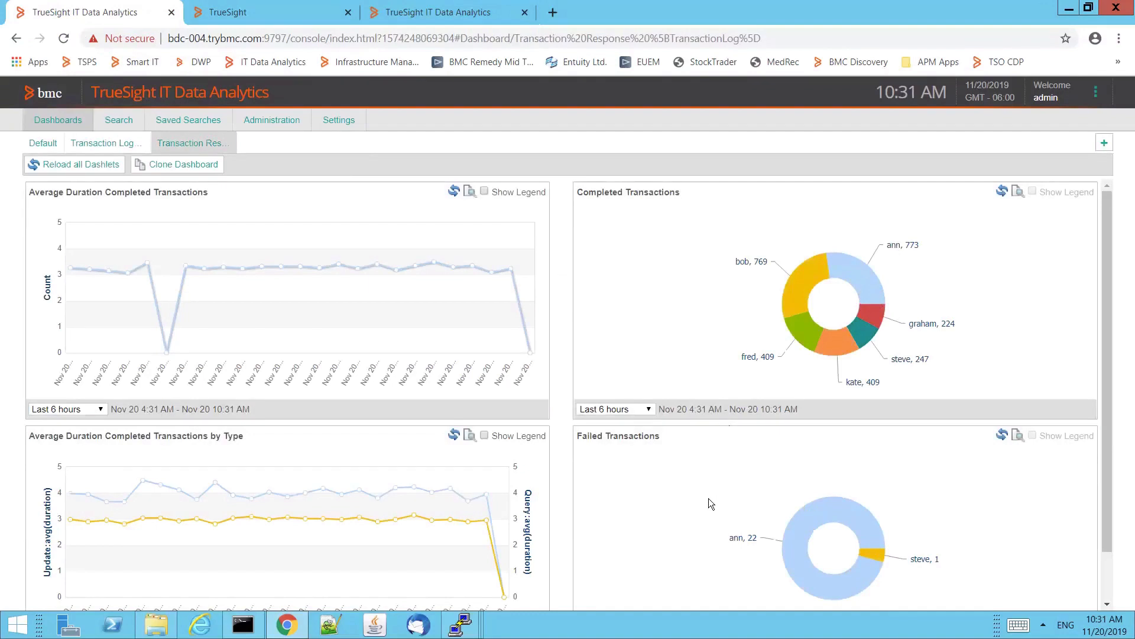
mouse_move(707, 511)
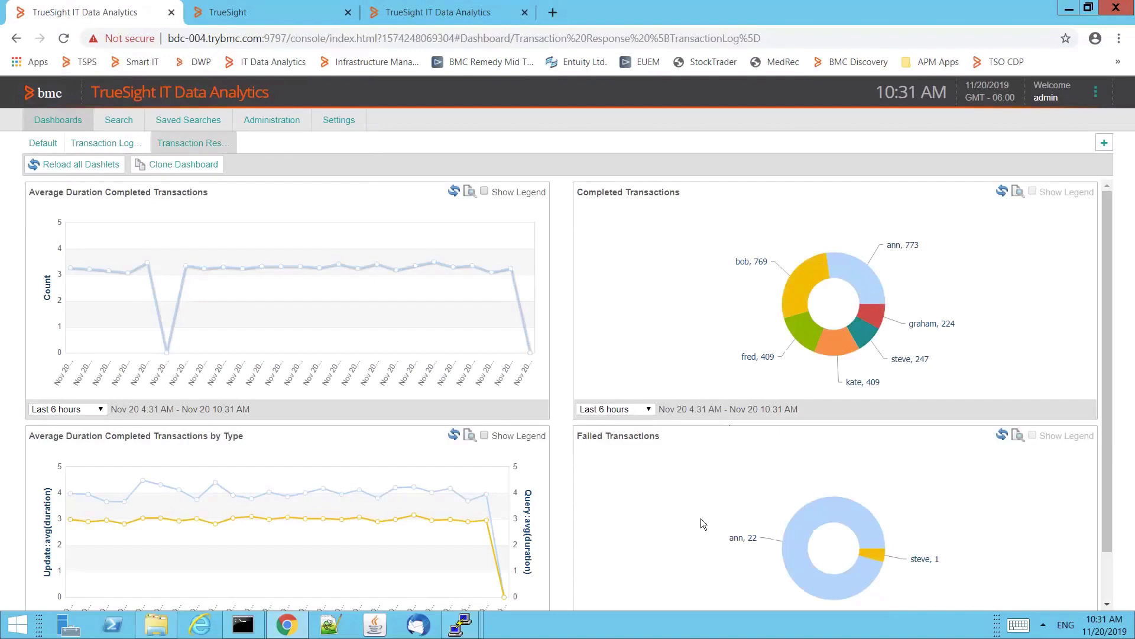
mouse_move(701, 533)
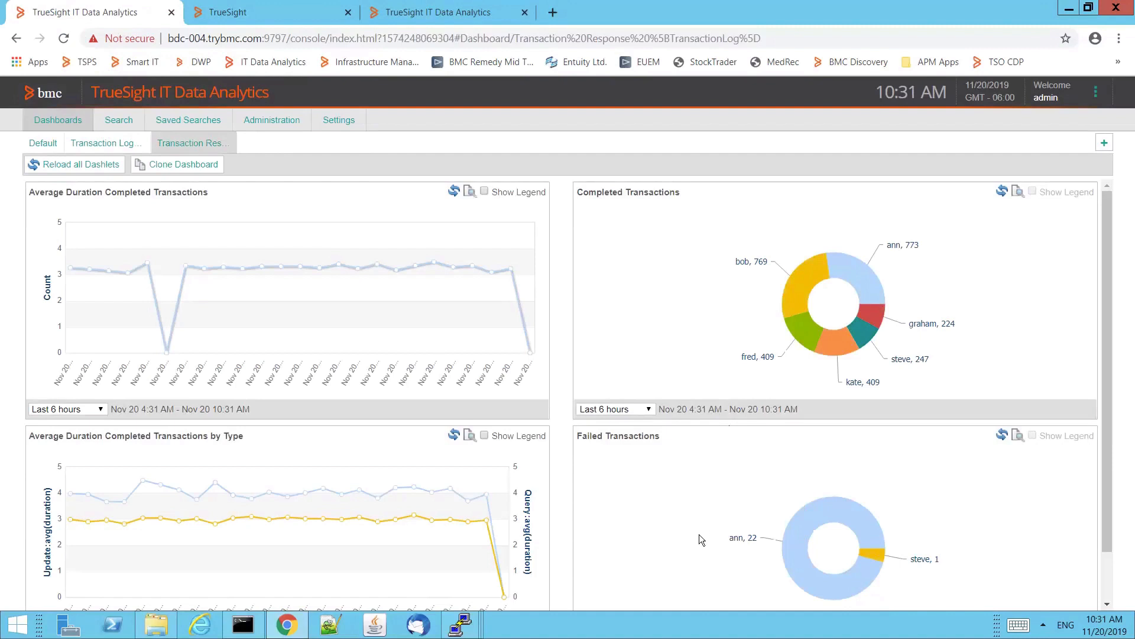
mouse_move(699, 548)
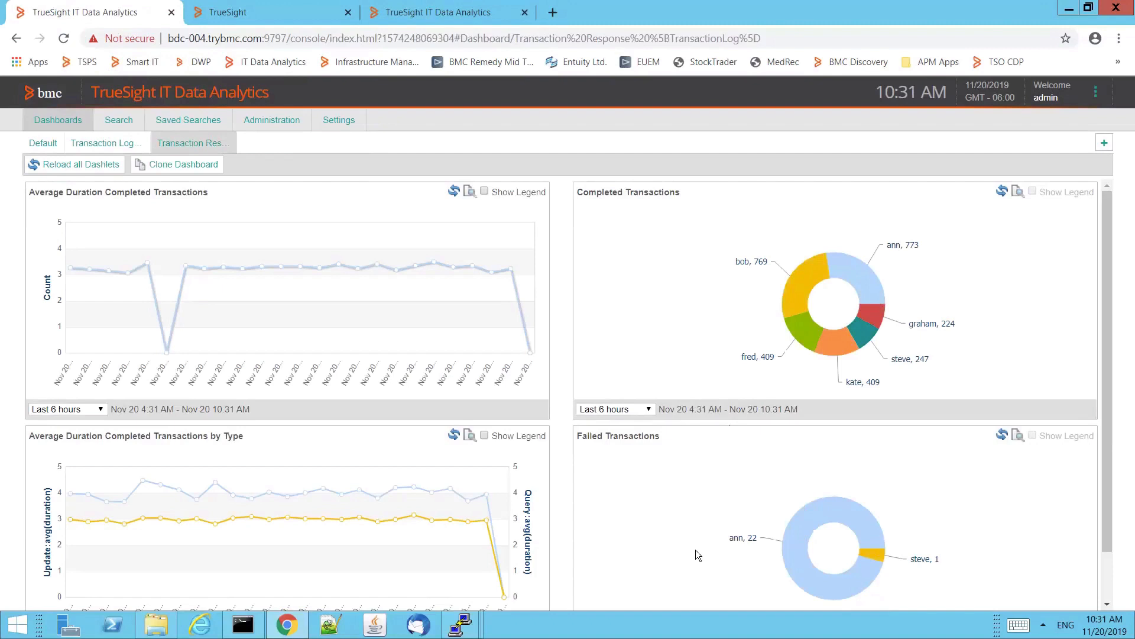
mouse_move(696, 563)
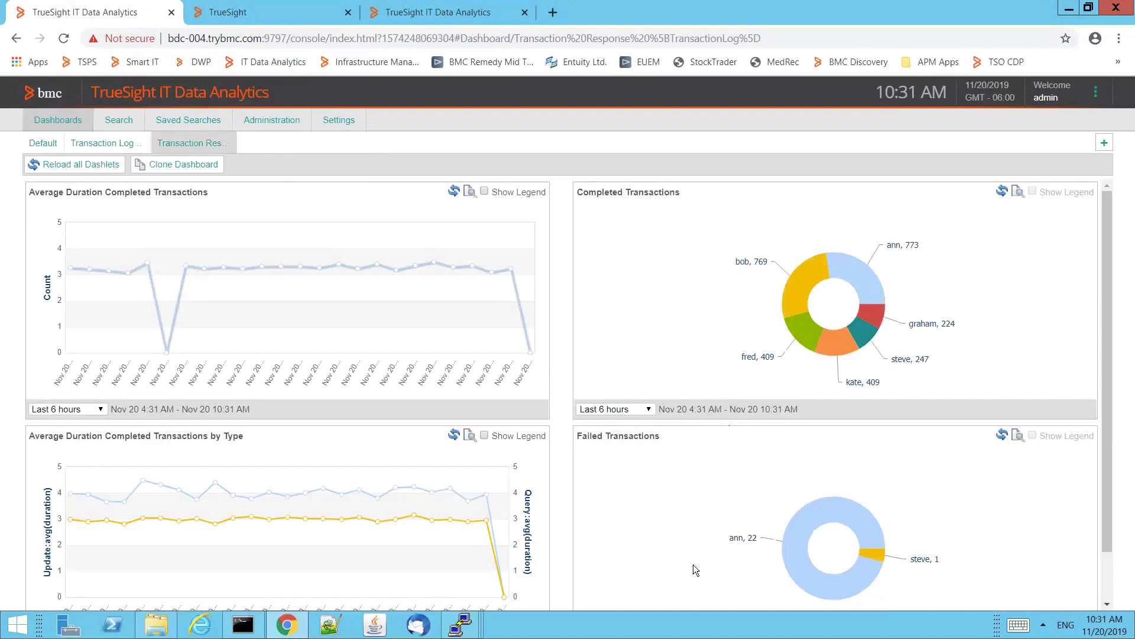
mouse_move(692, 577)
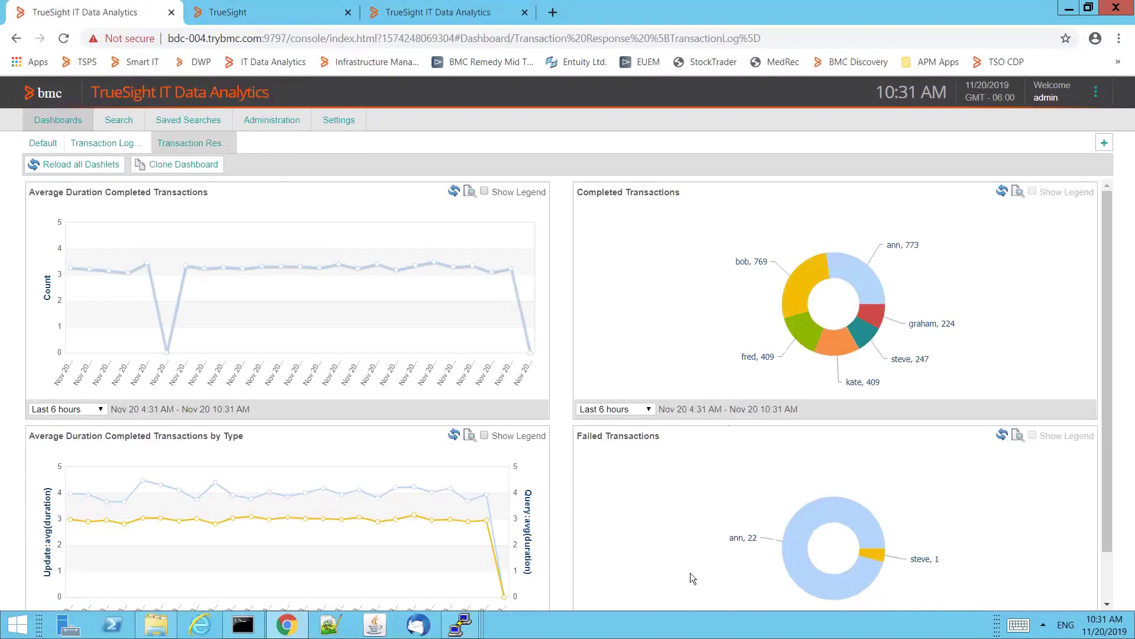